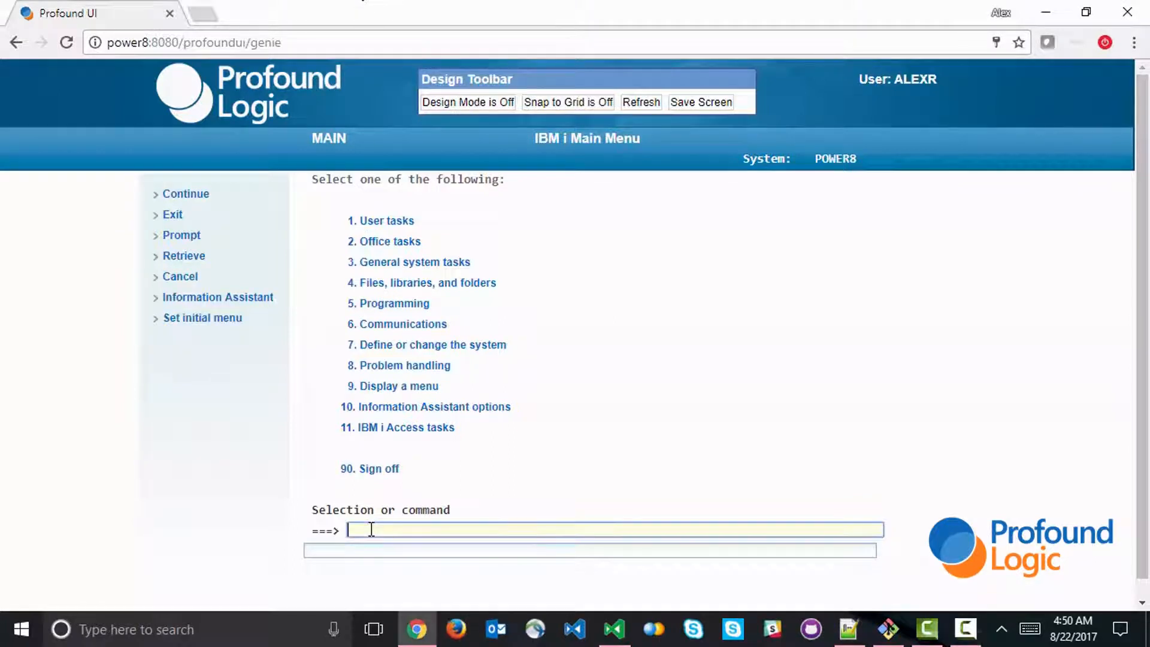
Run 'call prodinq', look up product 102 via Submit, then switch to the code editor
{"action": "type", "text": "call pro"}
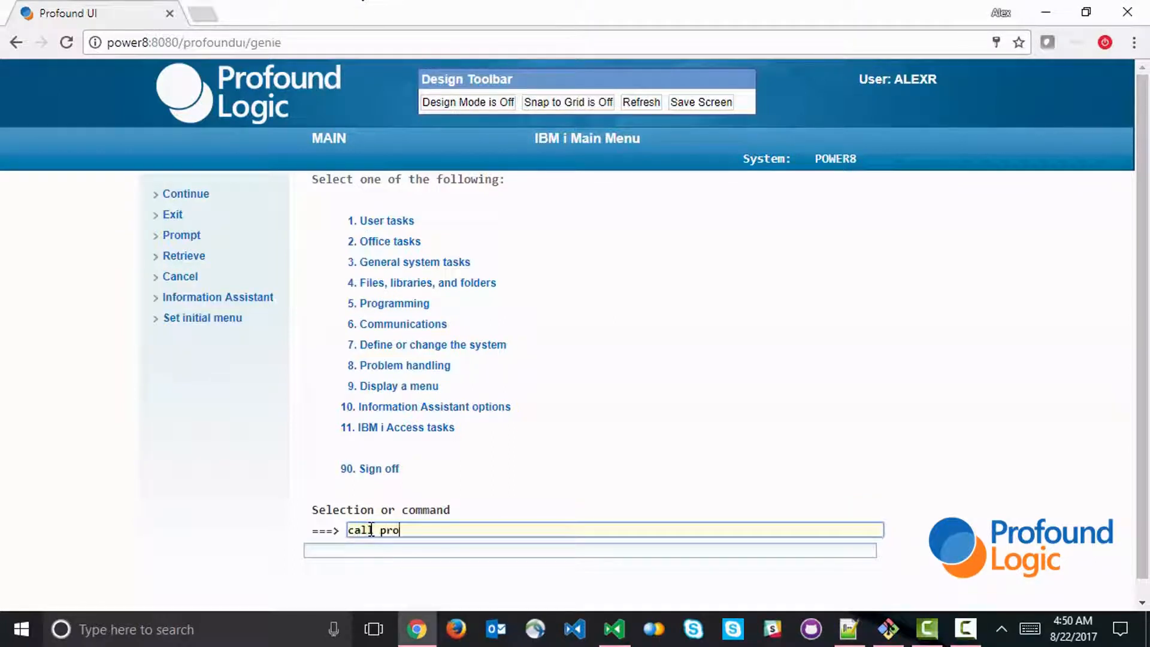
{"action": "key", "text": "Return"}
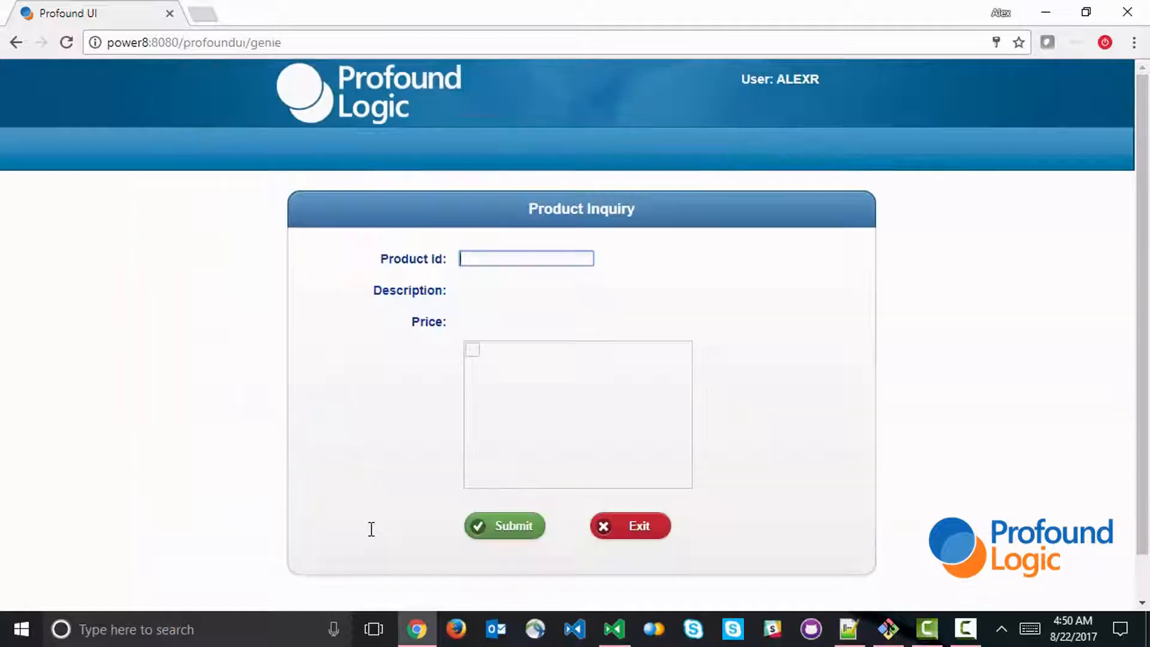
{"action": "type", "text": "1"}
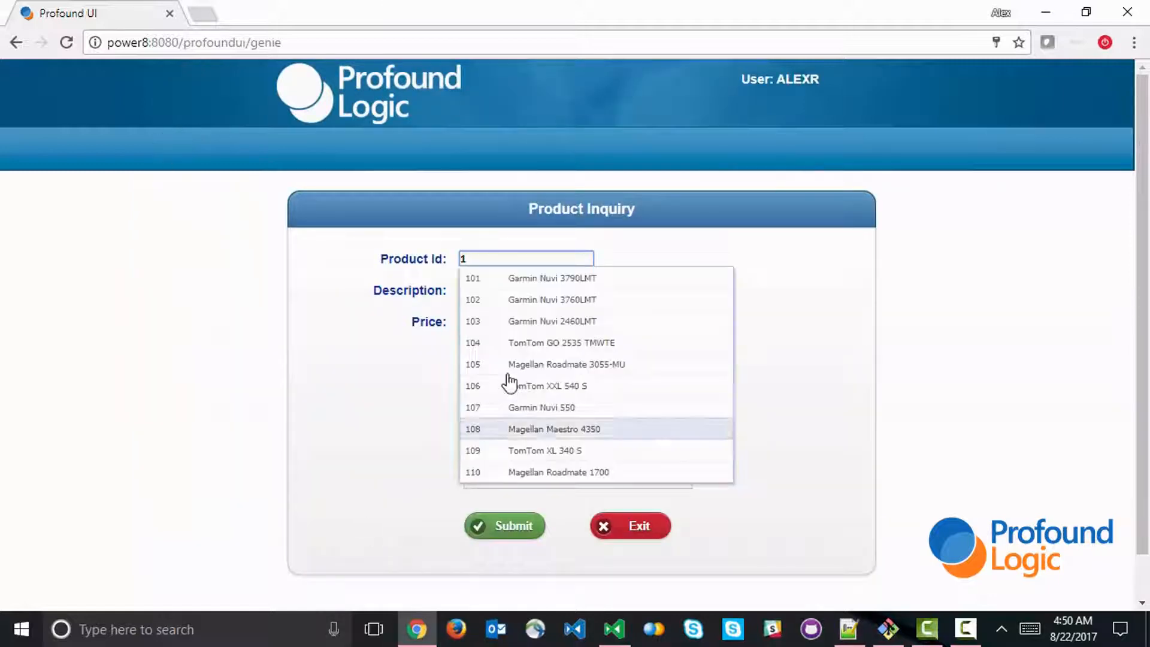
{"action": "left_click", "coordinate": [551, 299]}
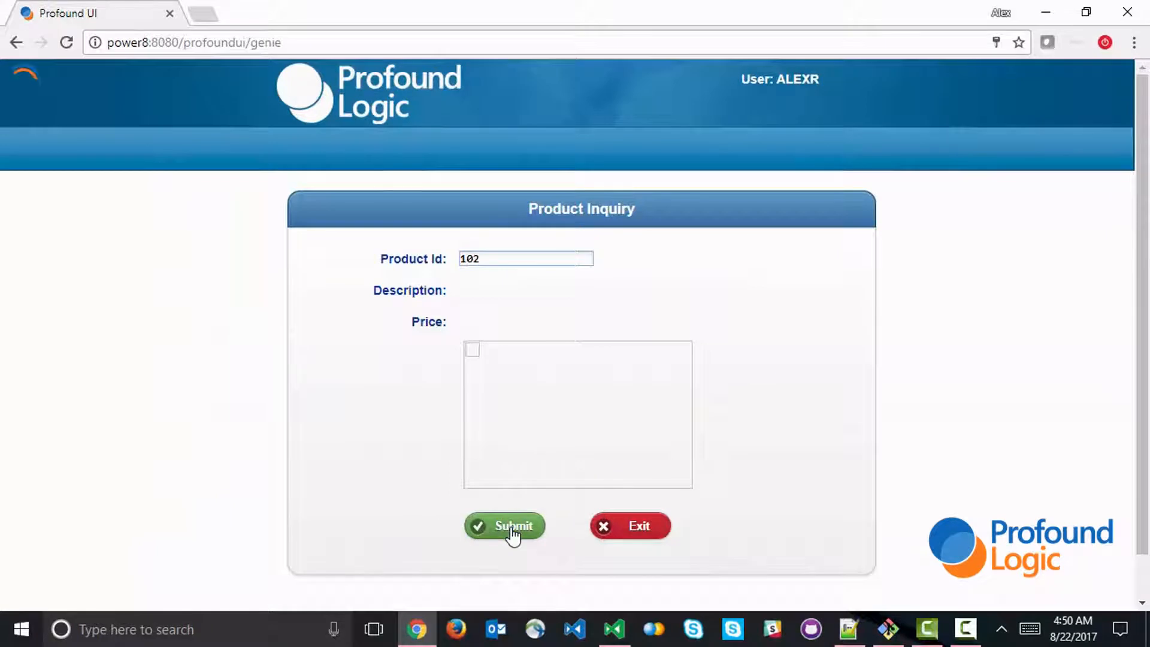
{"action": "left_click", "coordinate": [504, 526]}
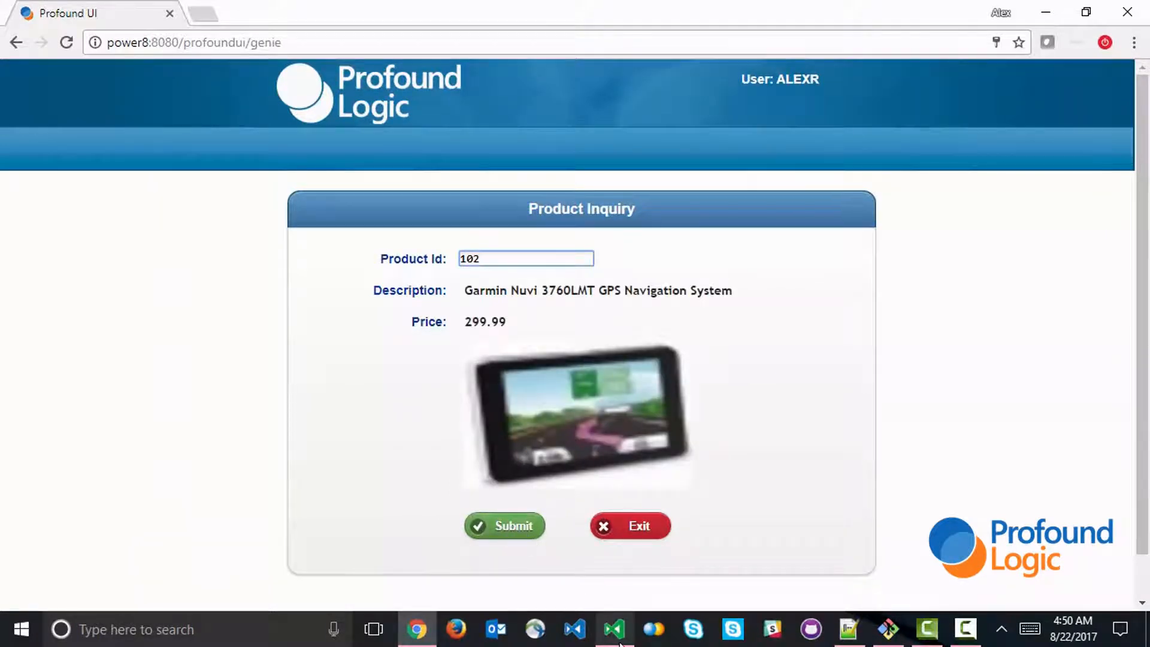
{"action": "left_click", "coordinate": [613, 628]}
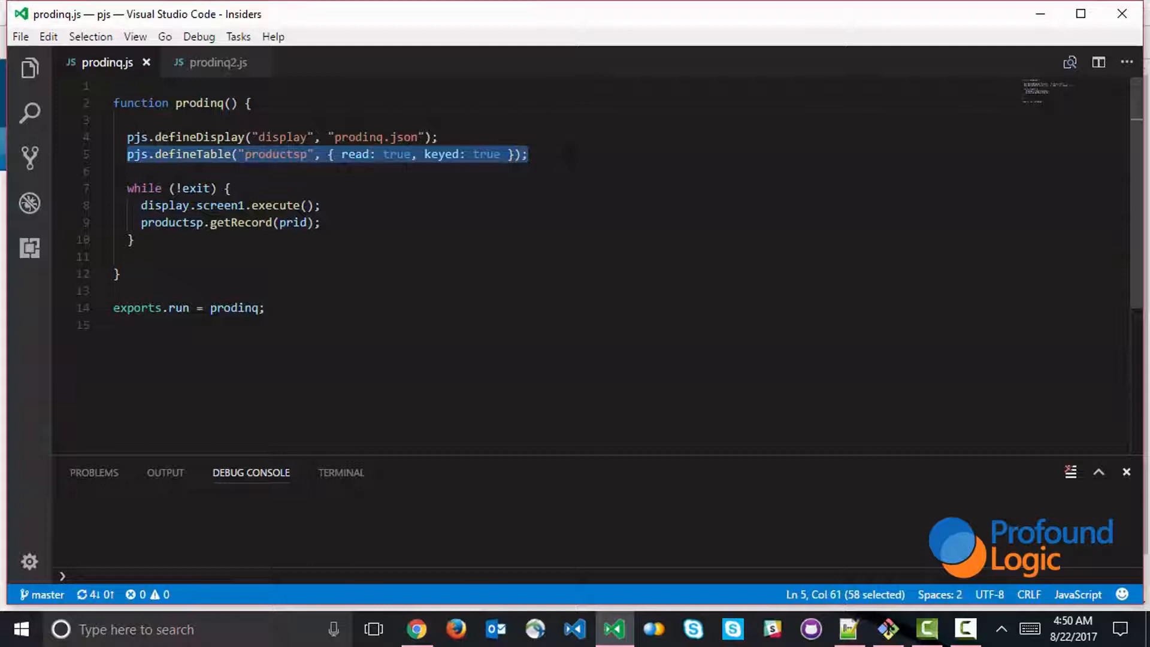
{"action": "left_click", "coordinate": [237, 222]}
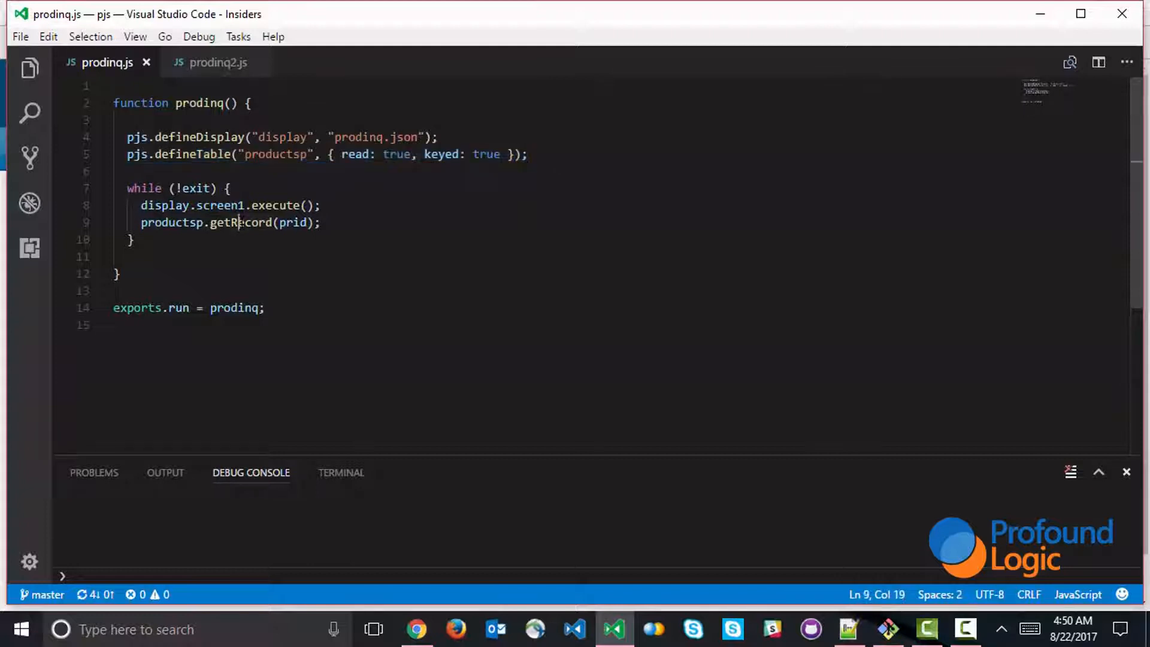
{"action": "mouse_move", "coordinate": [214, 204]}
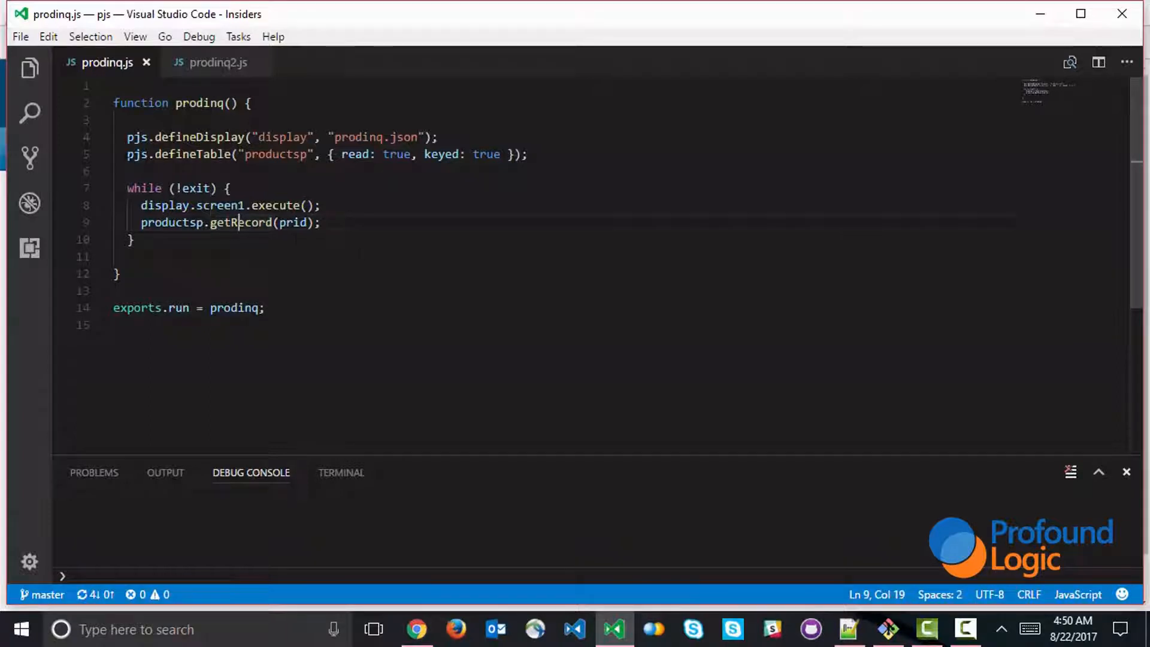
Comment out the pjs.defineTable and productsp.getRecord lines with // and add a blank line in the loop
{"action": "type", "text": "//"}
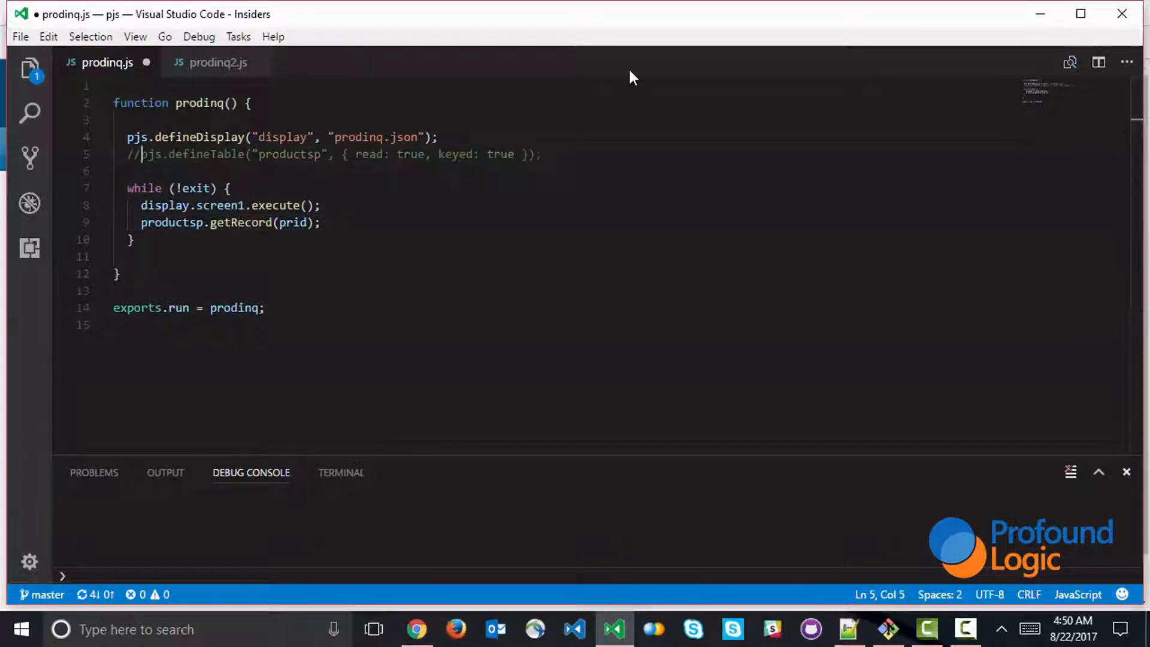
{"action": "type", "text": "//"}
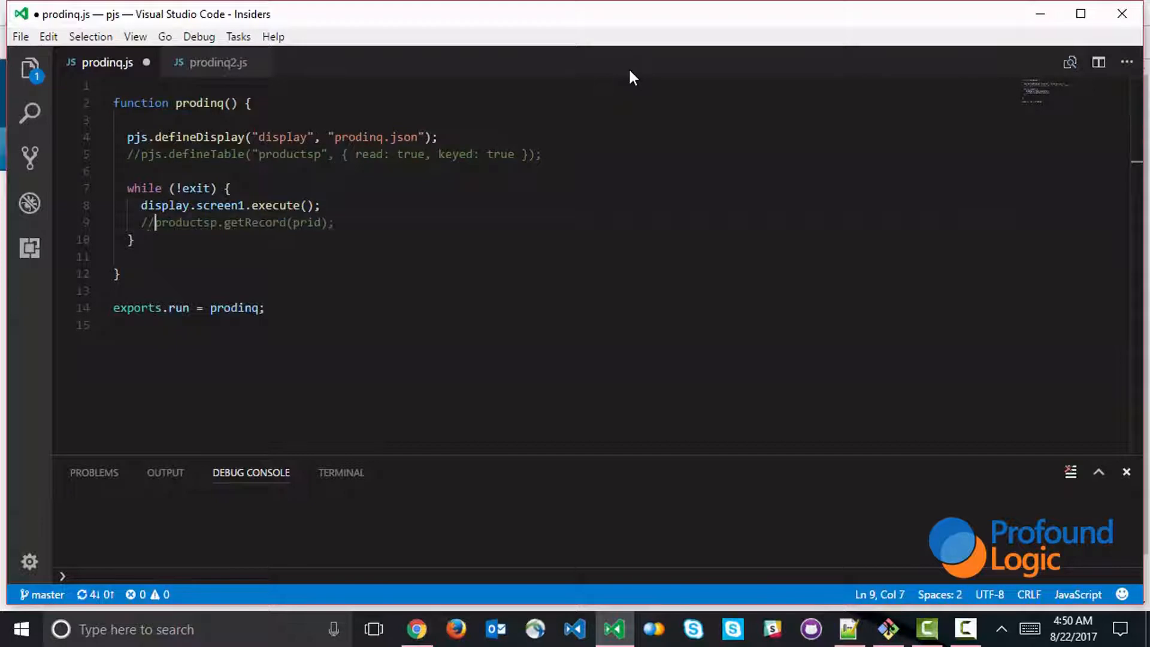
{"action": "key", "text": "Enter"}
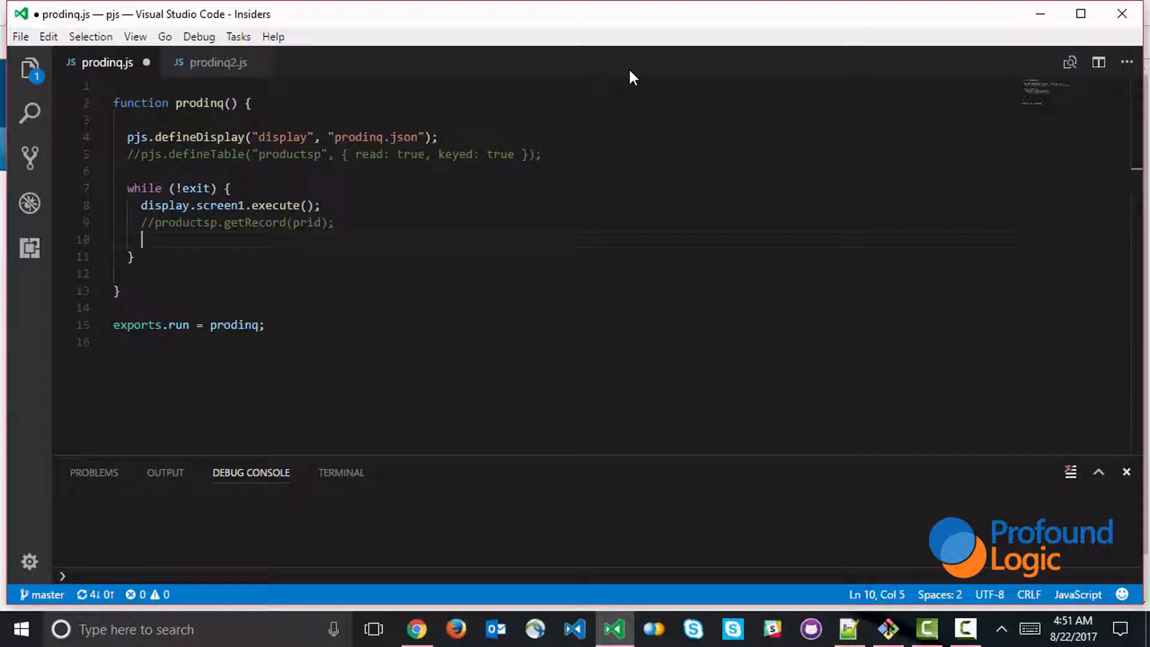
Add a '// 1. Prepare the SQL' comment and start var c1 = pjs.prepare() below it
{"action": "type", "text": "//"}
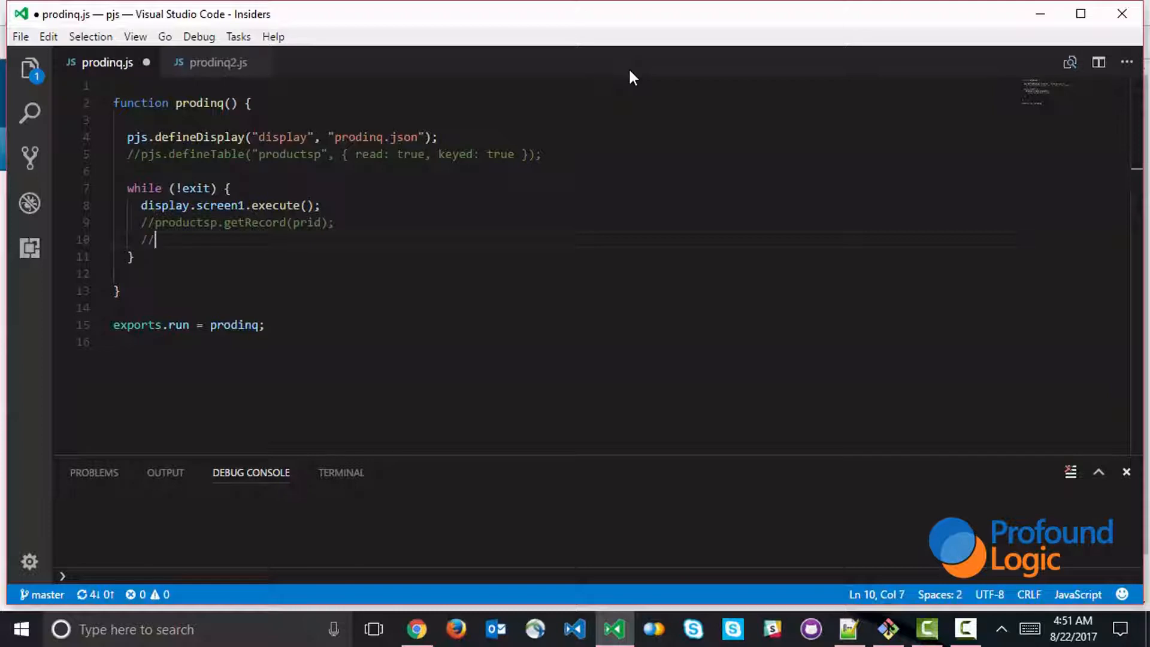
{"action": "type", "text": "1."}
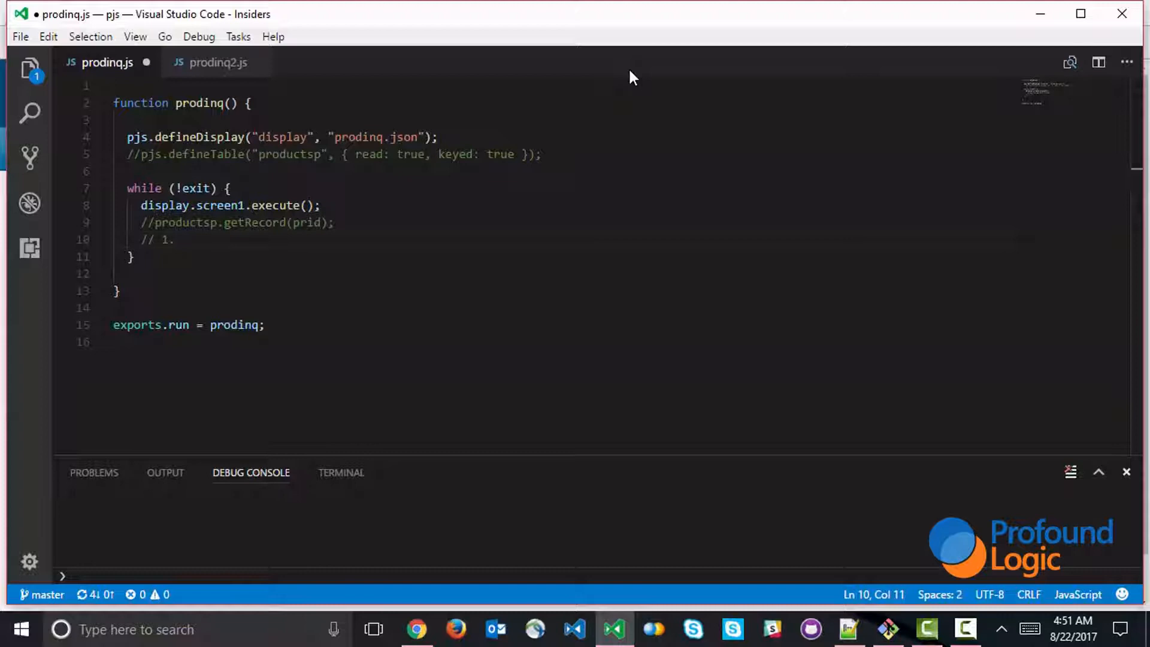
{"action": "type", "text": "Prepare:"}
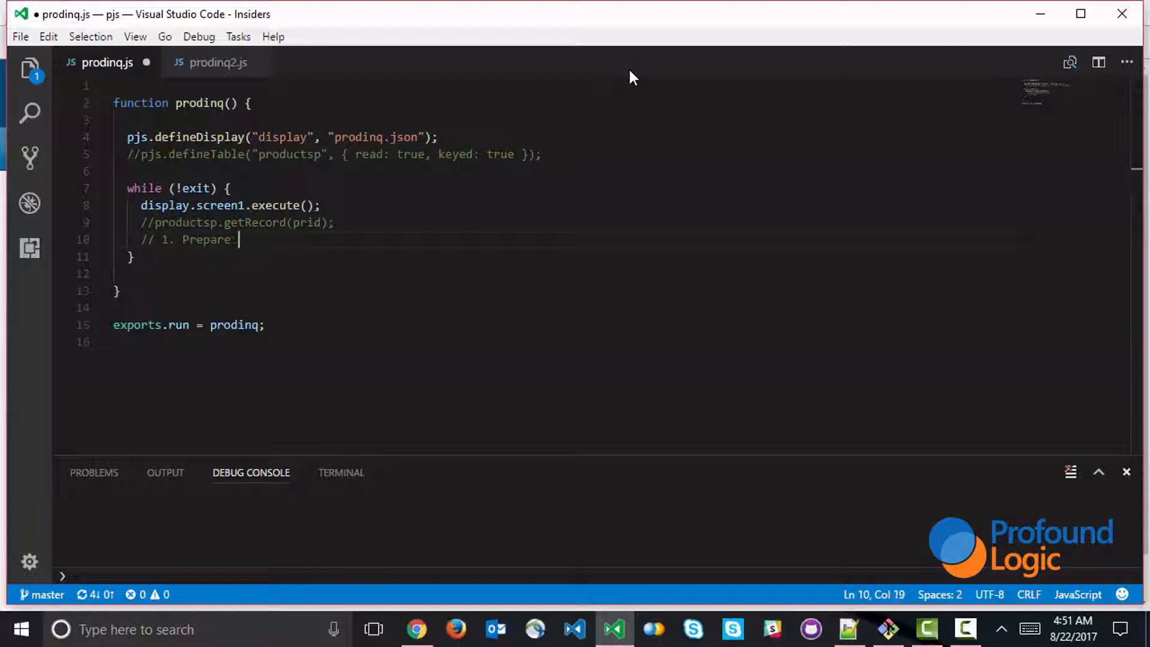
{"action": "type", "text": "the SQL"}
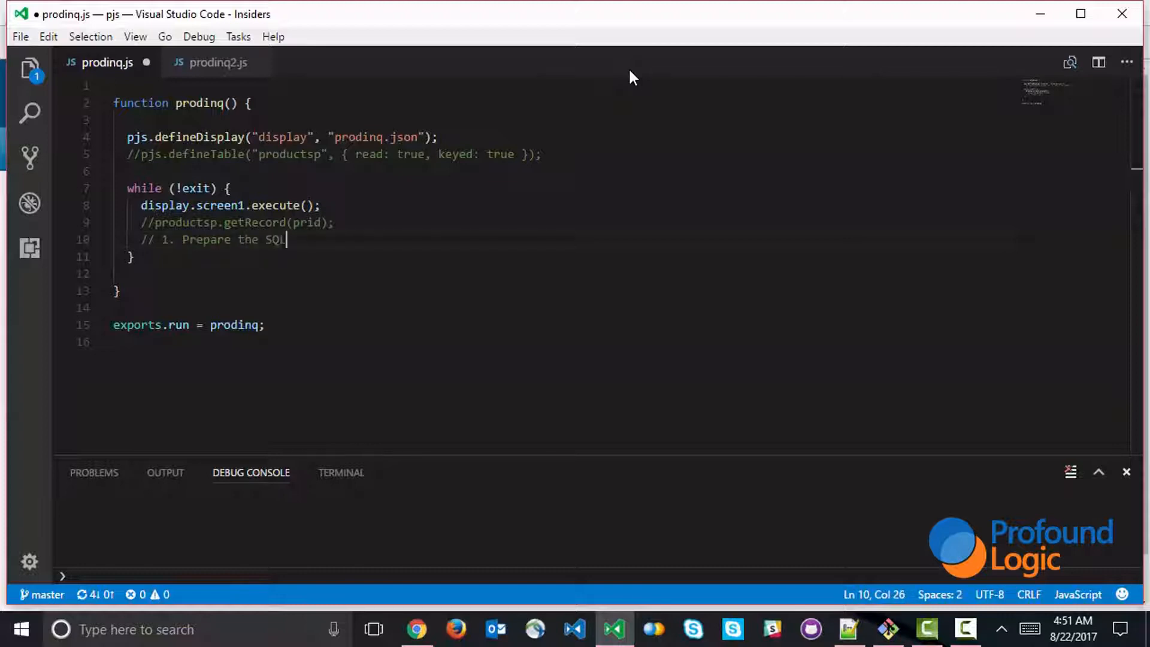
{"action": "key", "text": "Enter"}
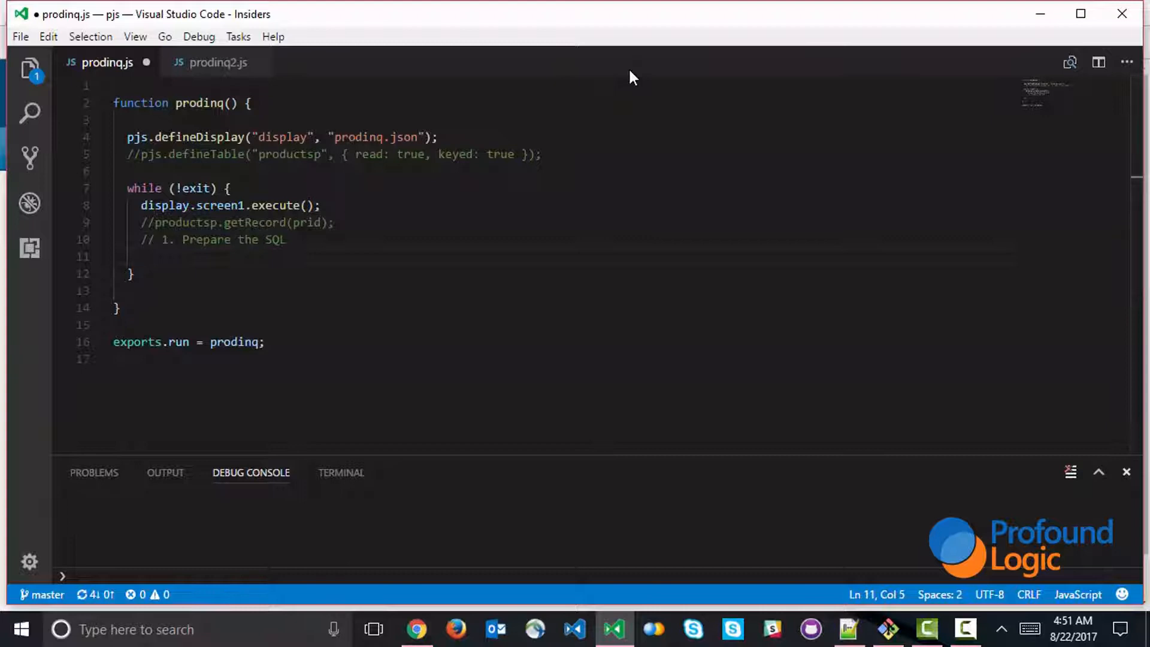
{"action": "type", "text": "var"}
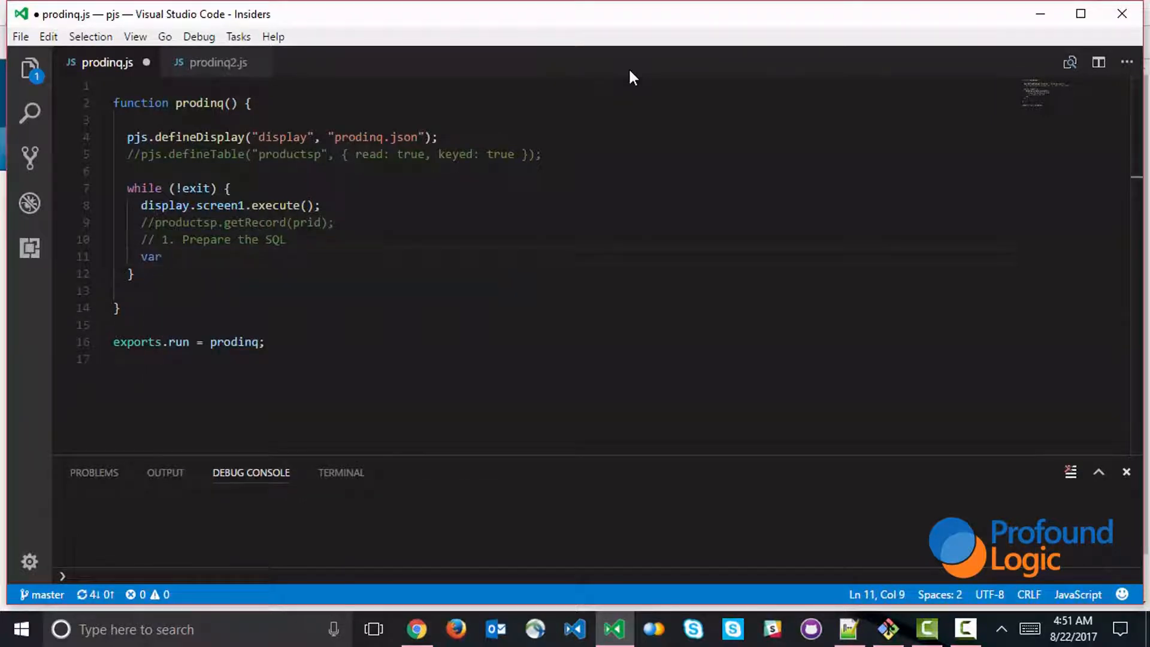
{"action": "type", "text": "c1 ="}
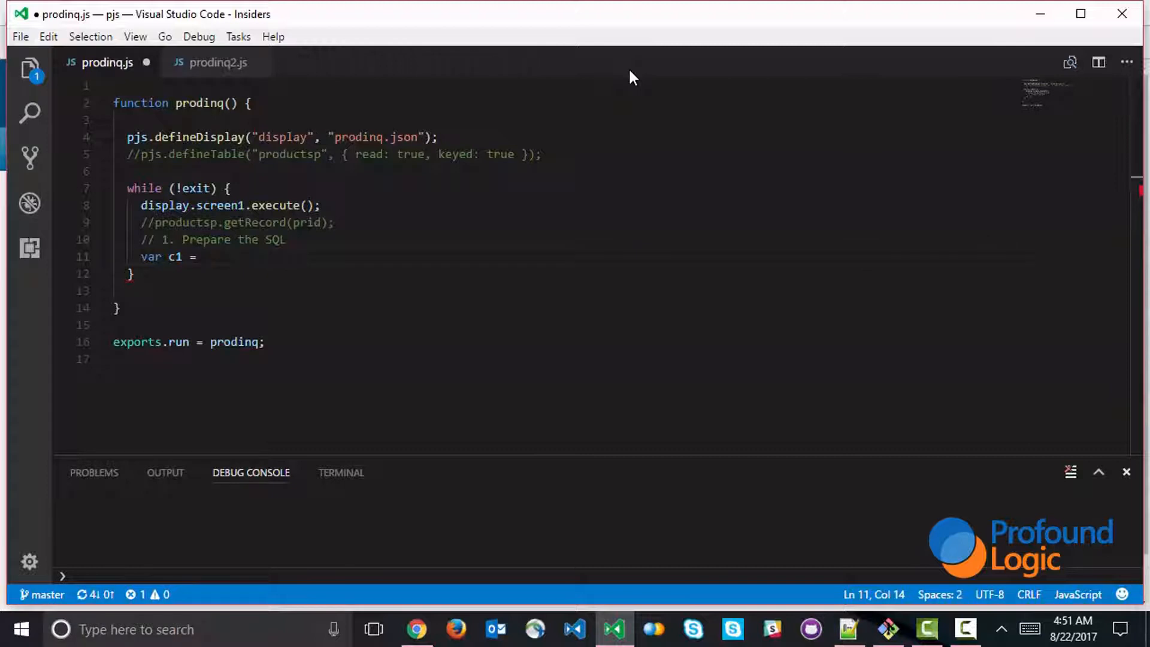
{"action": "type", "text": "pjs."}
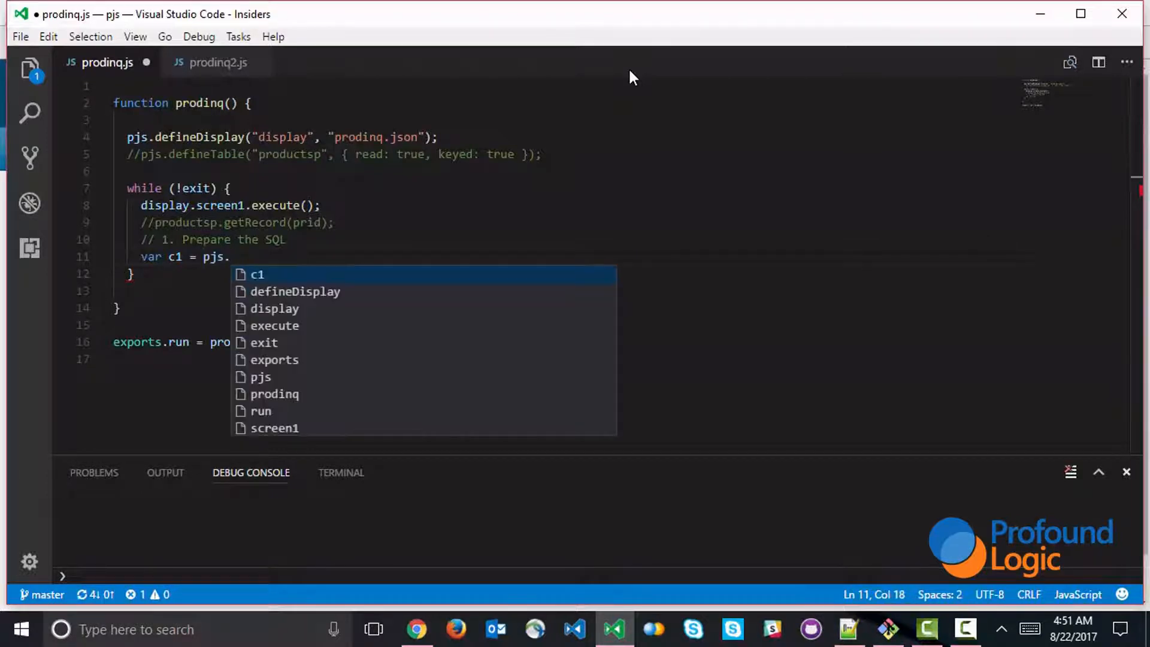
{"action": "type", "text": "prepar"}
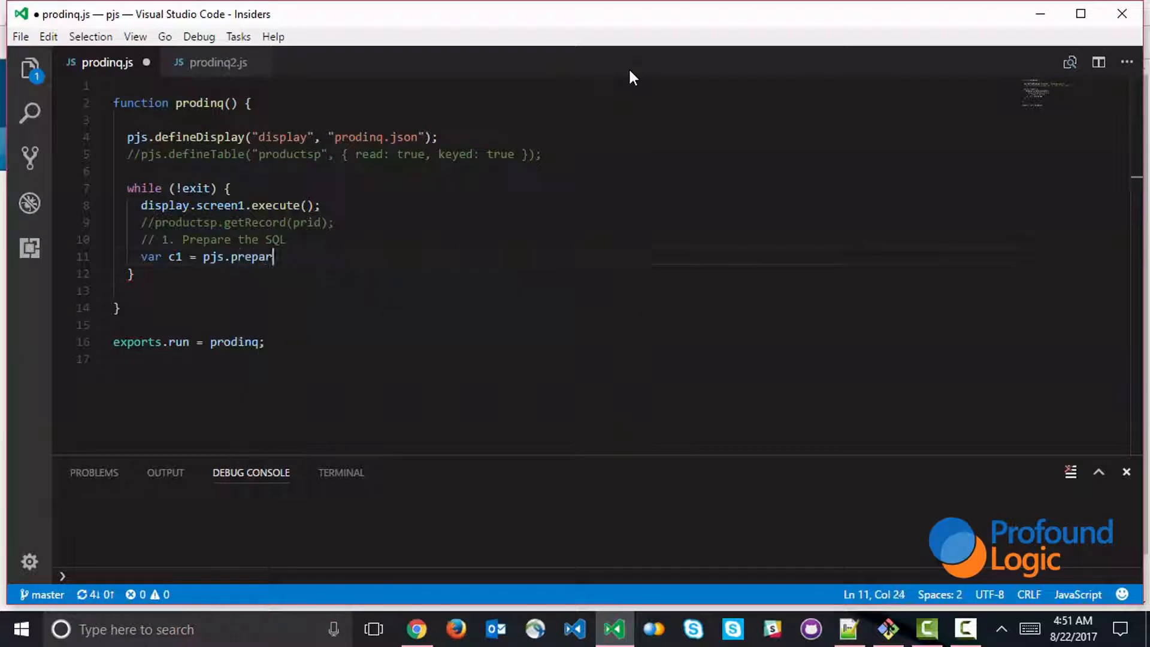
{"action": "type", "text": "e()"}
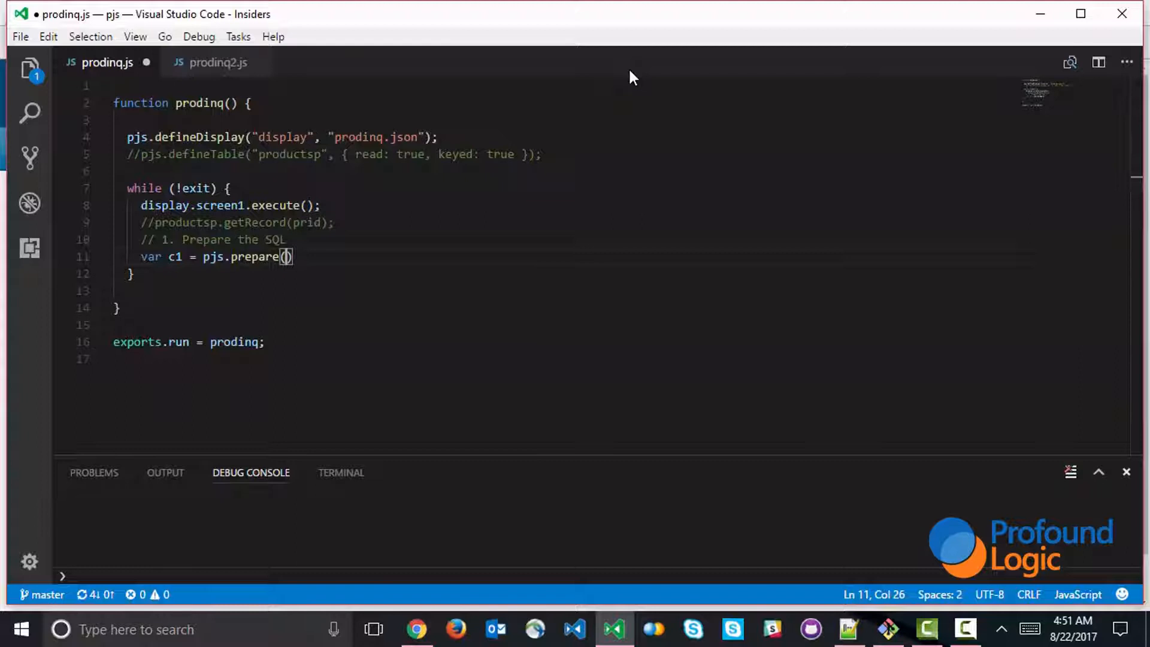
Fill in "SELECT prdesc, prprice, primage FROM productsp WHERE prid = ?" as the prepared statement
{"action": "type", "text": "\"\""}
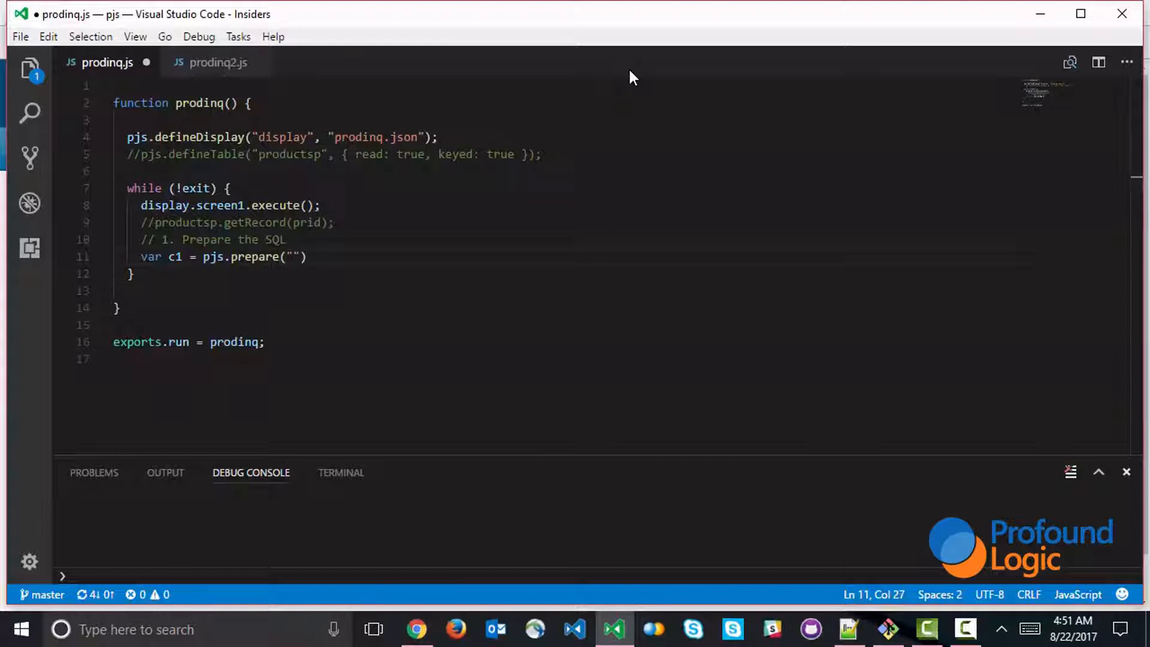
{"action": "type", "text": "SELECT"}
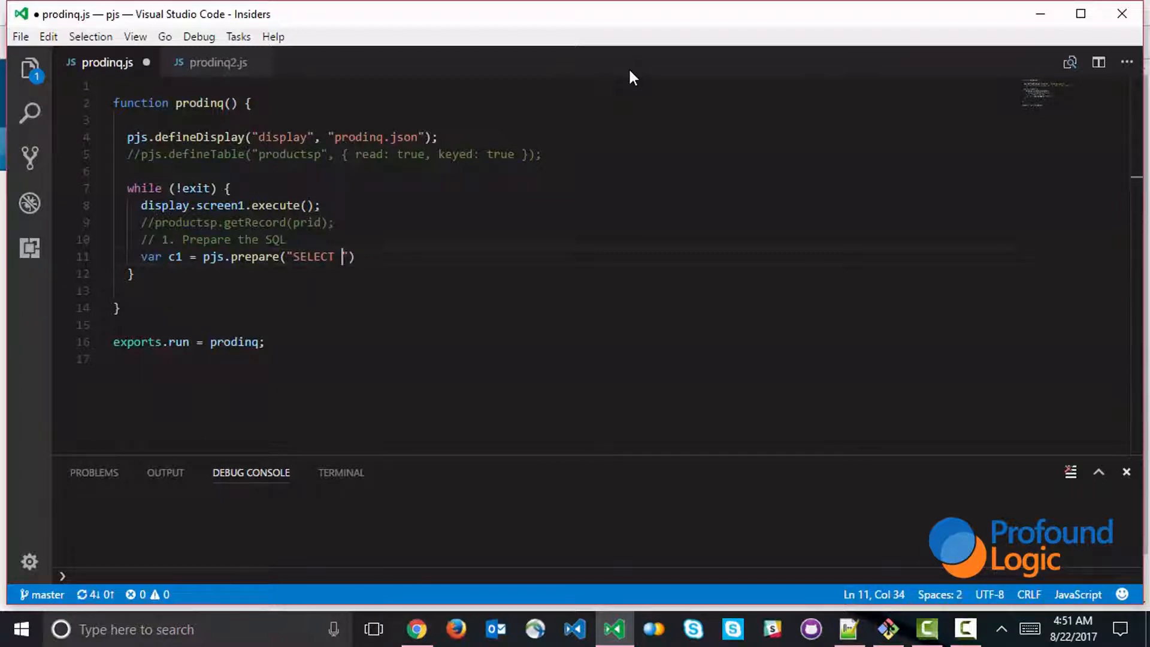
{"action": "type", "text": "prdesc"}
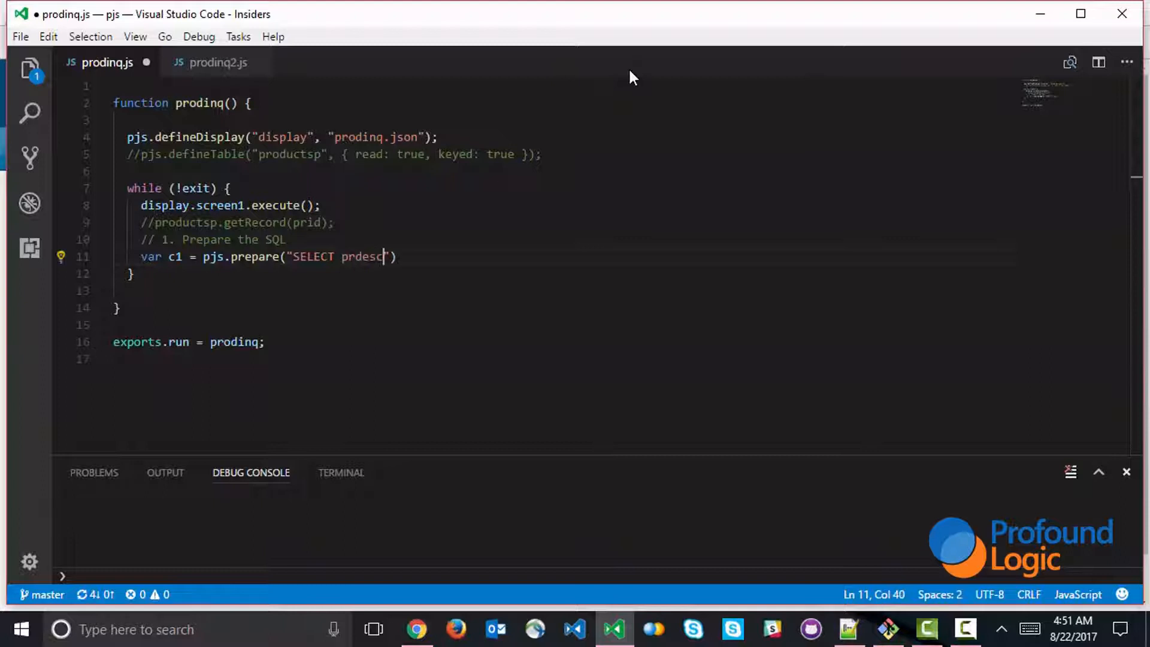
{"action": "type", "text": ", prp"}
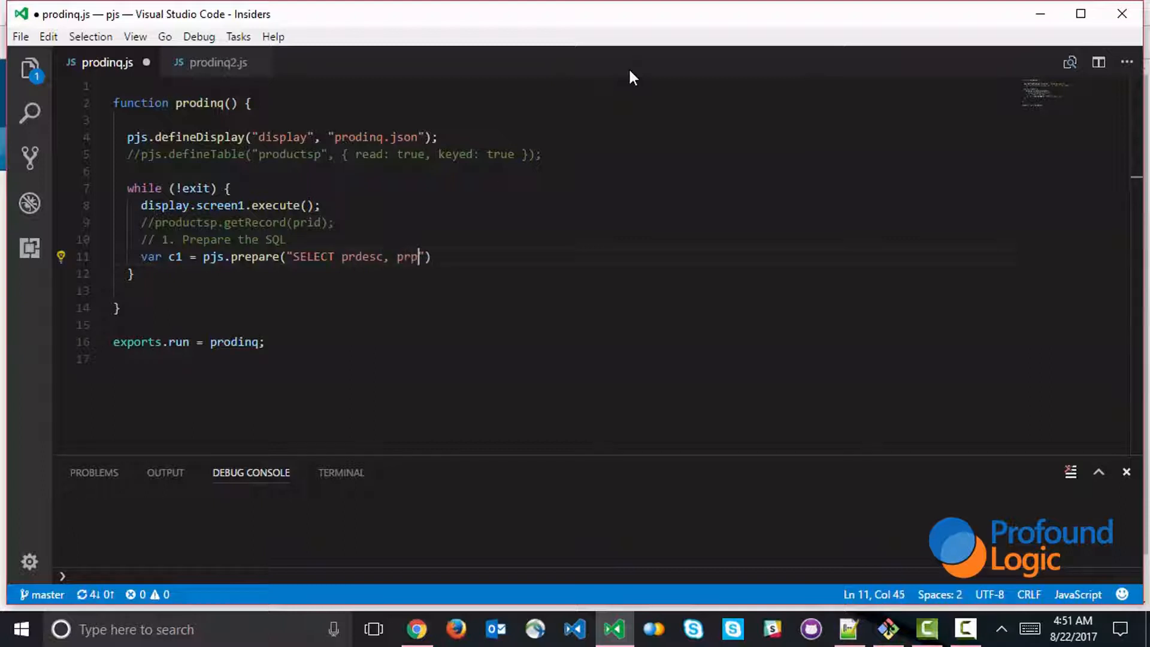
{"action": "type", "text": "rice, primag"}
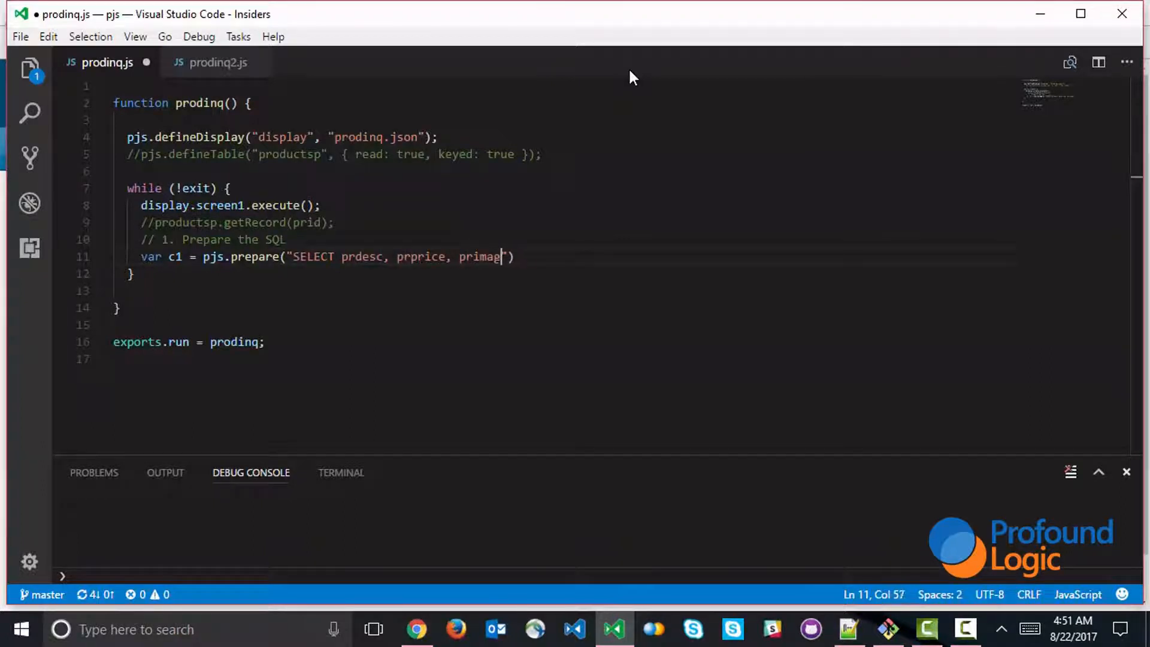
{"action": "type", "text": "FROM"}
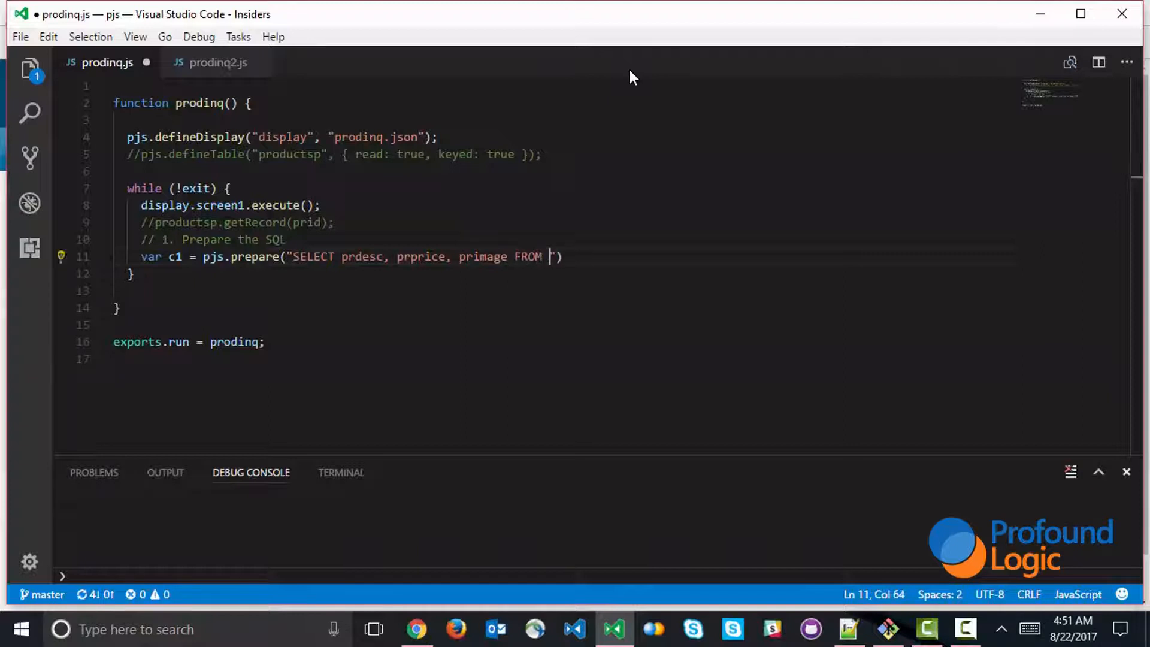
{"action": "type", "text": "productsp"}
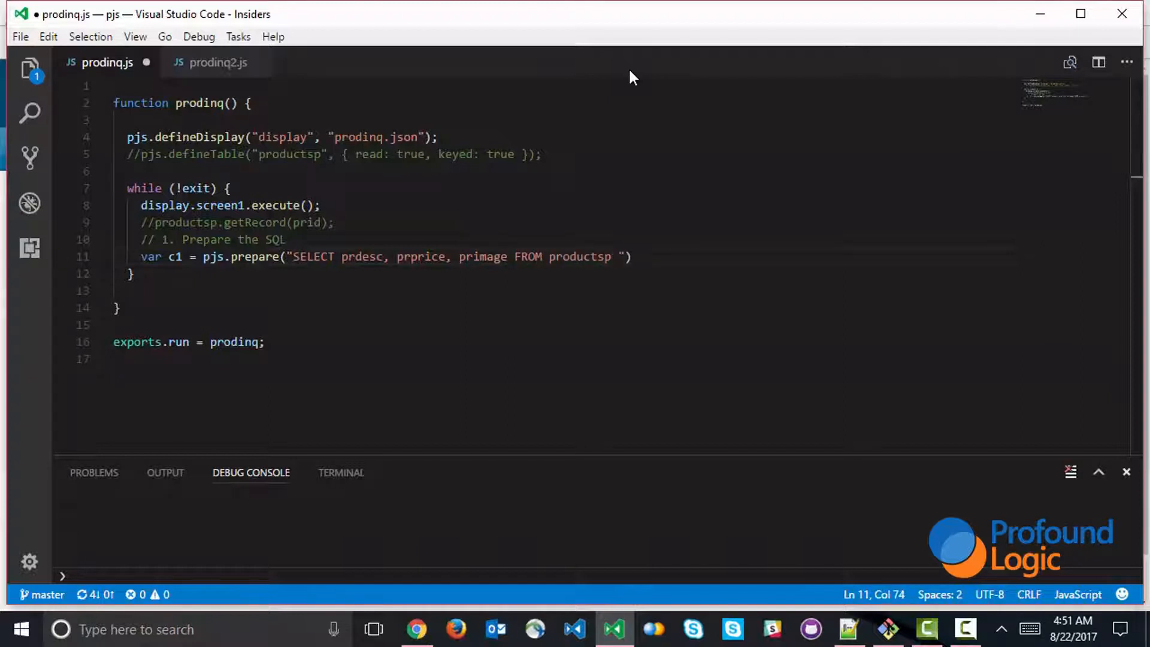
{"action": "type", "text": "WHERE"}
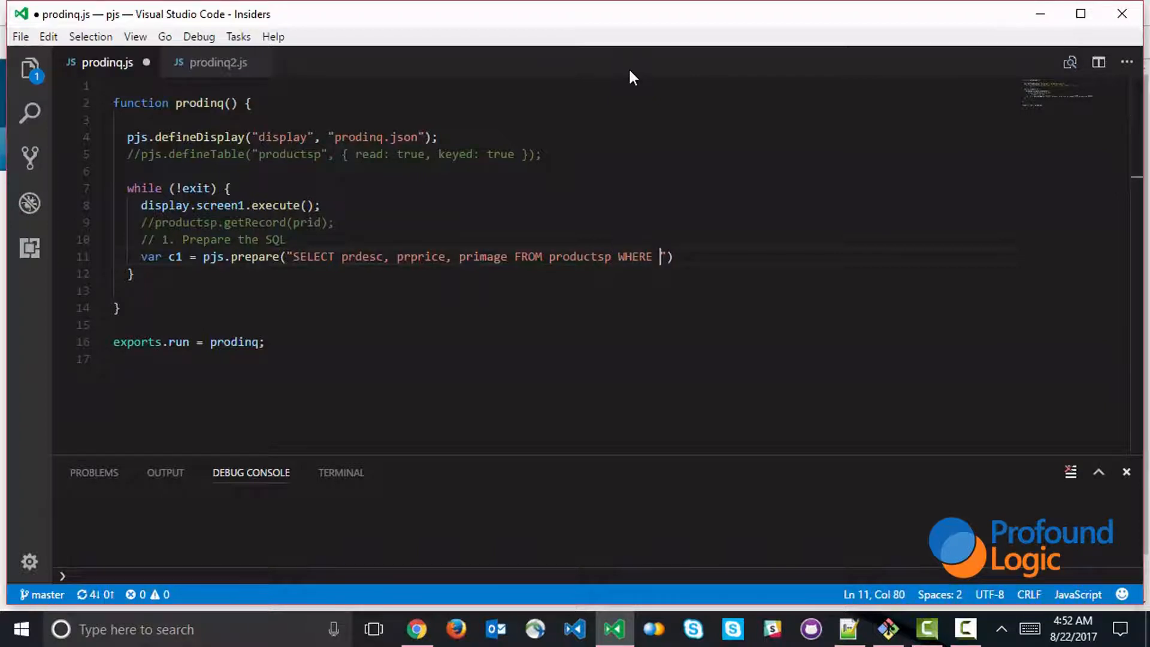
{"action": "type", "text": "prid"}
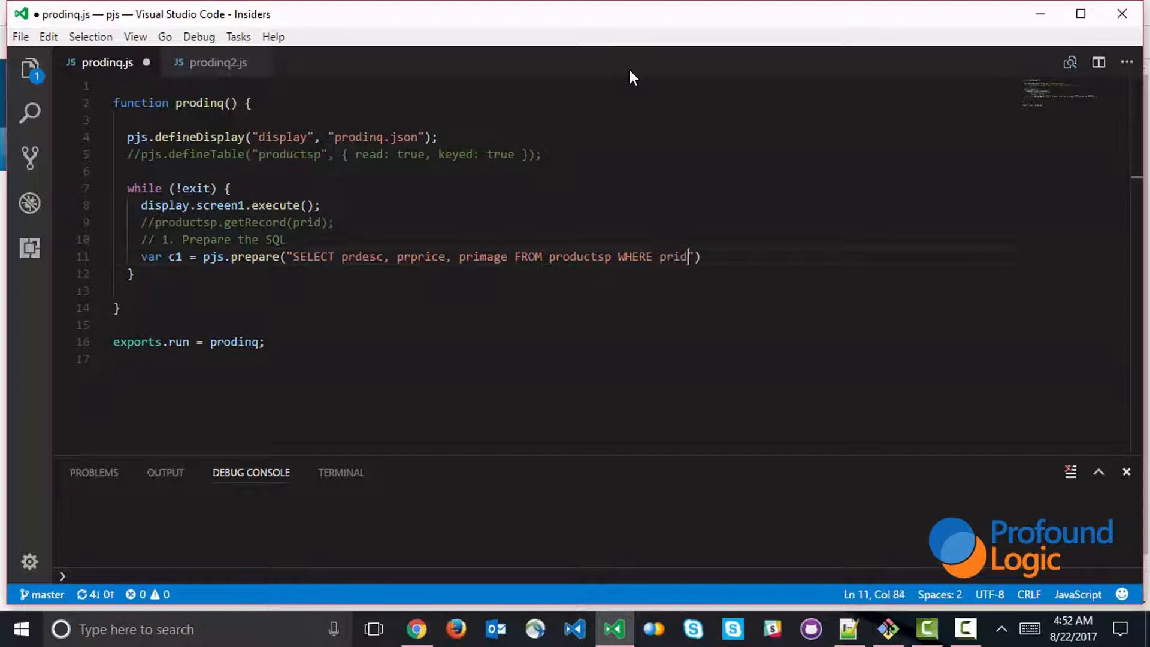
{"action": "type", "text": "= ?"}
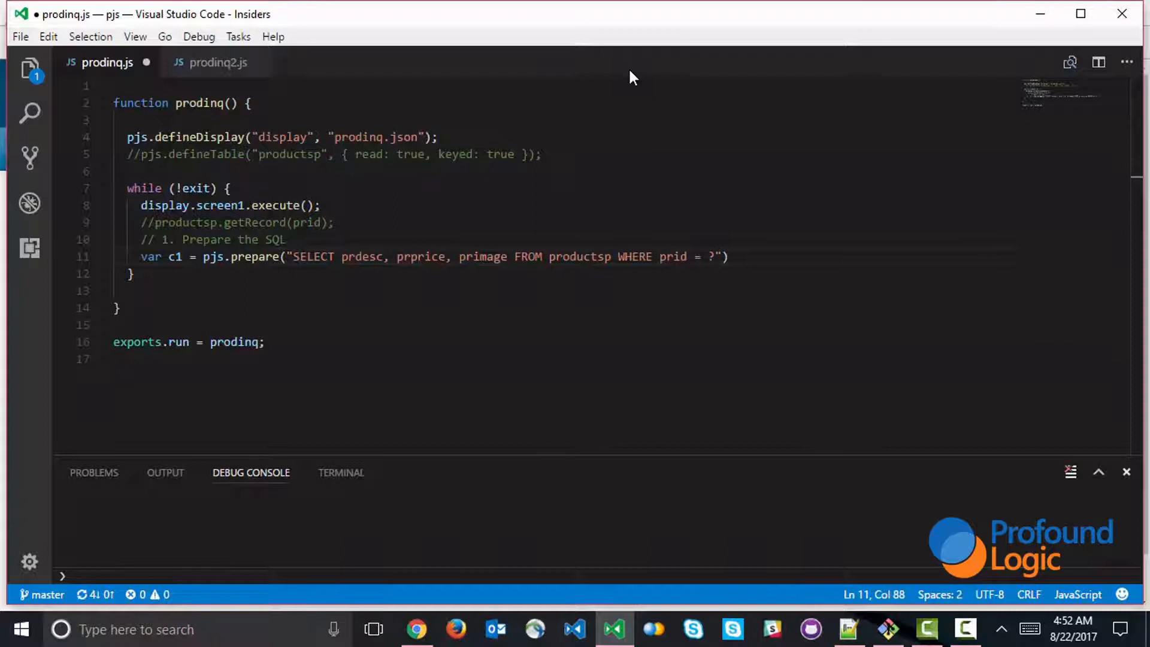
{"action": "type", "text": ";"}
{"action": "type", "text": "// "}
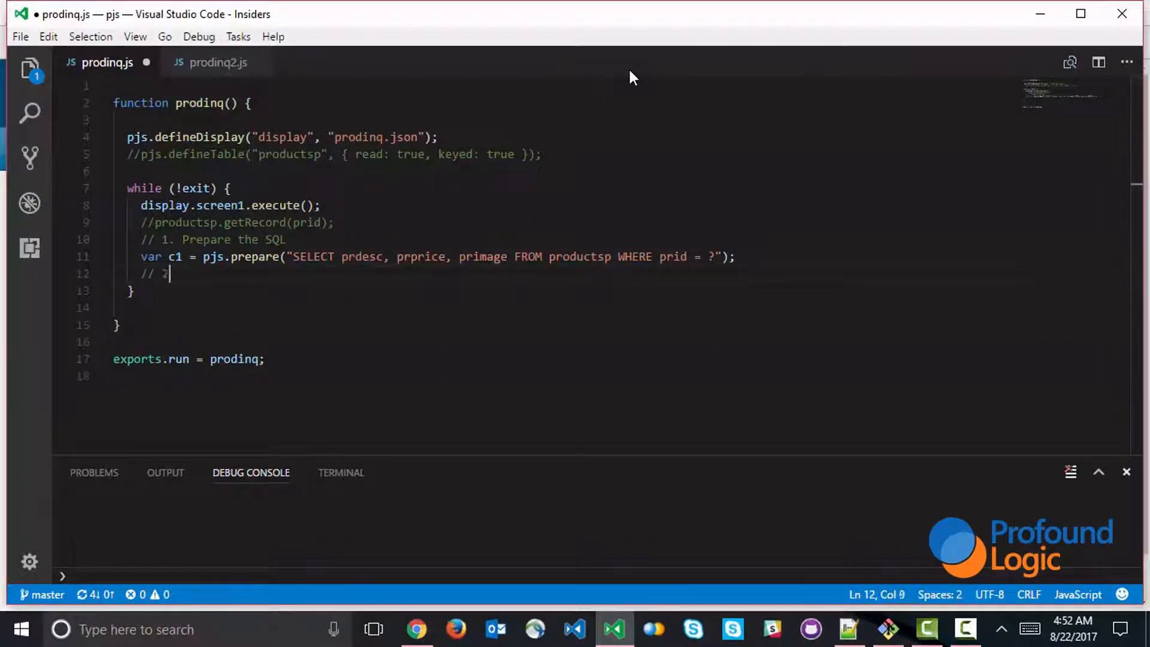
Add a '// 2. Bind parameters' comment and pjs.bindParameters(c1, prid);
{"action": "type", "text": "2. Bi"}
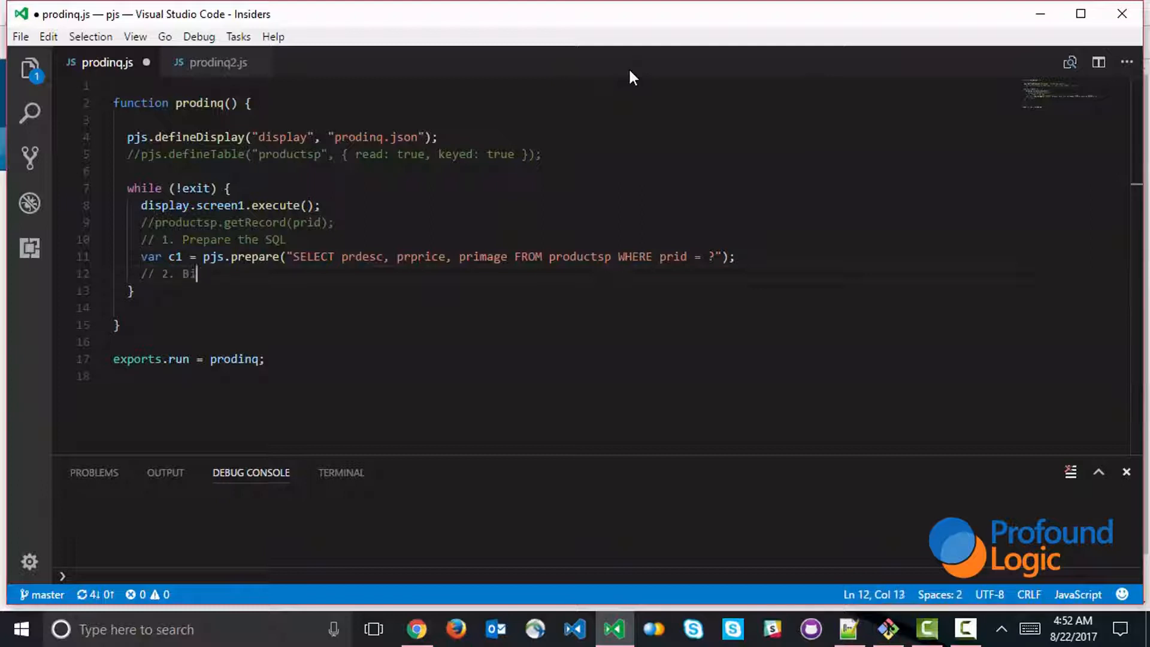
{"action": "type", "text": "nd parameters"}
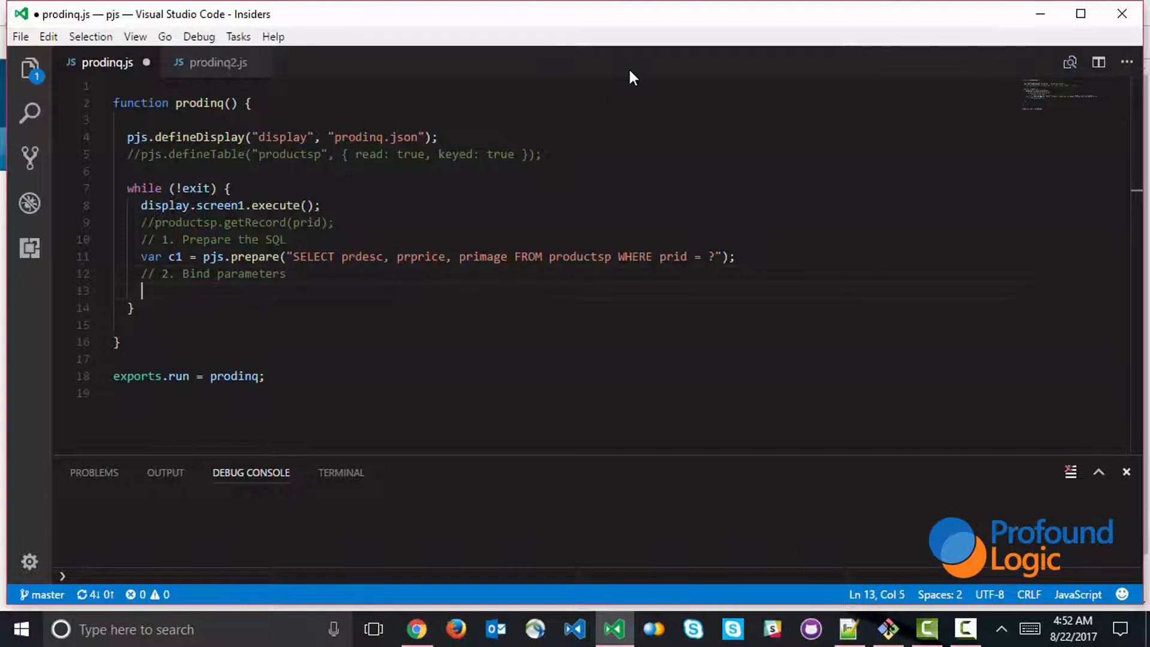
{"action": "type", "text": "pjs."}
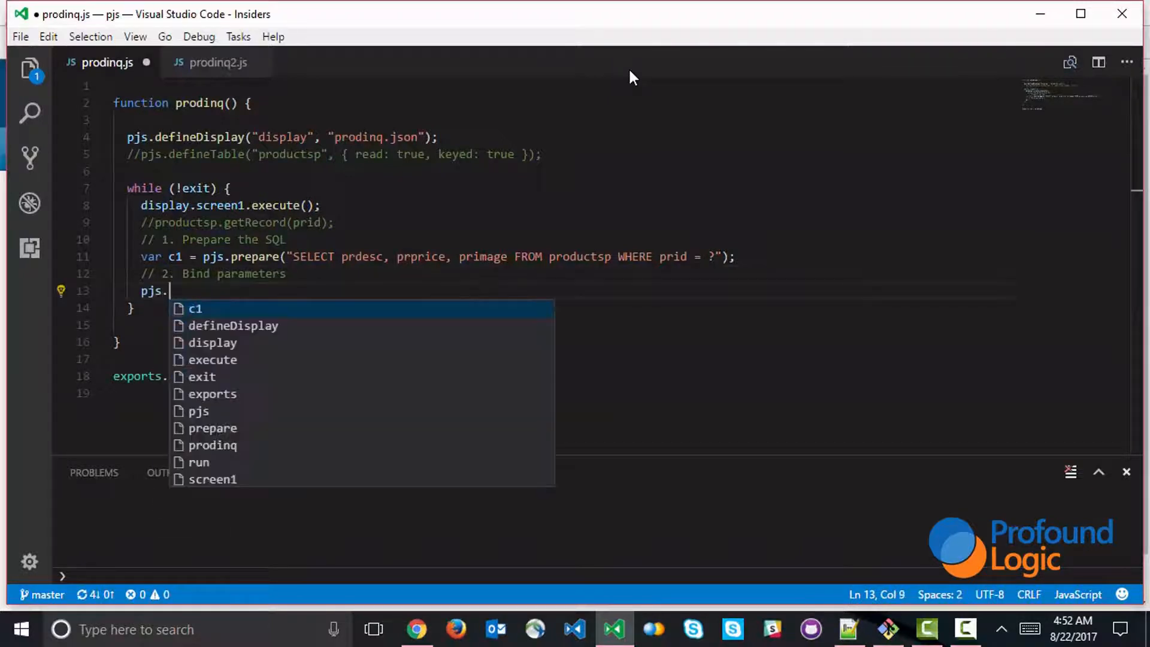
{"action": "type", "text": "bindParameter"}
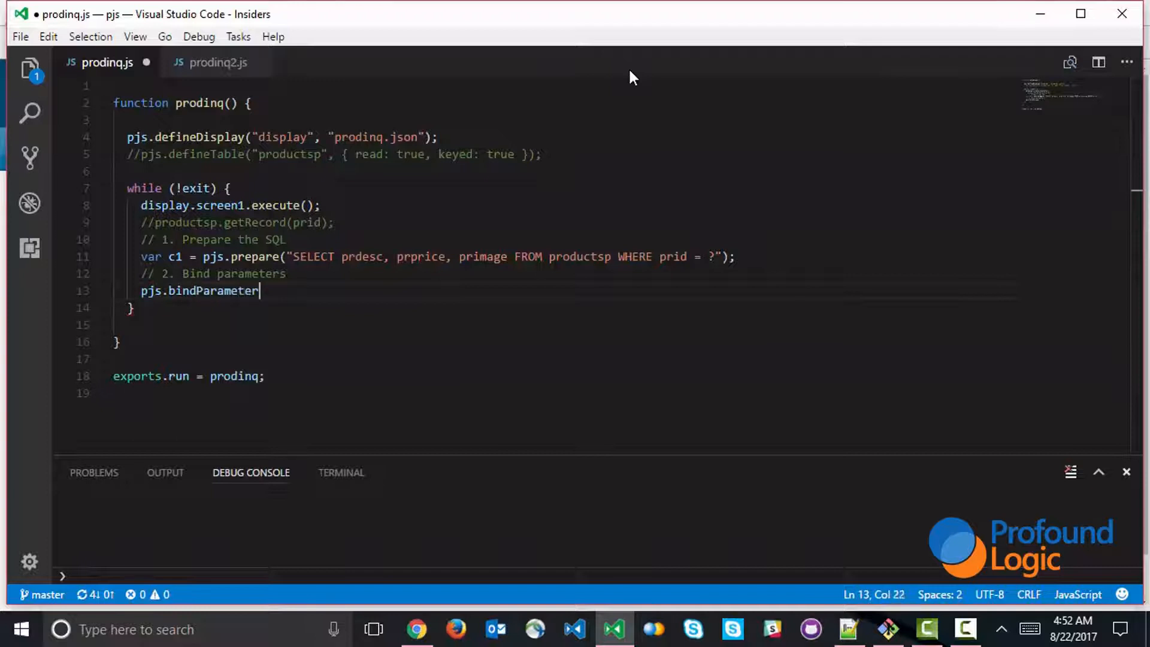
{"action": "type", "text": "s("}
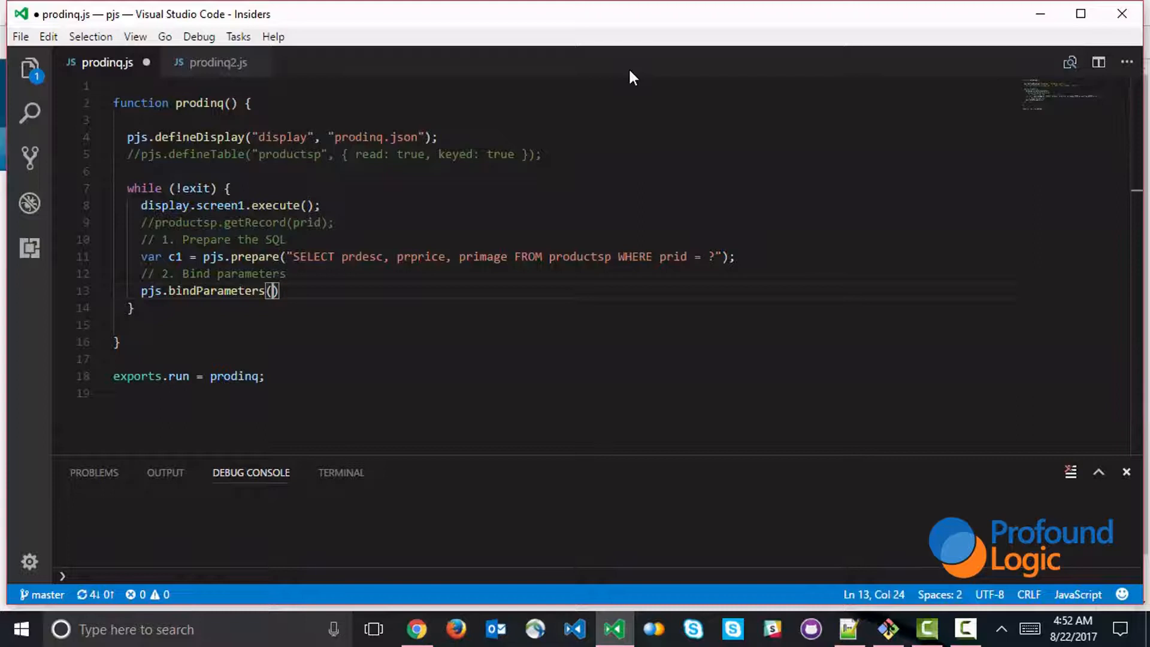
{"action": "type", "text": "c1,"}
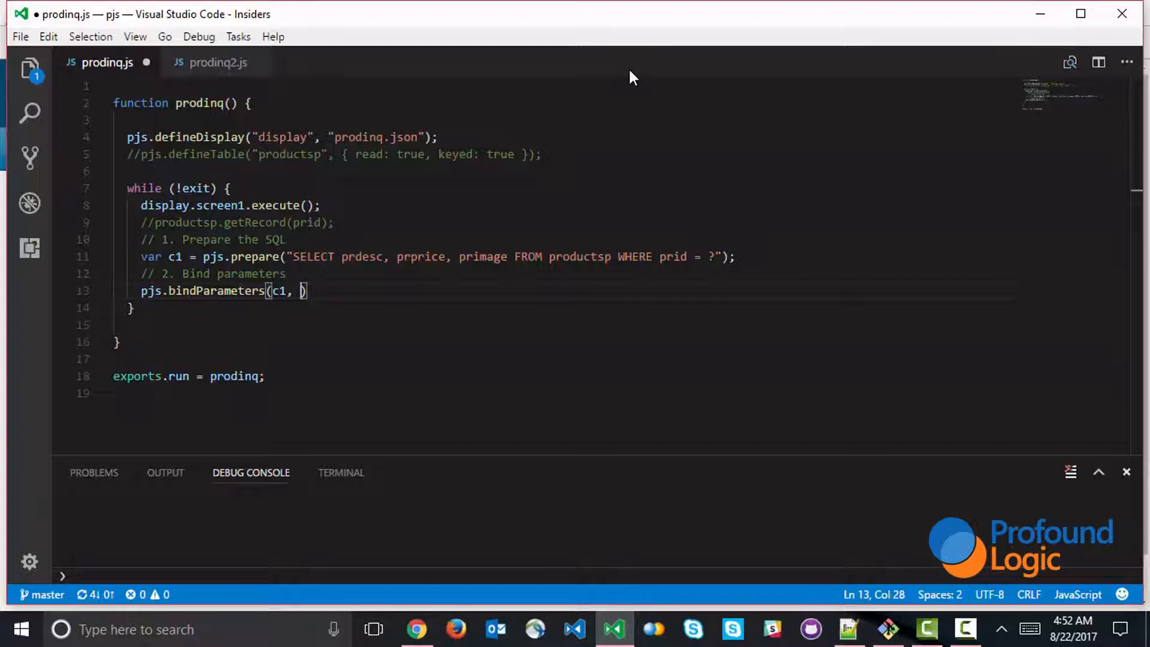
{"action": "type", "text": "prid"}
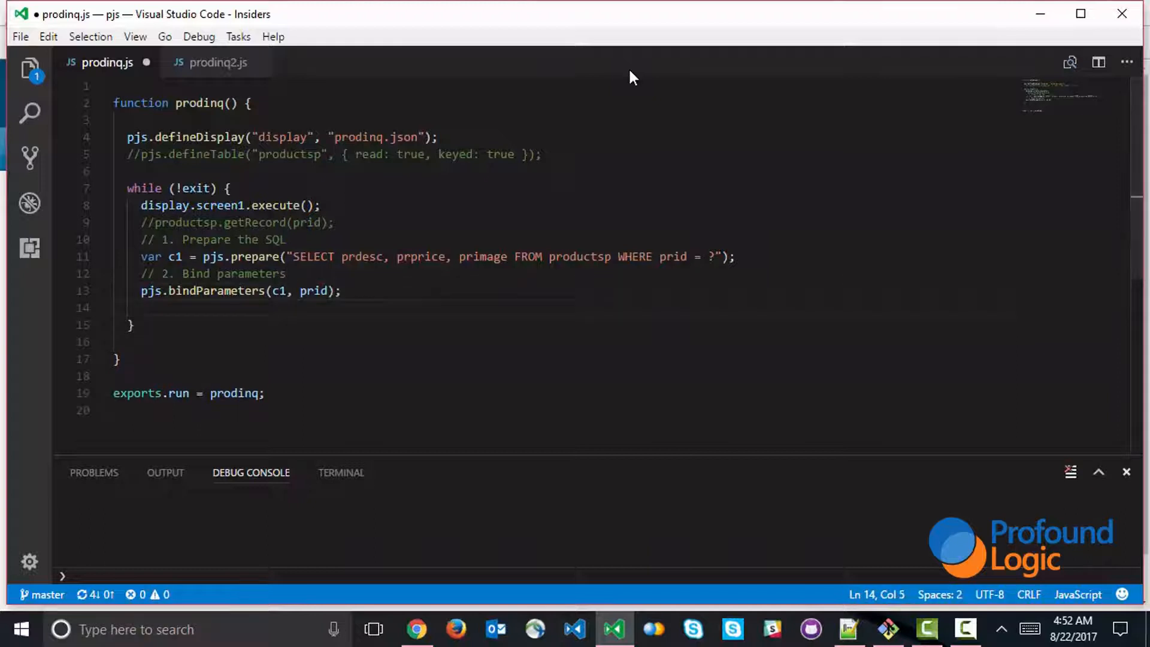
Add a '// 3. Execute statement' comment and the pjs.execute(c1); call
{"action": "type", "text": "//"}
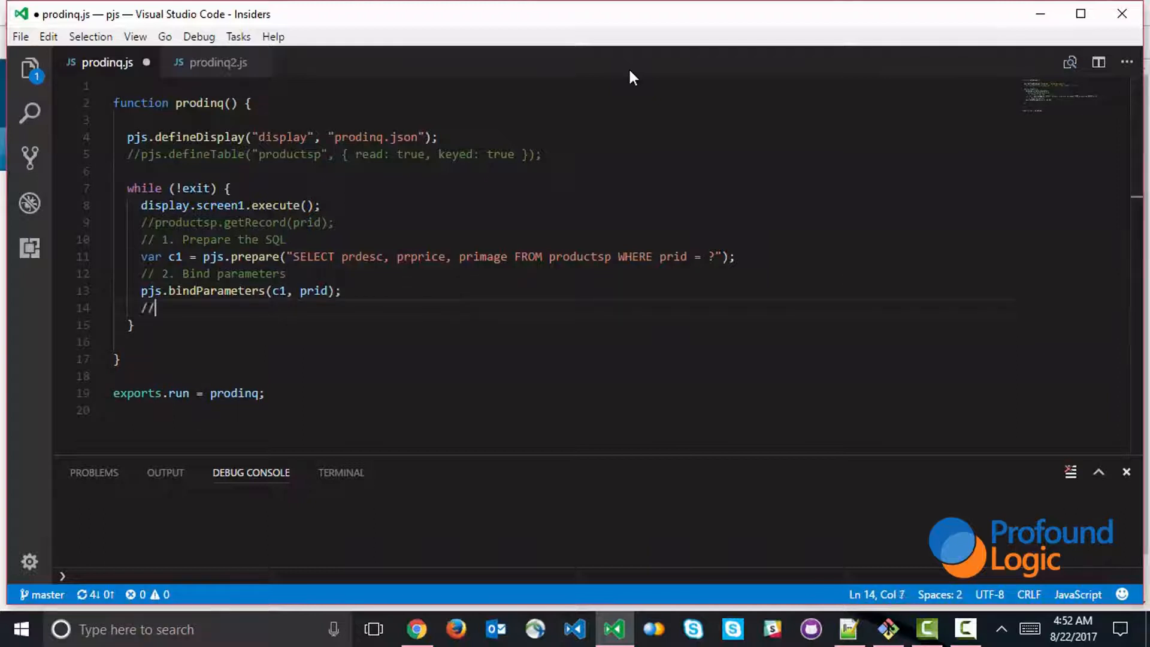
{"action": "type", "text": "3. E"}
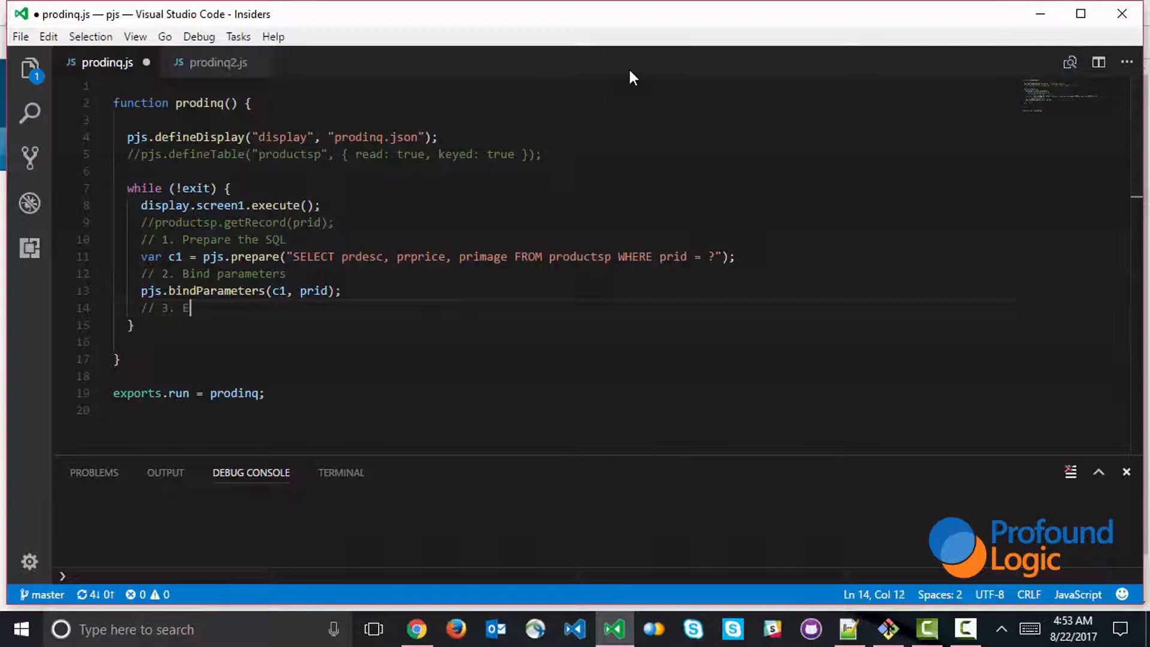
{"action": "type", "text": "xecute sta"}
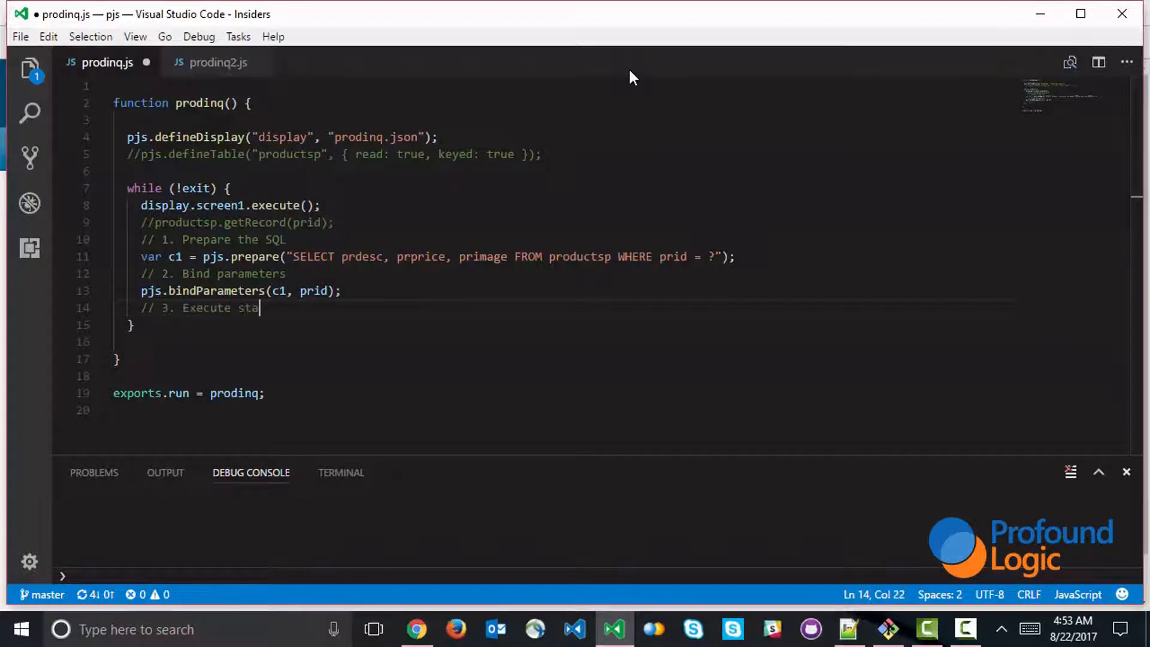
{"action": "key", "text": "enter"}
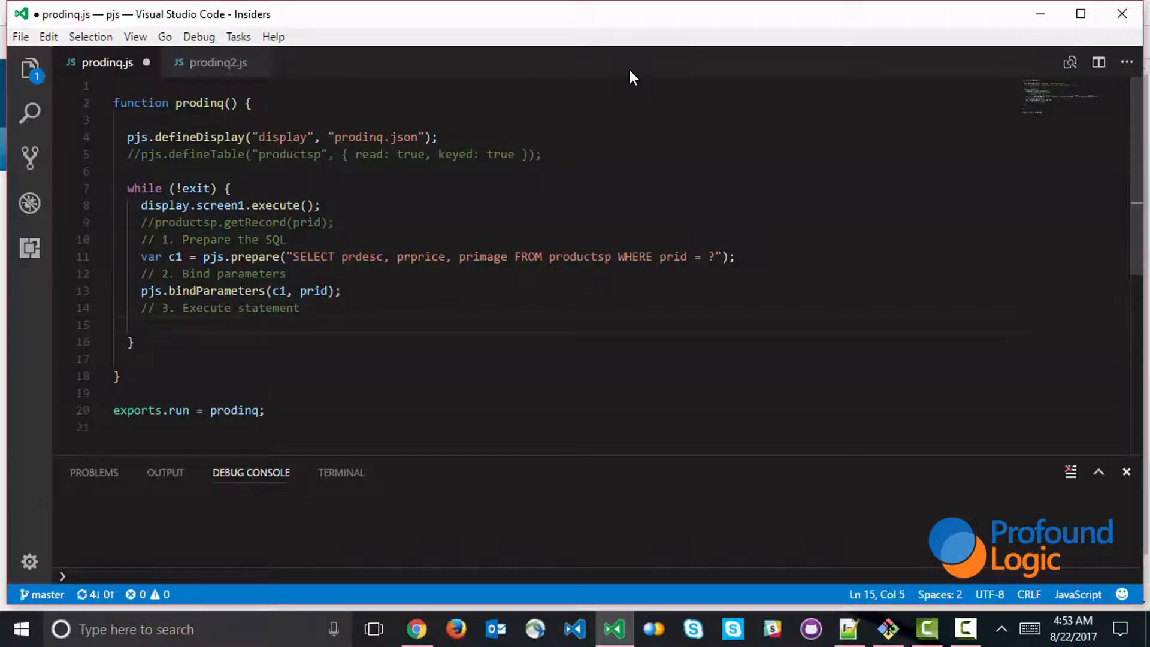
{"action": "type", "text": "pjs.execute(c1);"}
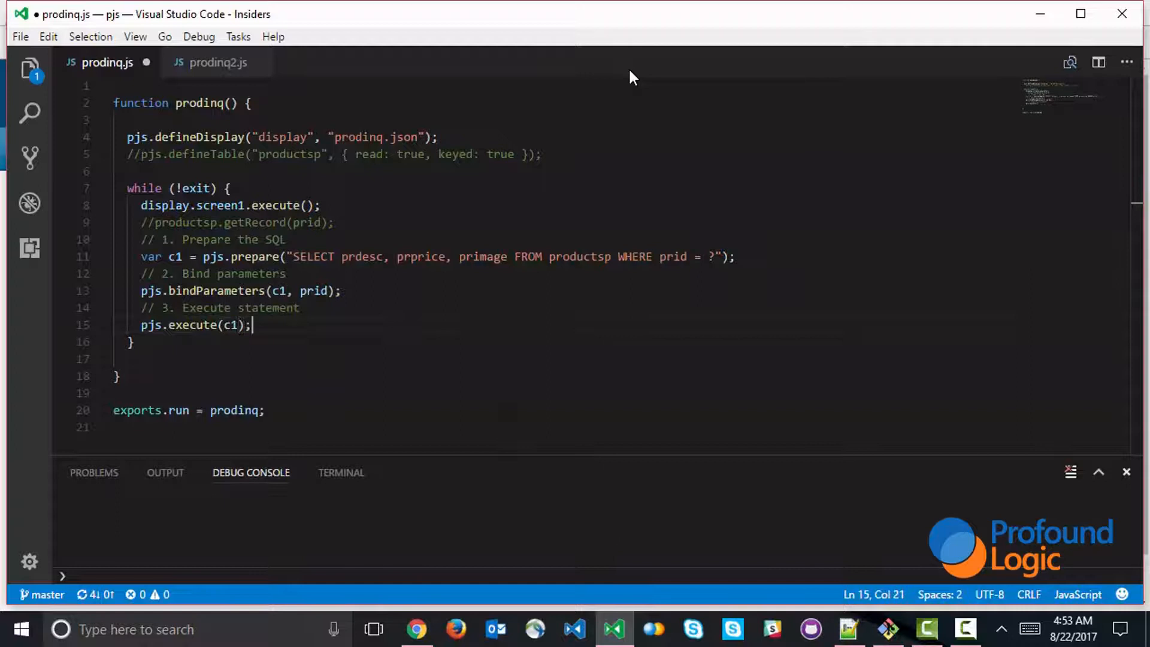
{"action": "type", "text": "// 4. Fetch da"}
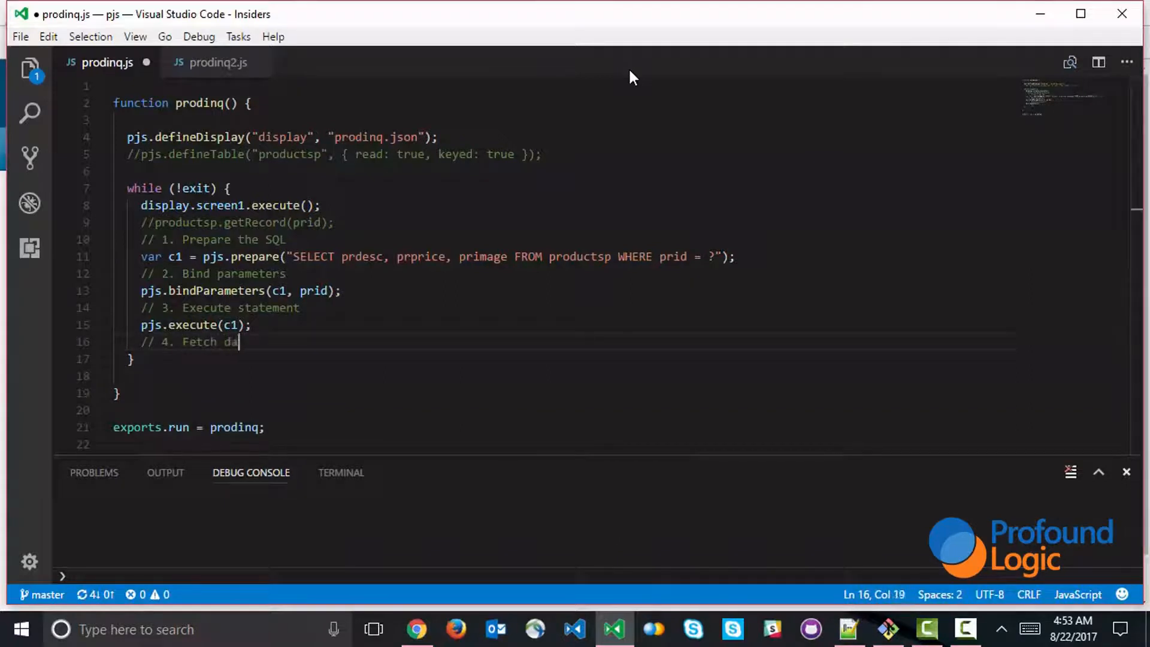
Add pjs.fetch(c1, prdesc, prprice, primage); under '// 4. Fetch data' and save prodinq.js
{"action": "key", "text": "enter"}
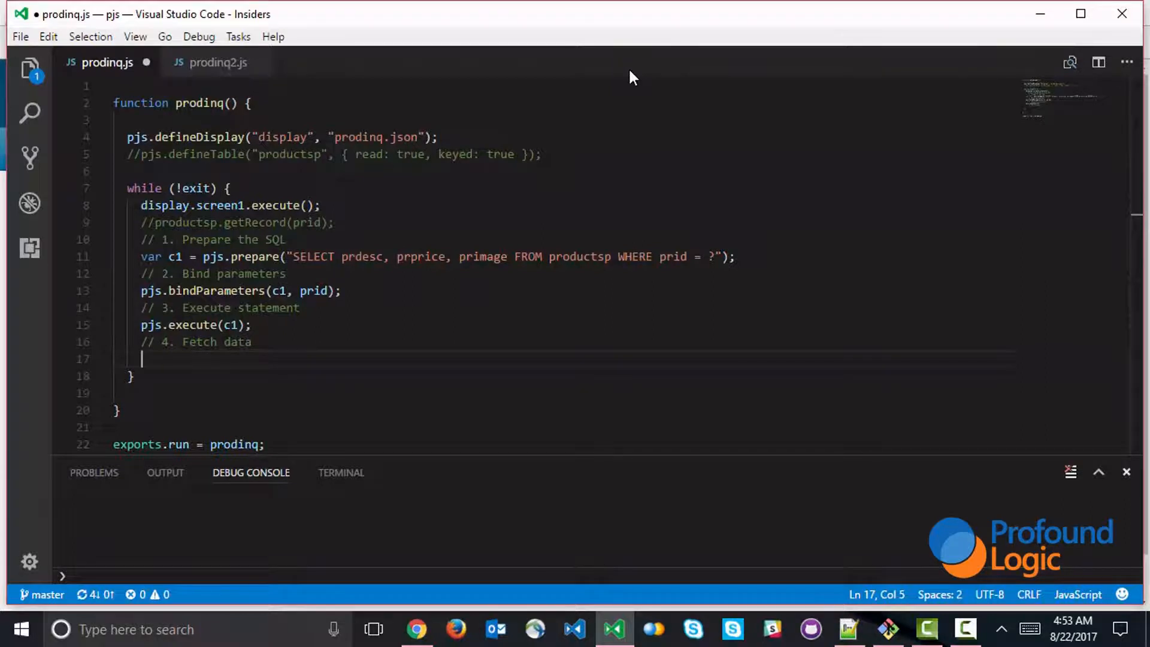
{"action": "type", "text": "pjs."}
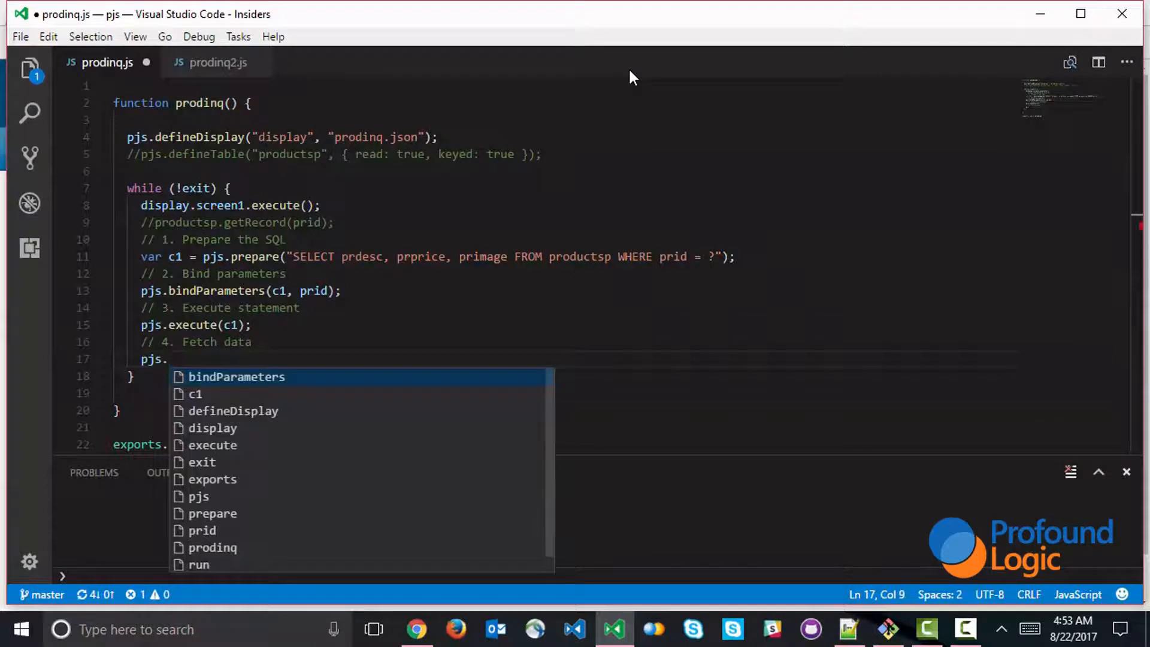
{"action": "type", "text": "fetch("}
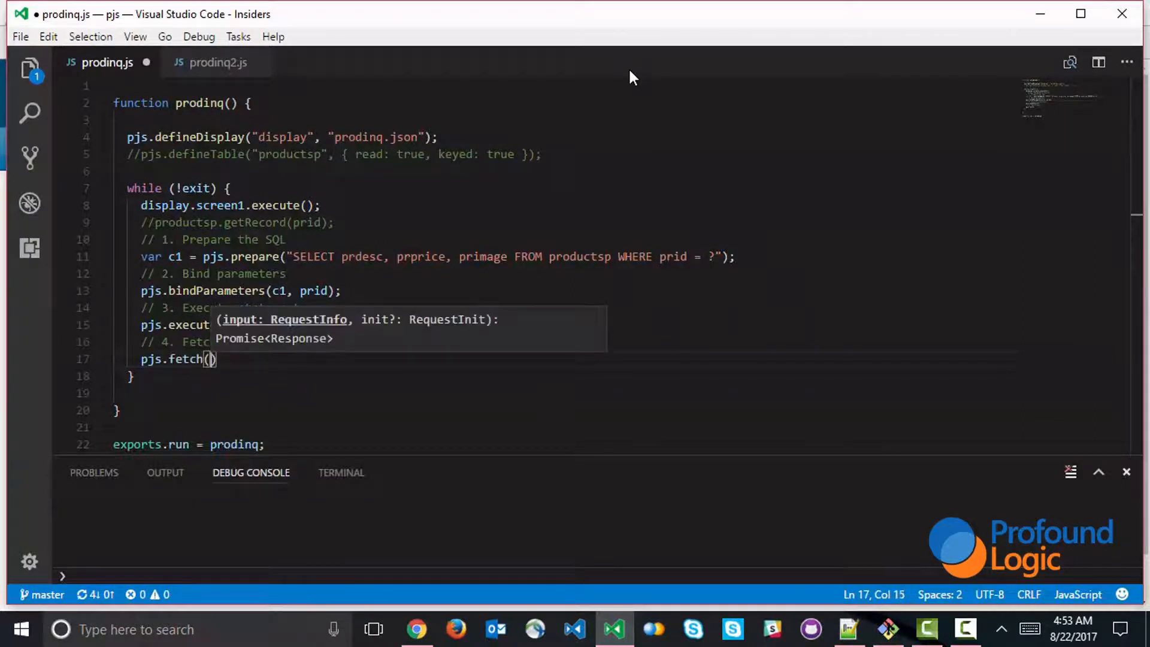
{"action": "type", "text": "c1,"}
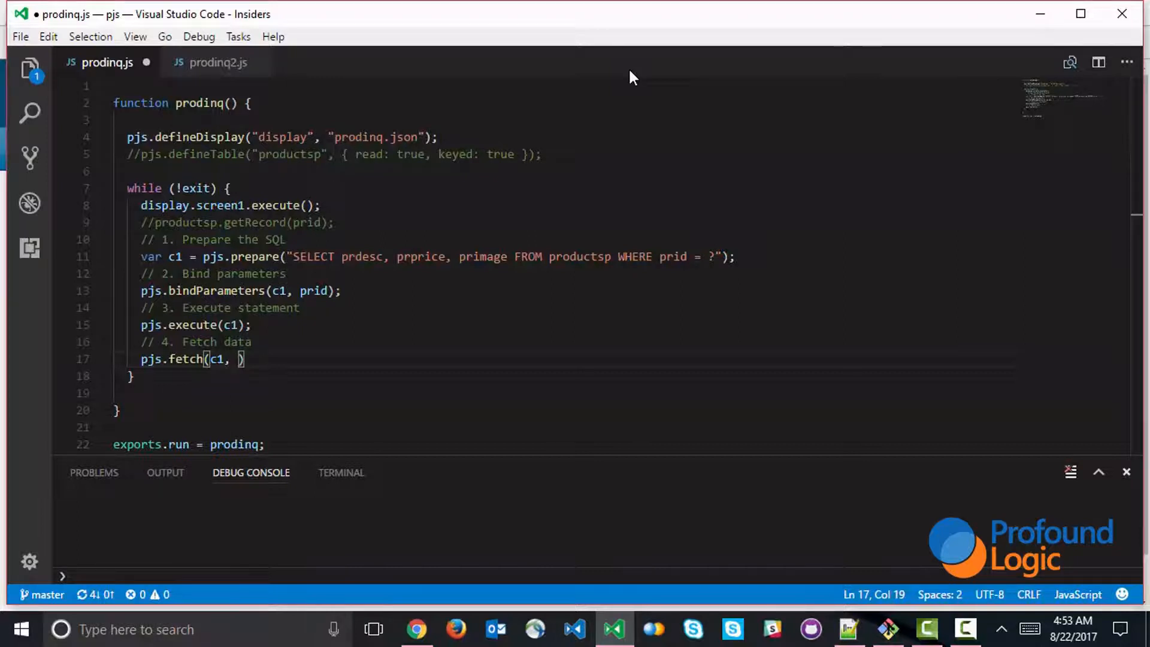
{"action": "type", "text": "prdesc, prprice,"}
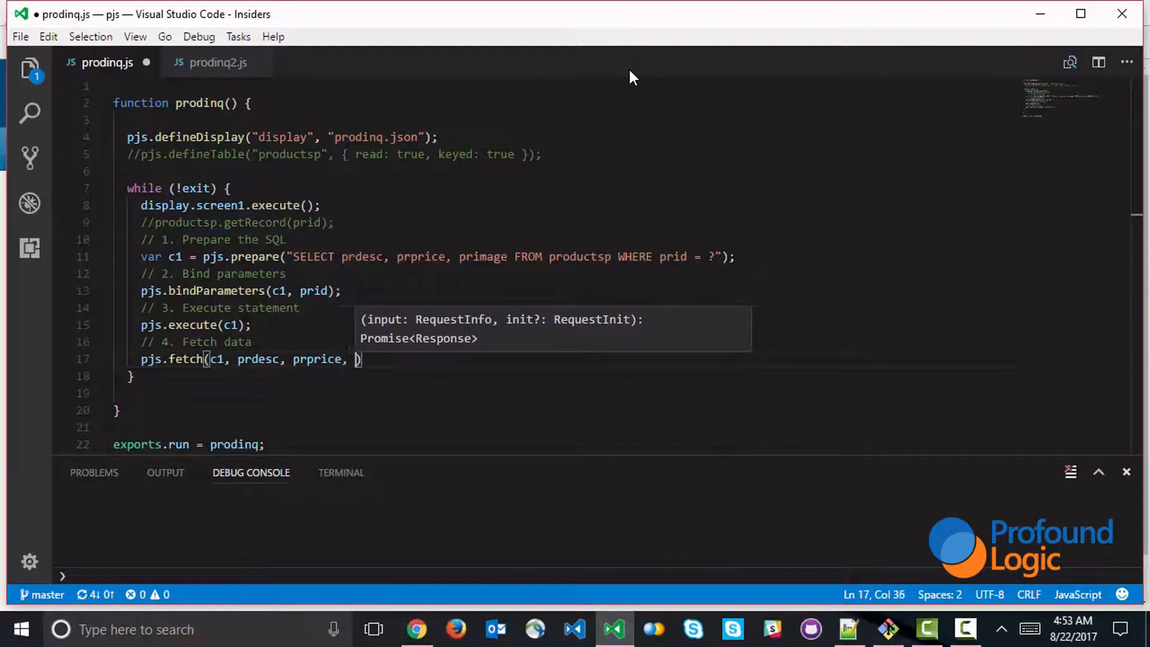
{"action": "type", "text": "primage"}
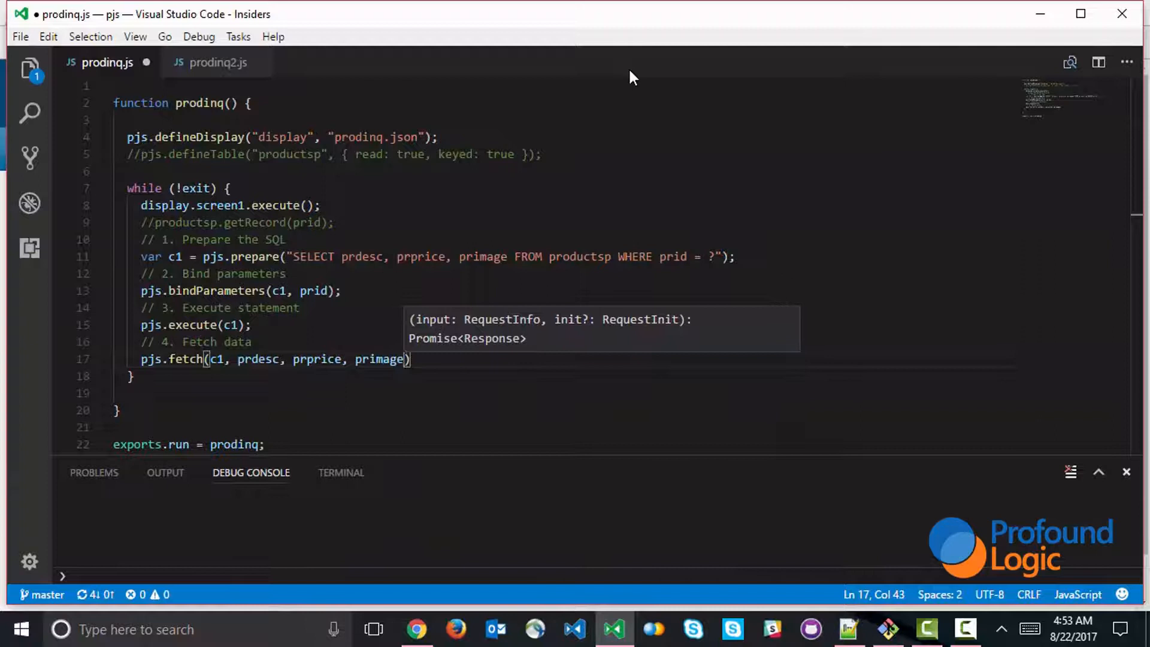
{"action": "type", "text": ");"}
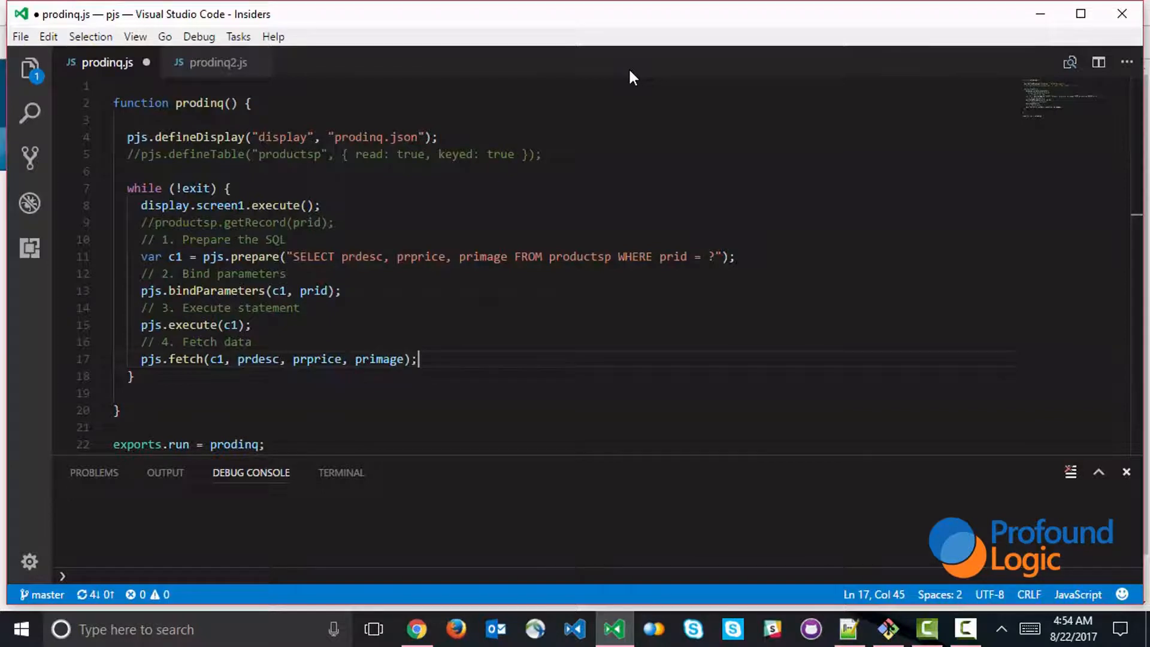
{"action": "key", "text": "ctrl+s"}
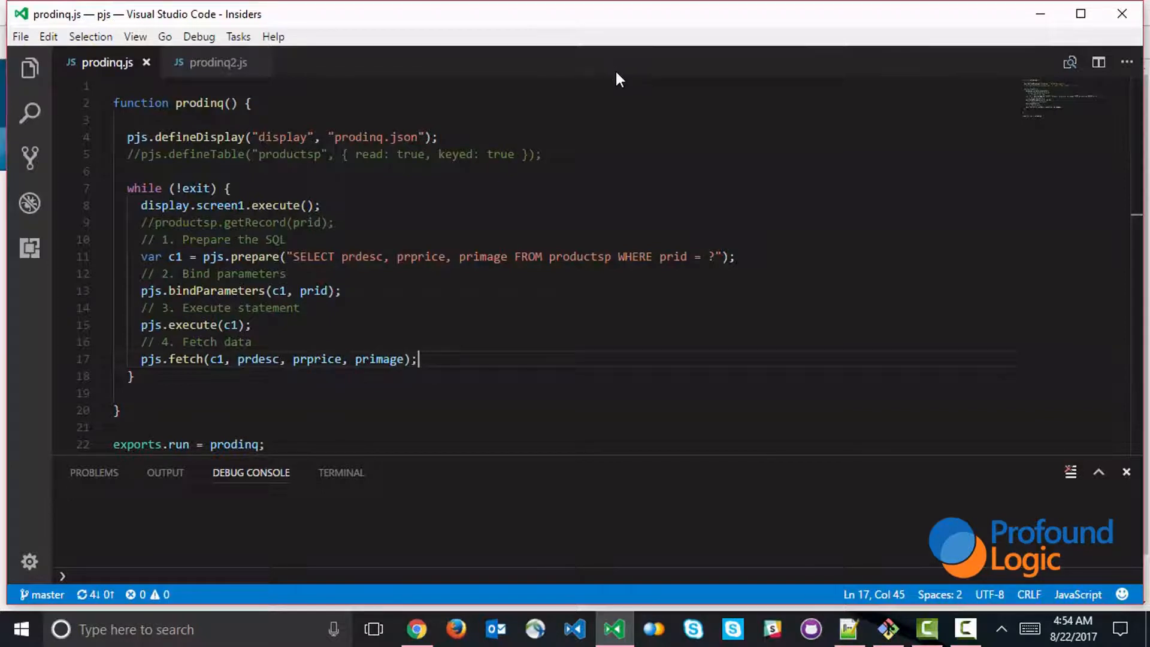
Rerun 'call prodinq' for product 106 to see its TomTom details, then return to the editor
{"action": "left_click", "coordinate": [416, 629]}
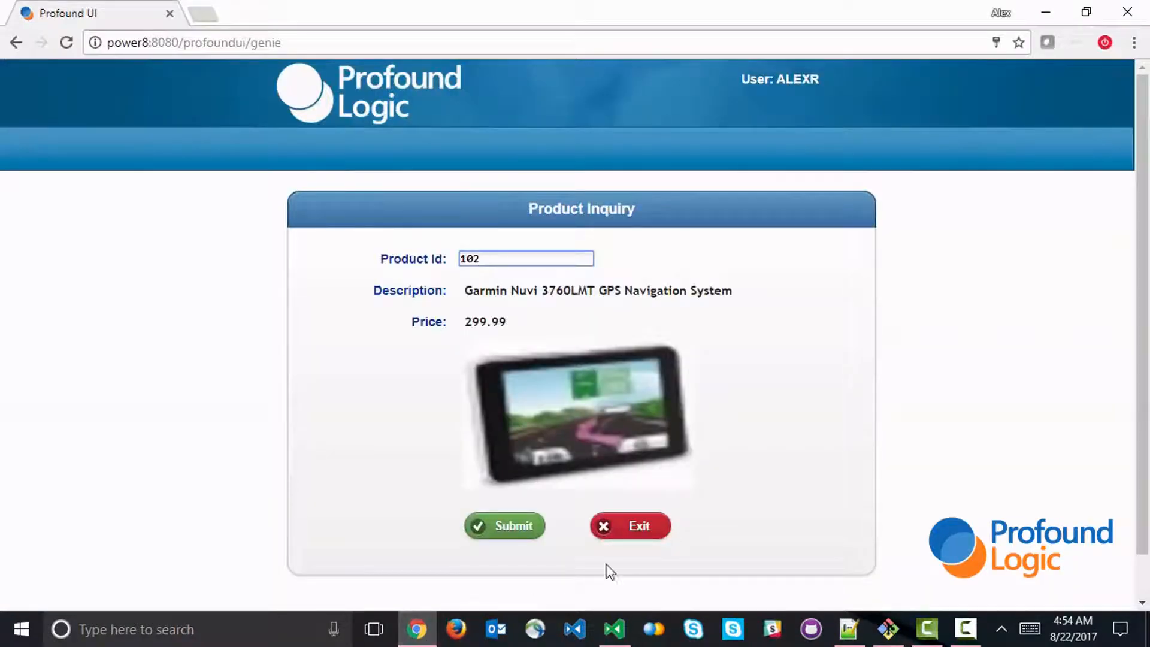
{"action": "left_click", "coordinate": [629, 526]}
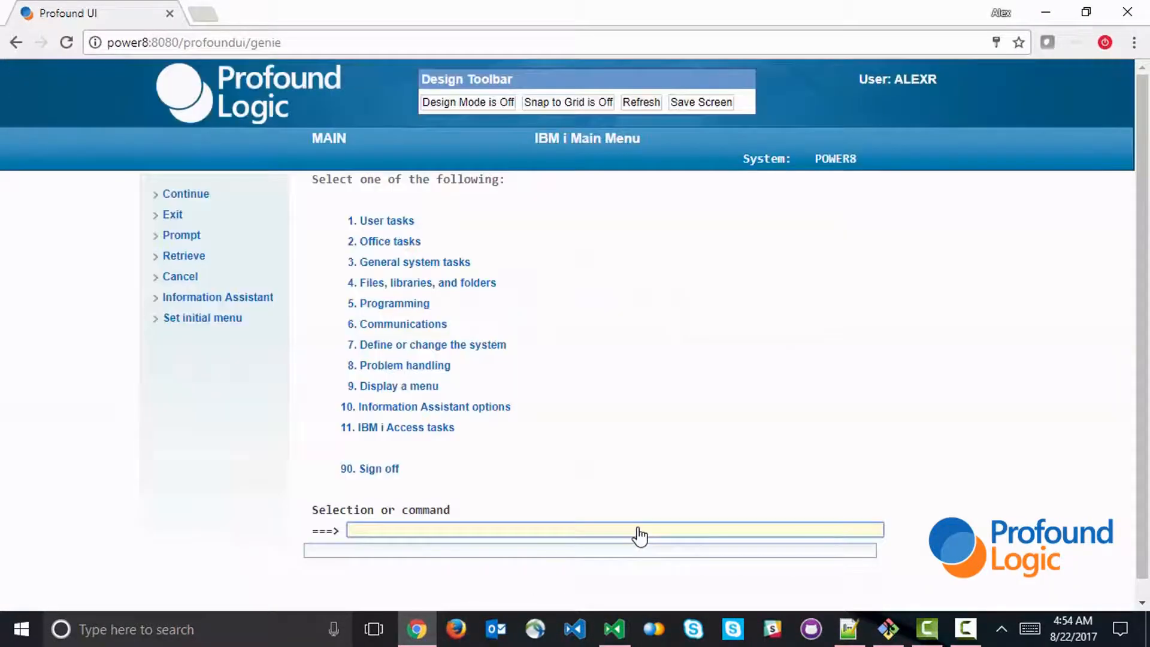
{"action": "type", "text": "call proding"}
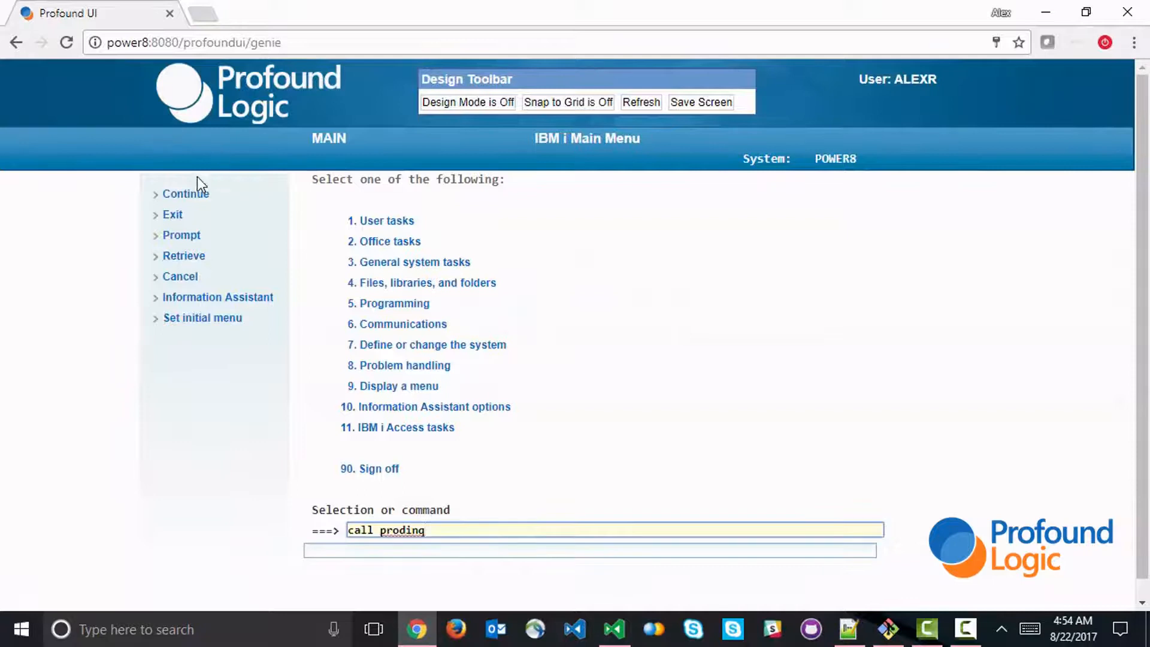
{"action": "key", "text": "Return"}
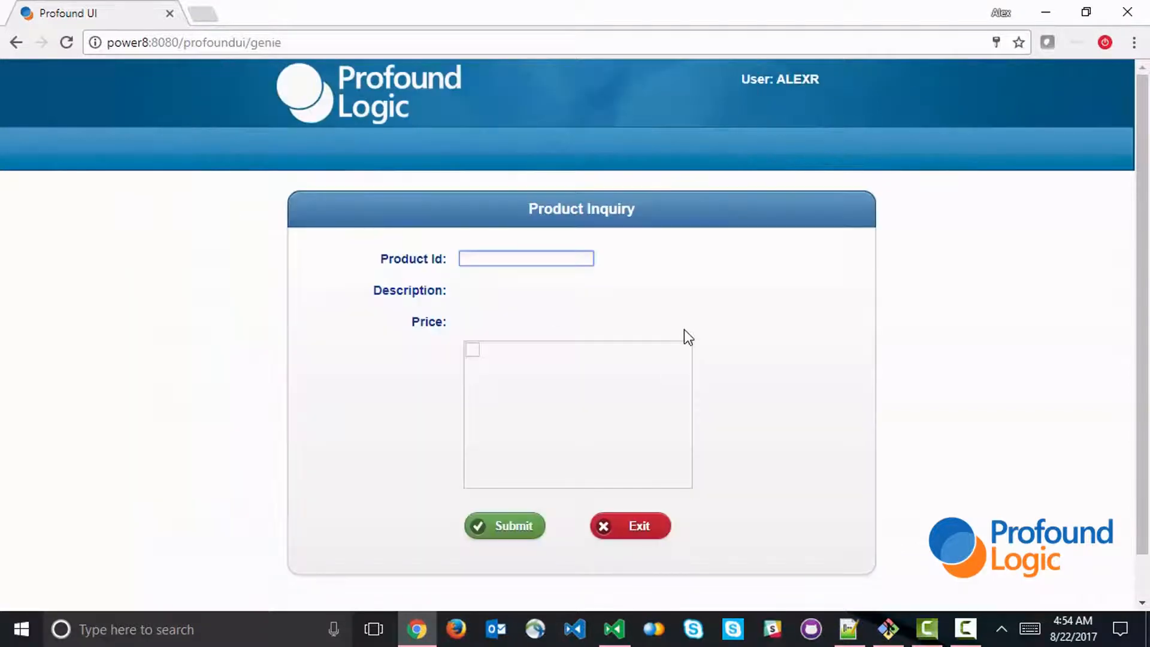
{"action": "type", "text": "106"}
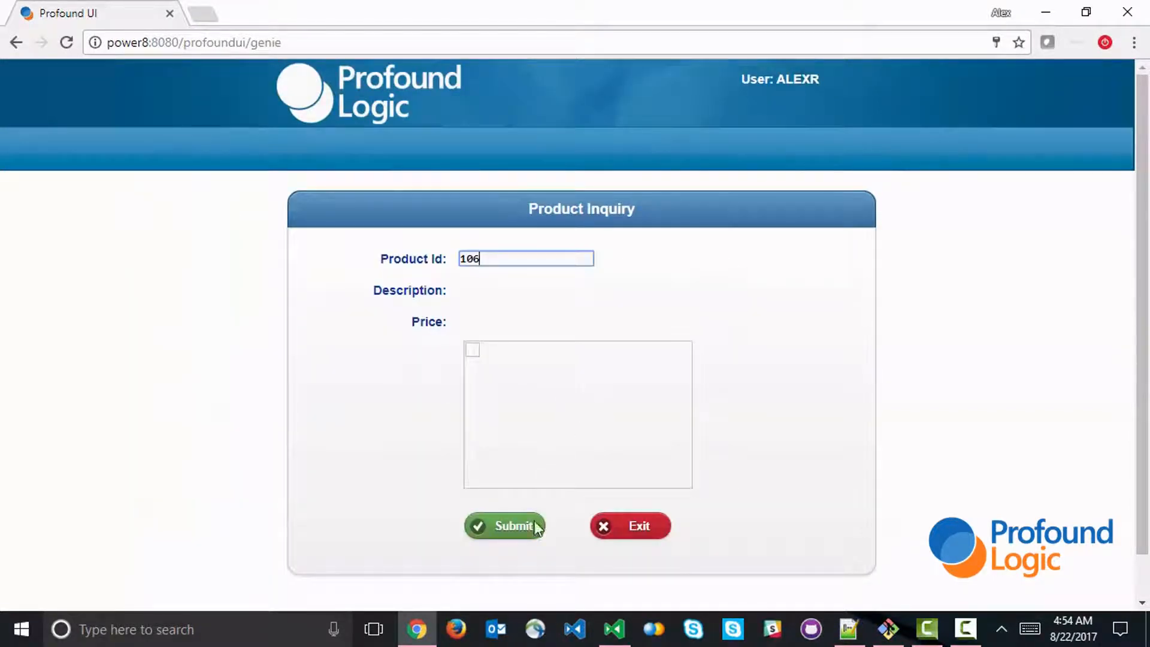
{"action": "left_click", "coordinate": [504, 526]}
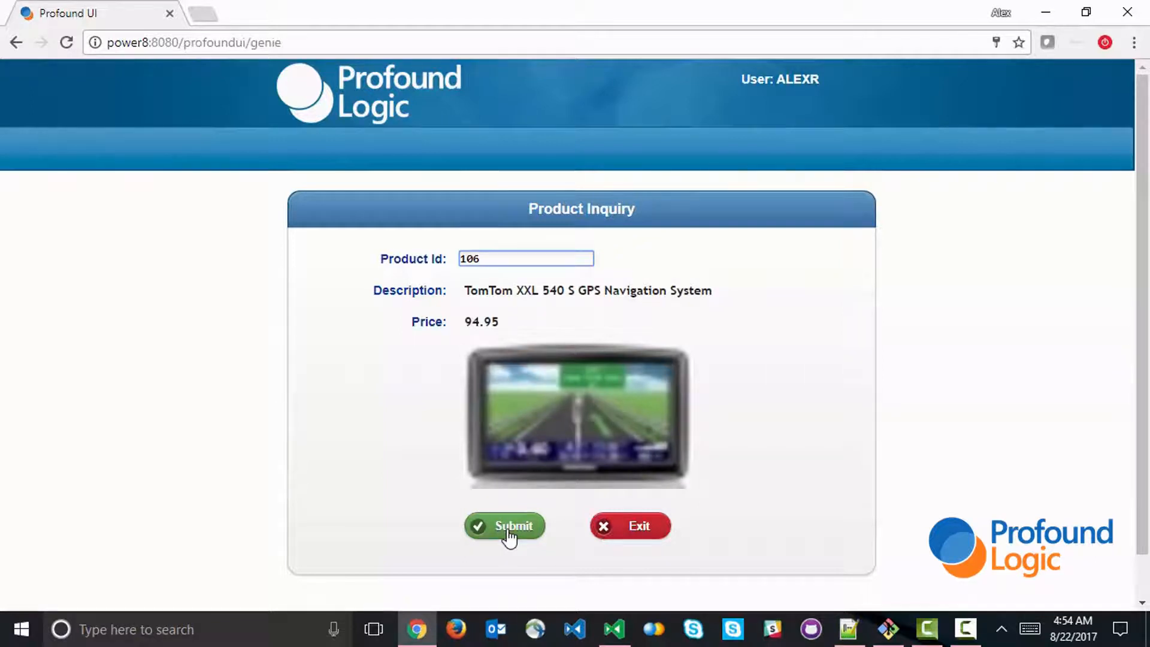
{"action": "mouse_move", "coordinate": [644, 623]}
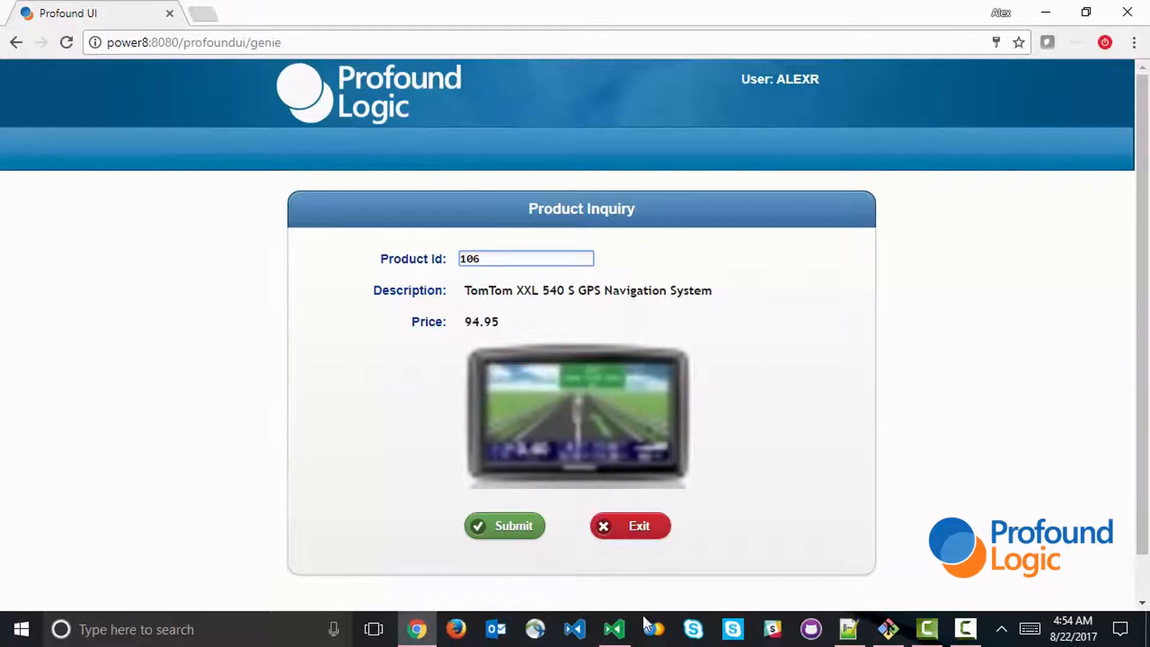
{"action": "left_click", "coordinate": [613, 629]}
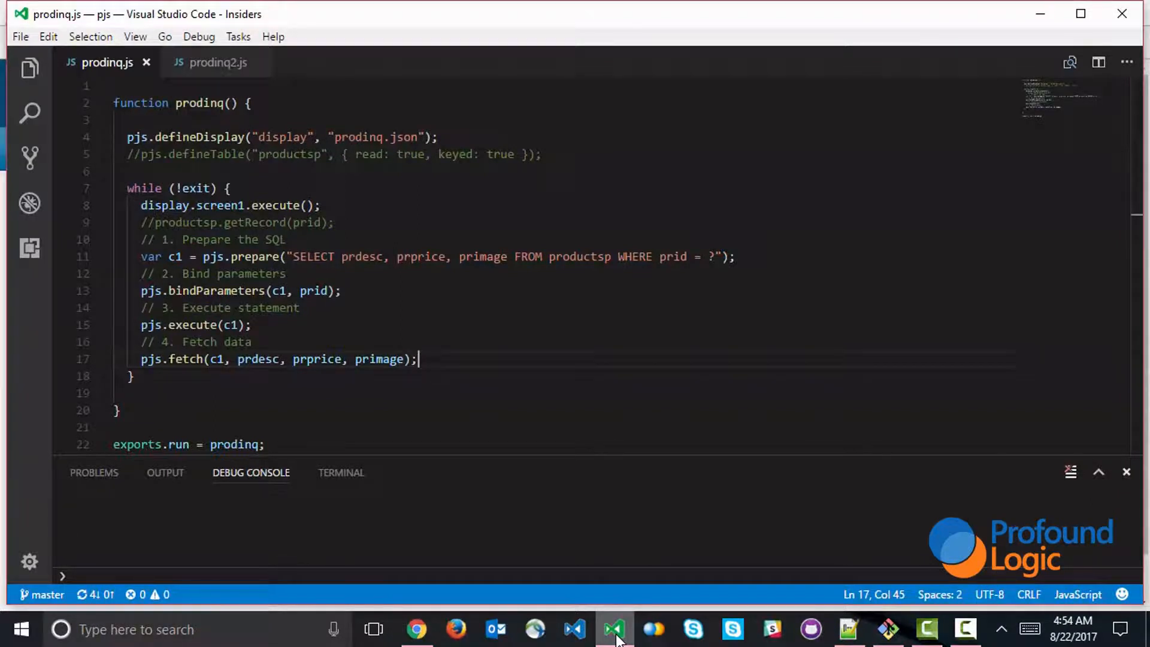
Change the fetch line to var record = pjs.fetch(c1); by removing the field arguments
{"action": "left_click", "coordinate": [239, 359]}
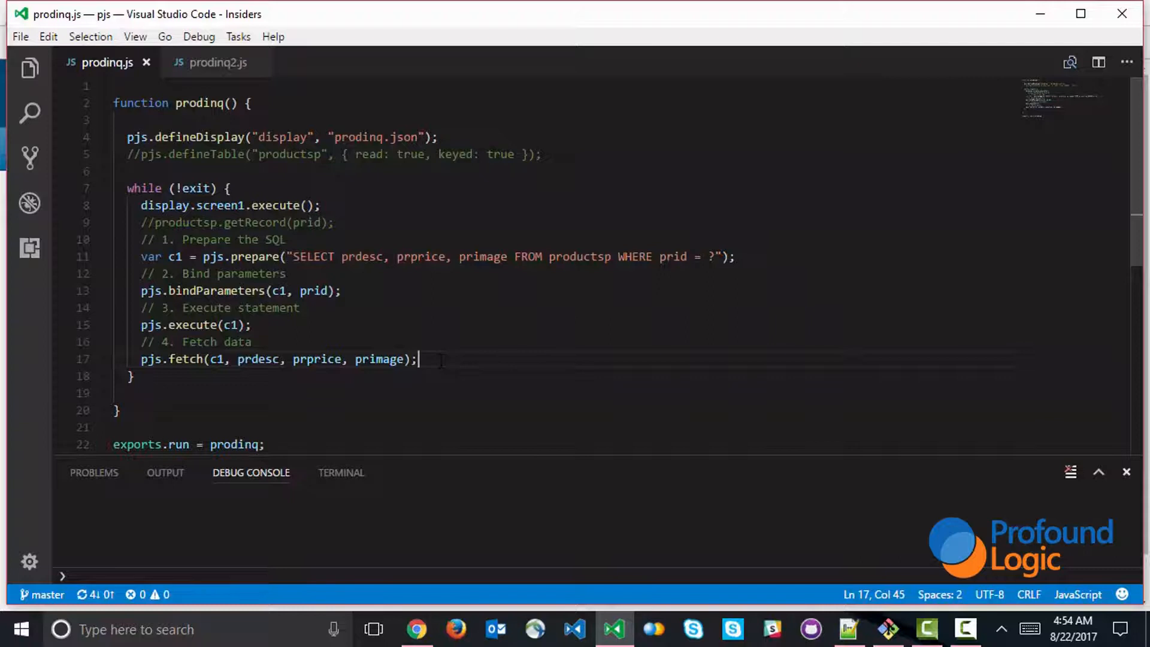
{"action": "type", "text": "var"}
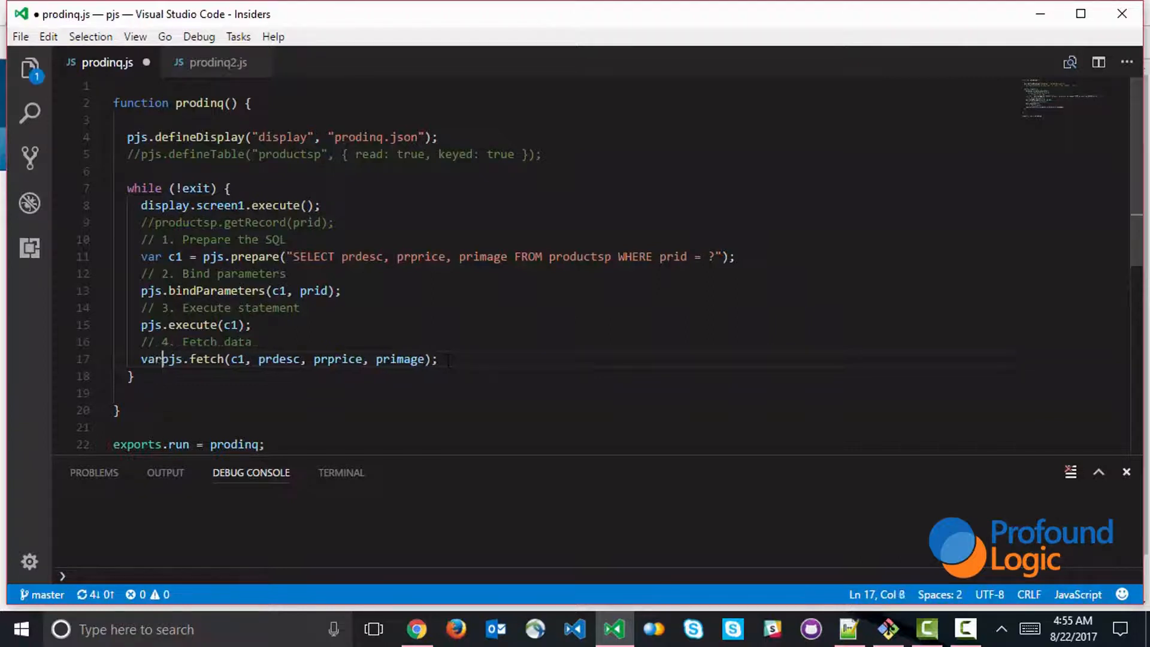
{"action": "type", "text": "record ="}
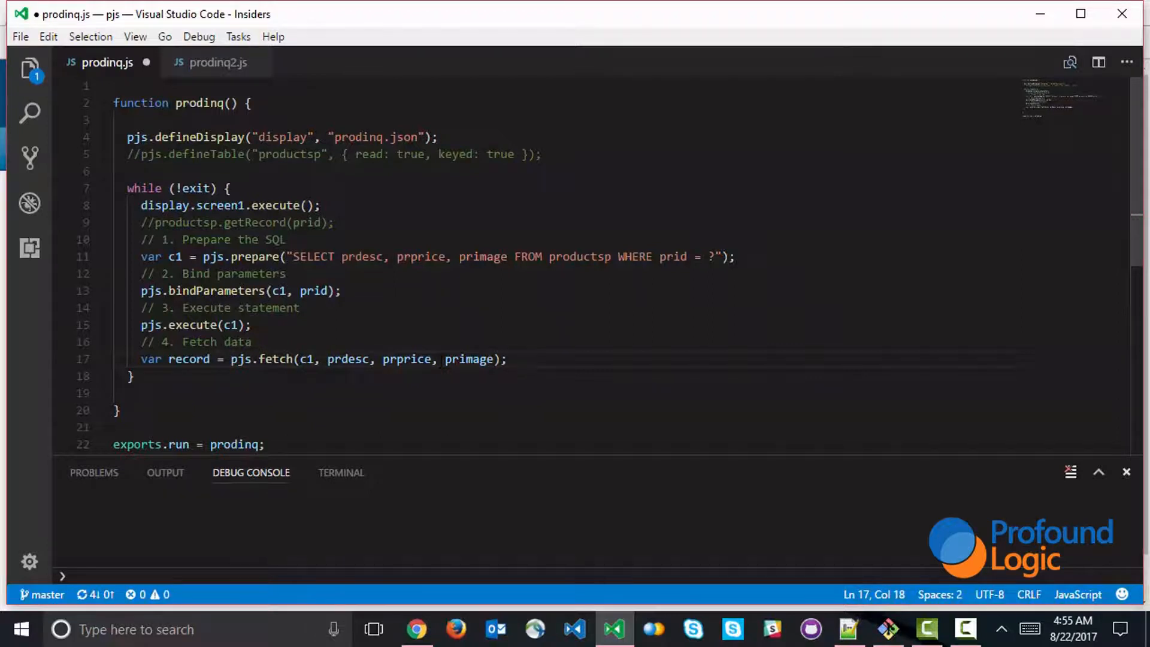
{"action": "double_click", "coordinate": [307, 359]}
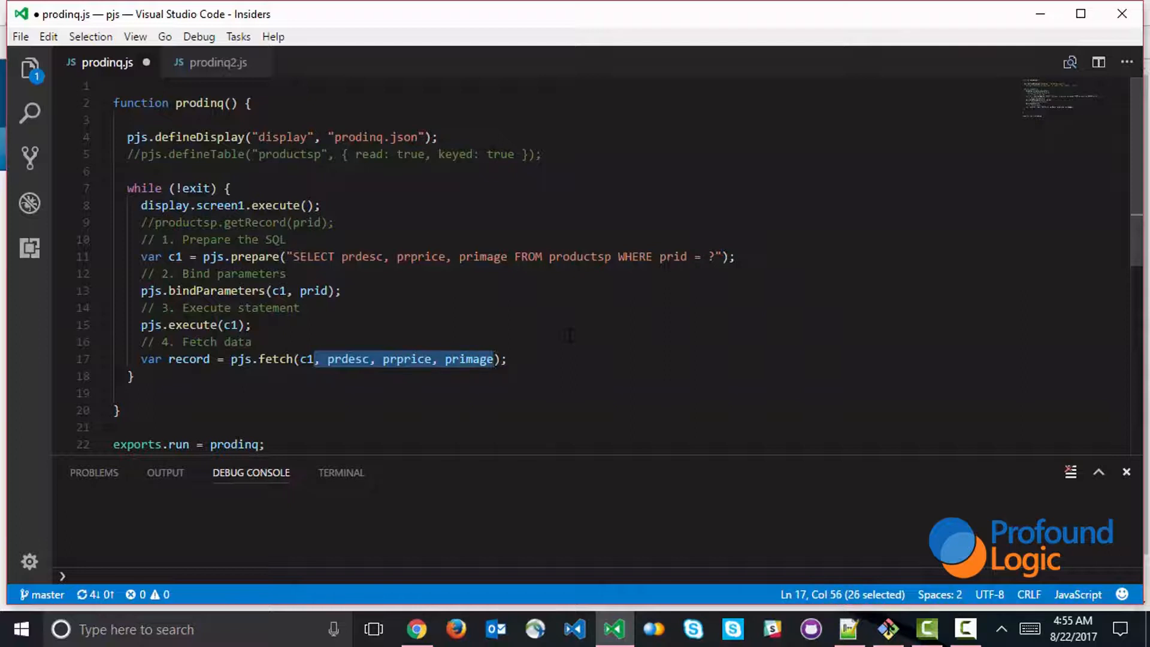
{"action": "key", "text": "Delete"}
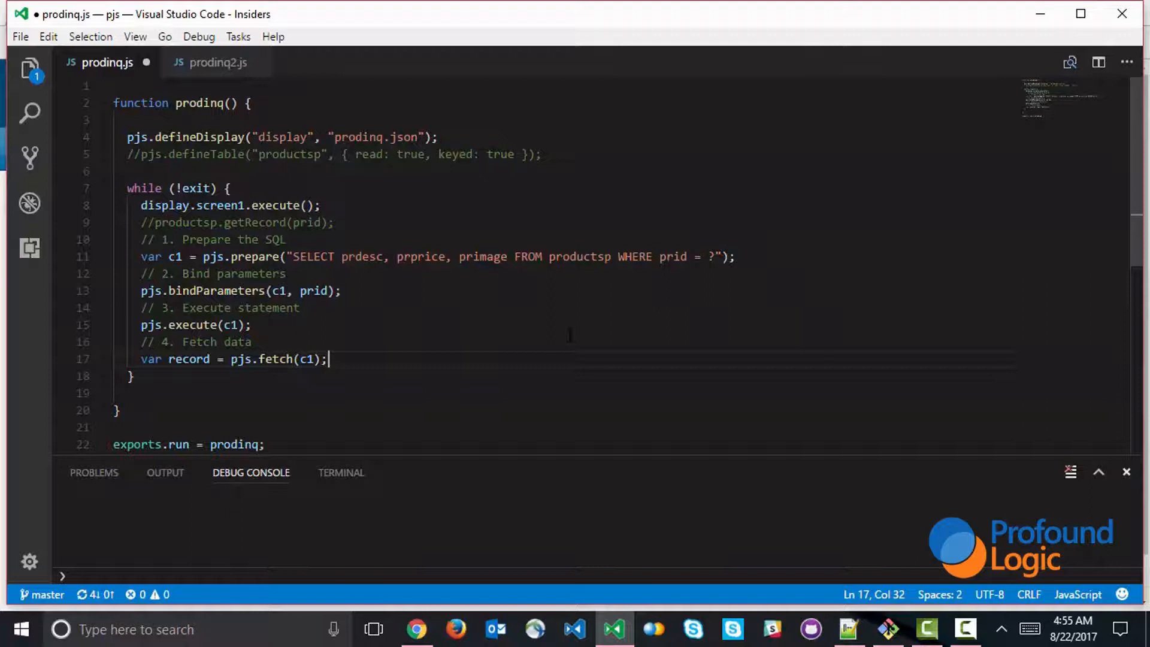
{"action": "key", "text": "Enter"}
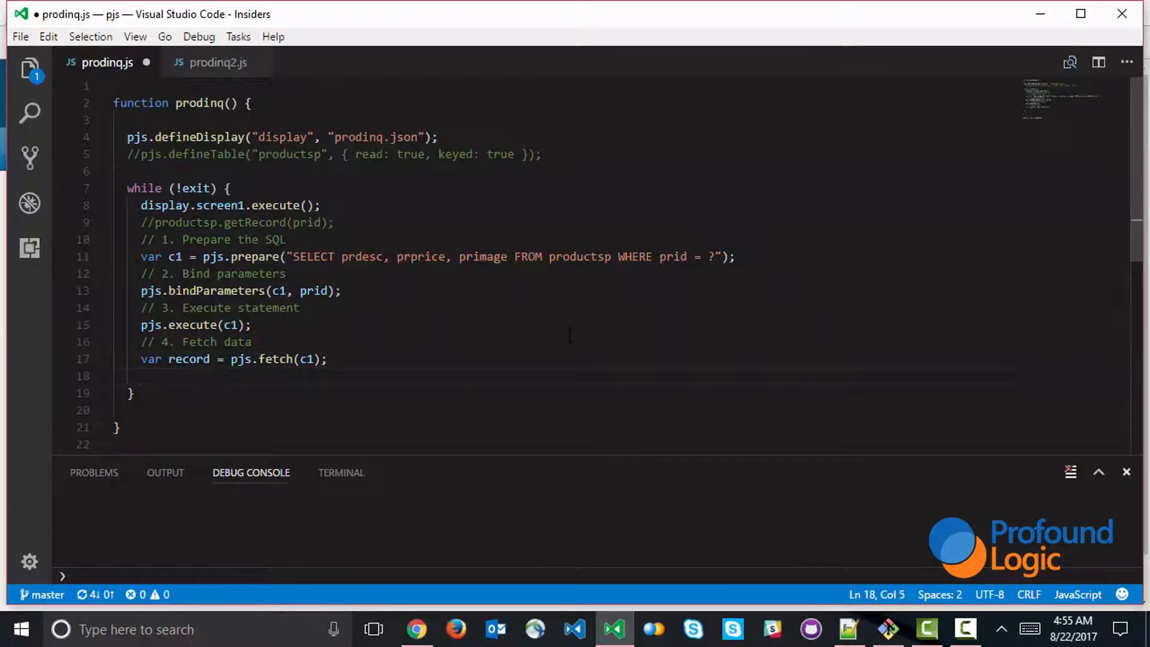
Assign prdesc, prprice and primage from record.prdesc, record.prprice and record.primage
{"action": "type", "text": "prdesc"}
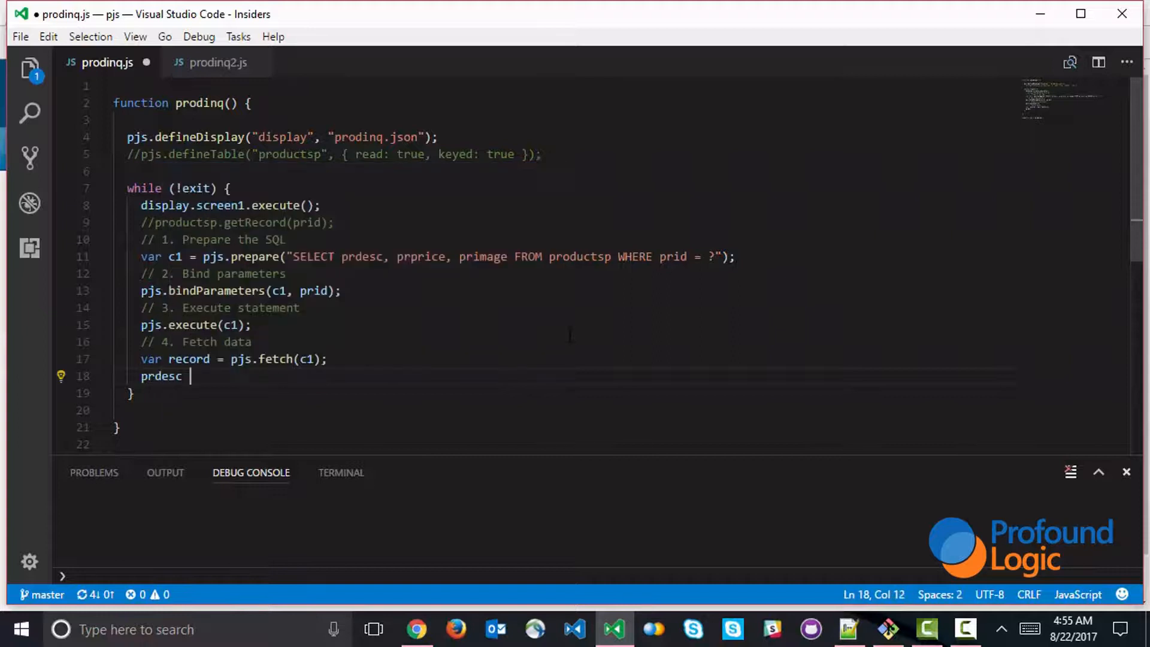
{"action": "type", "text": "= record."}
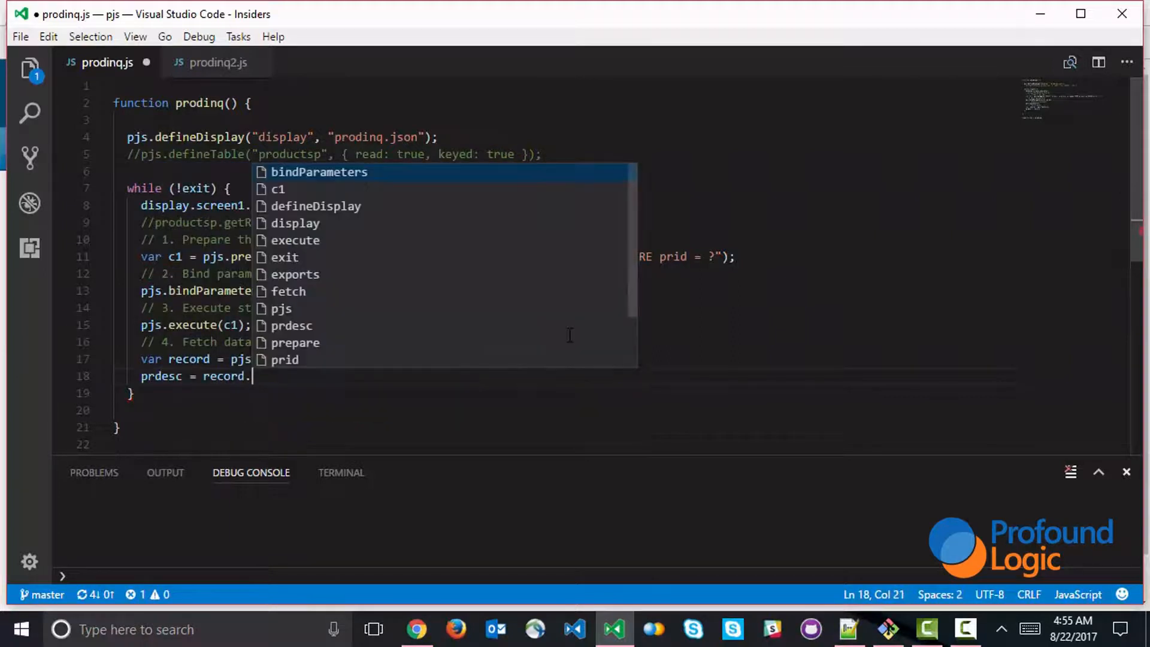
{"action": "type", "text": "predesc"}
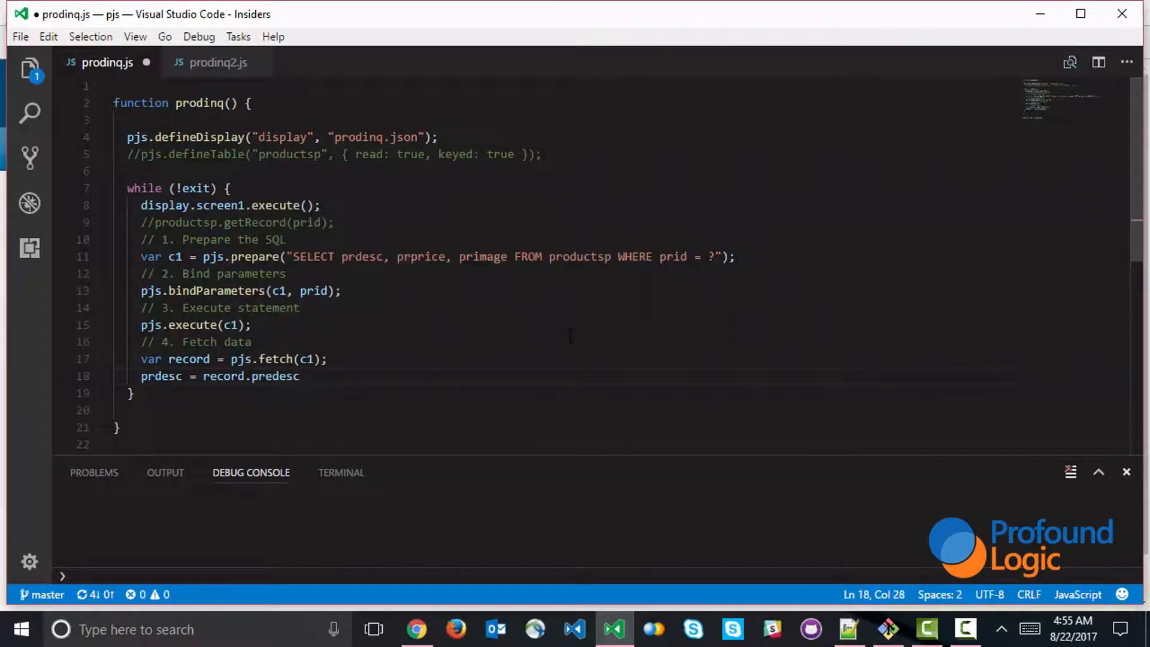
{"action": "type", "text": "l"}
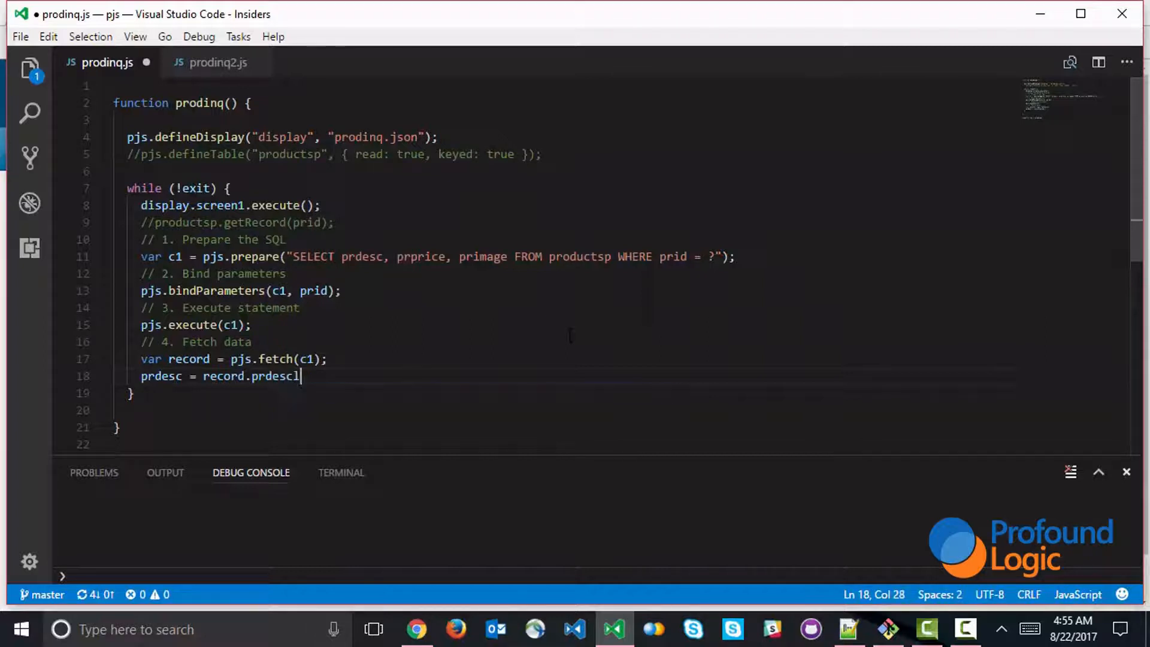
{"action": "type", "text": ";"}
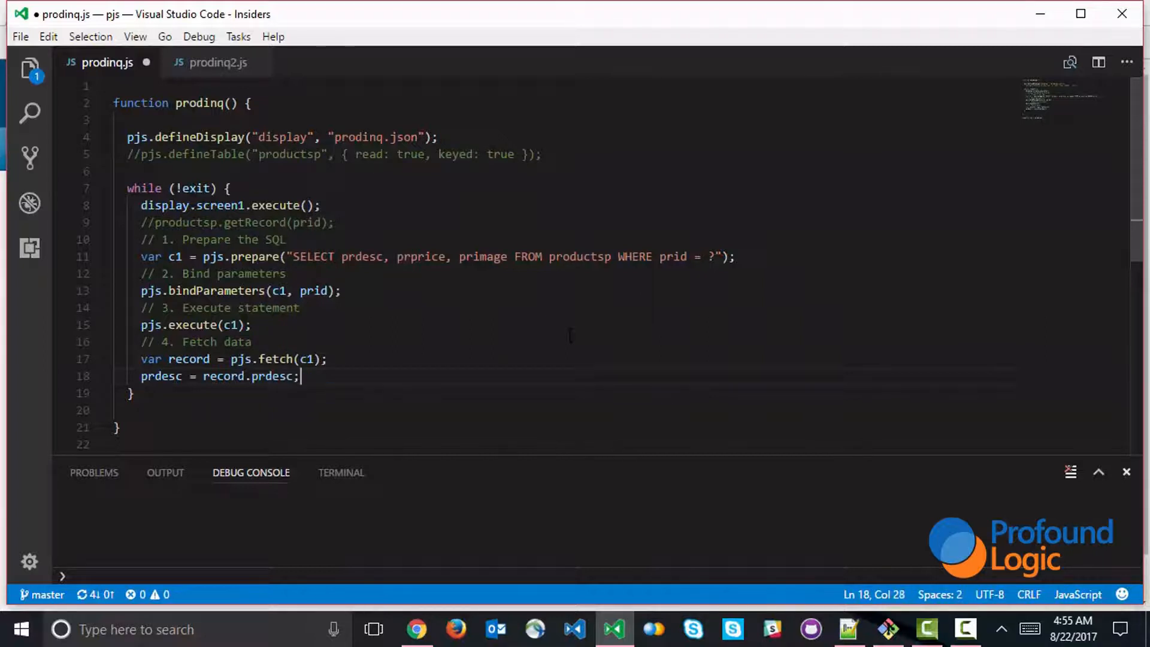
{"action": "key", "text": "Enter"}
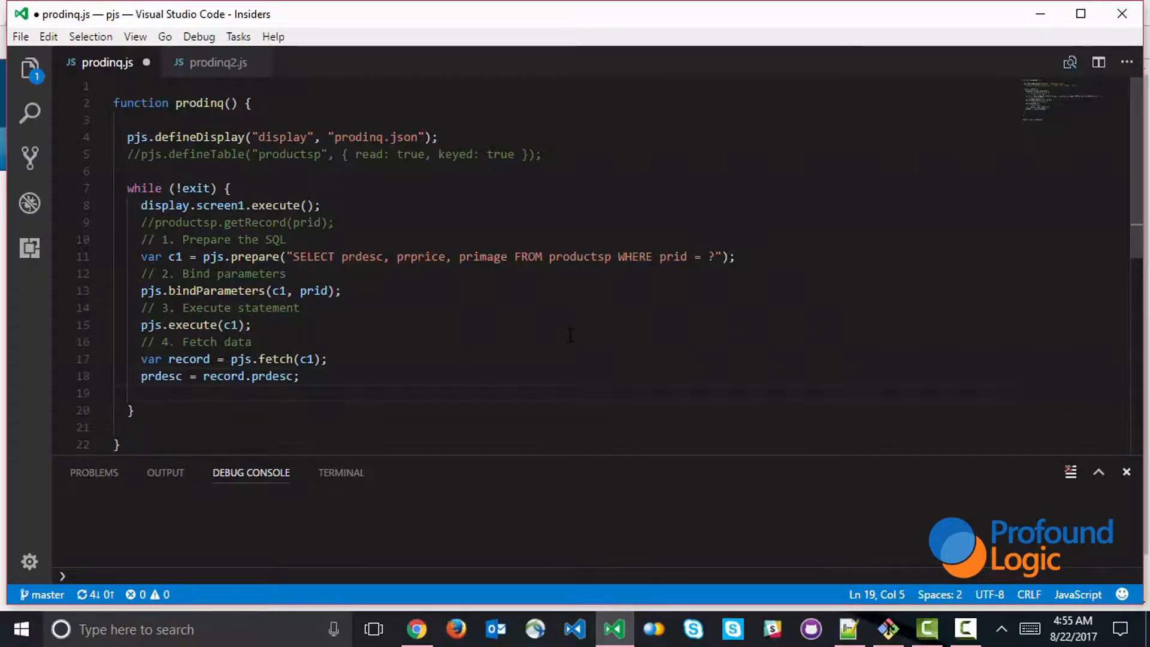
{"action": "type", "text": "prprice ="}
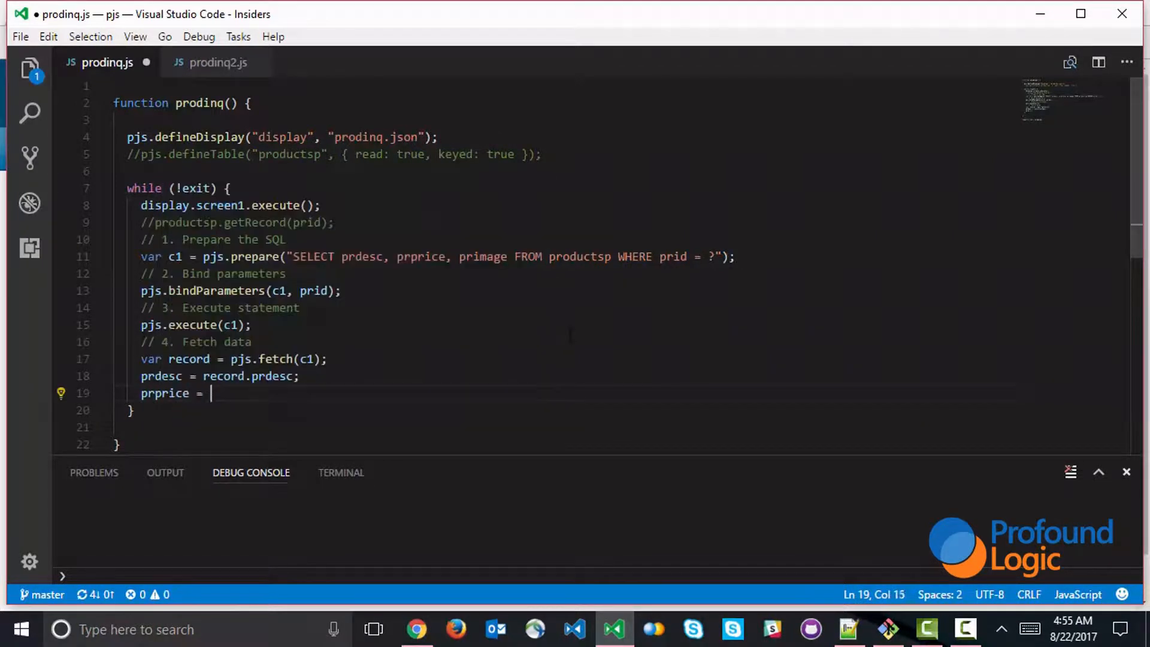
{"action": "type", "text": "record.prprice;"}
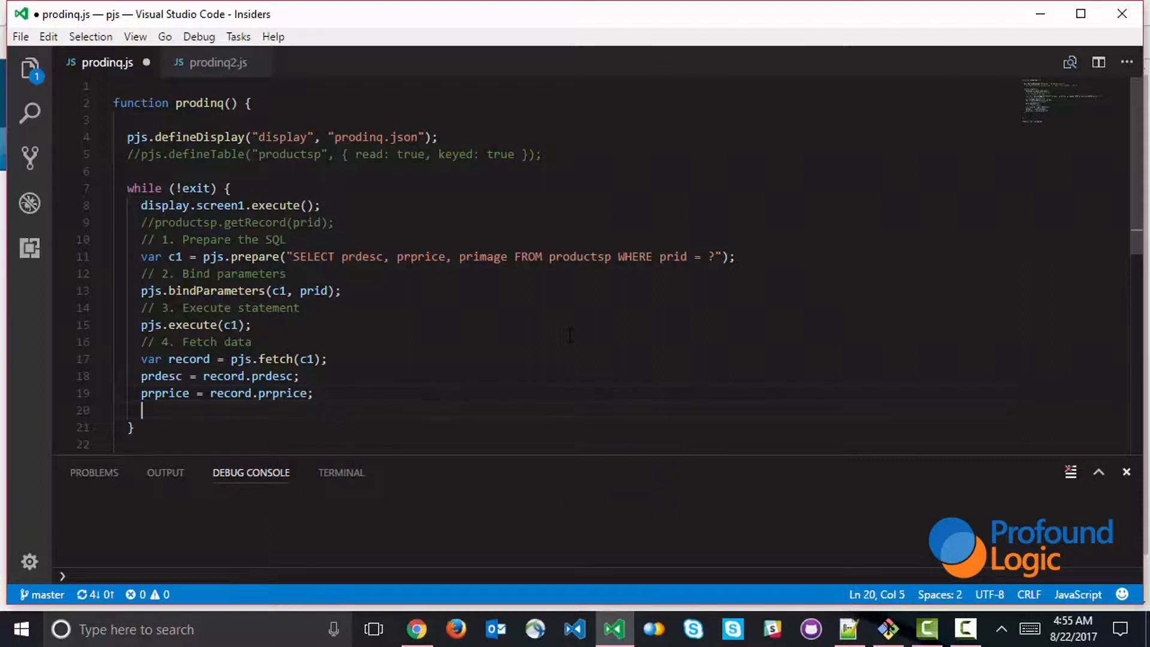
{"action": "type", "text": "primage ="}
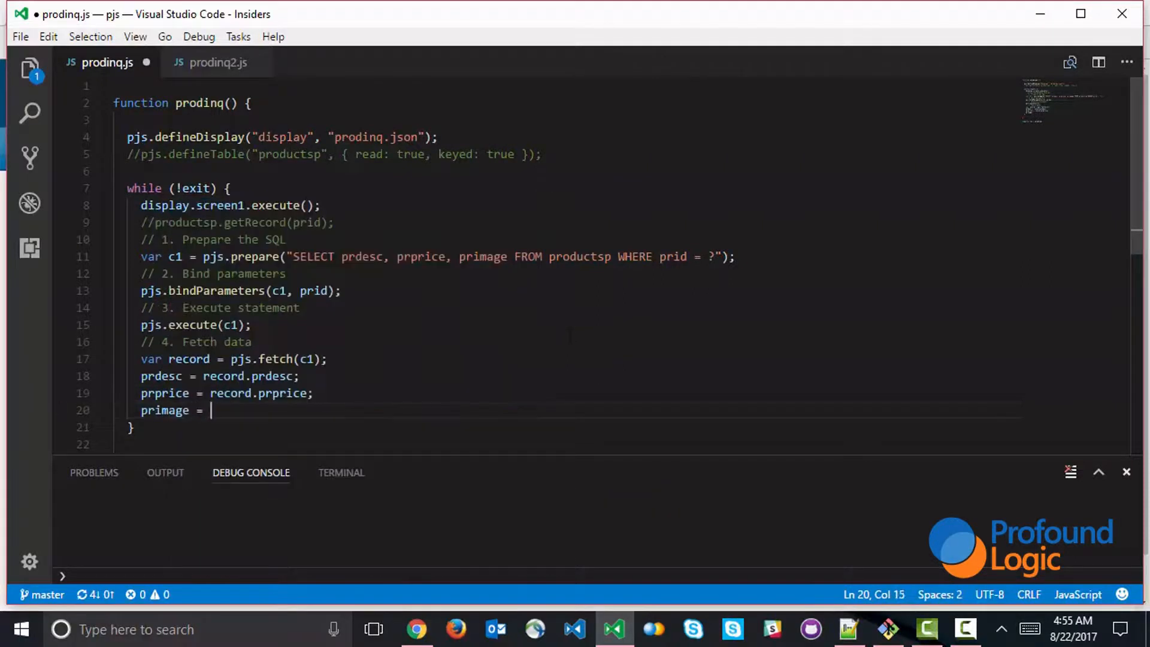
{"action": "type", "text": "record.primga"}
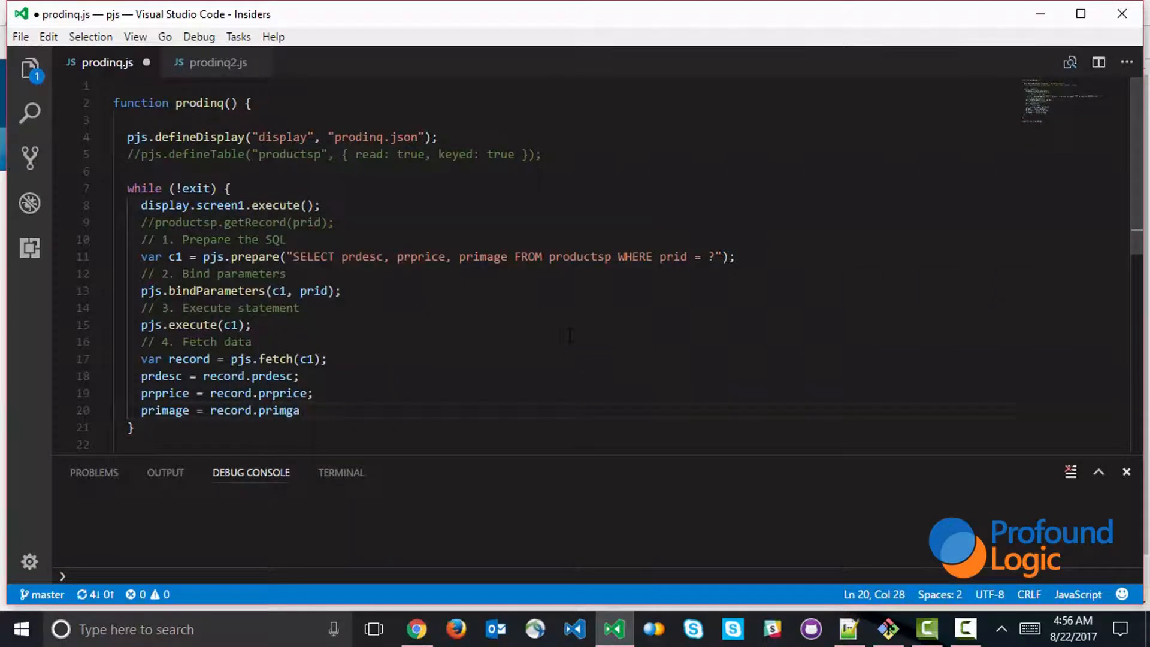
{"action": "type", "text": "ge;"}
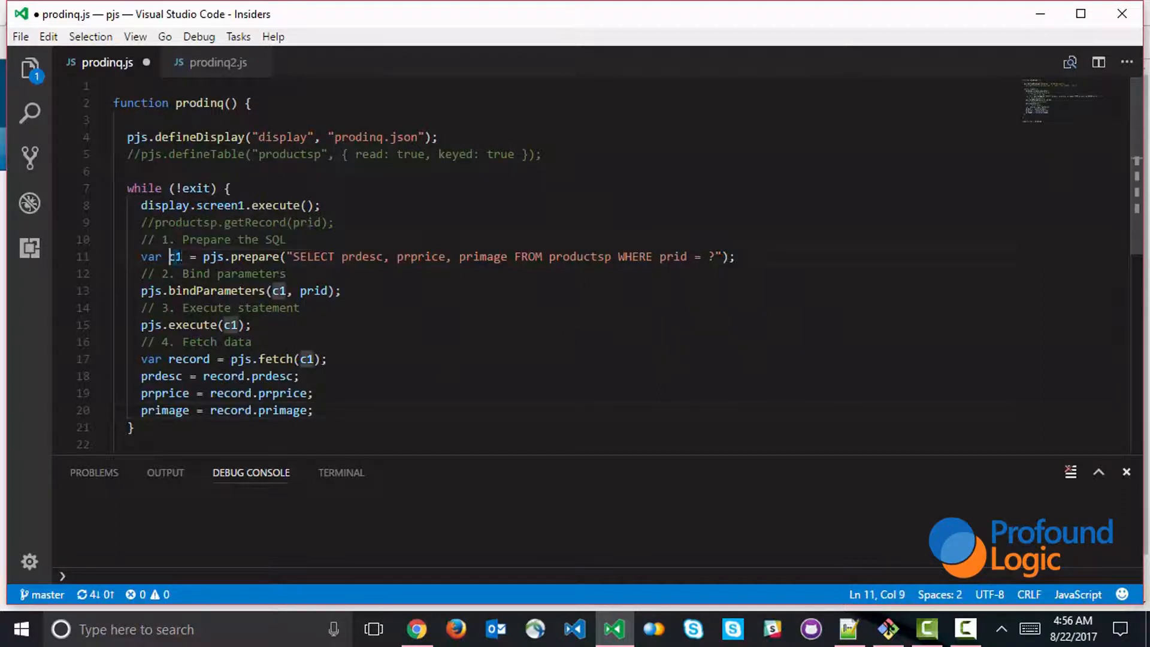
{"action": "mouse_move", "coordinate": [176, 256]}
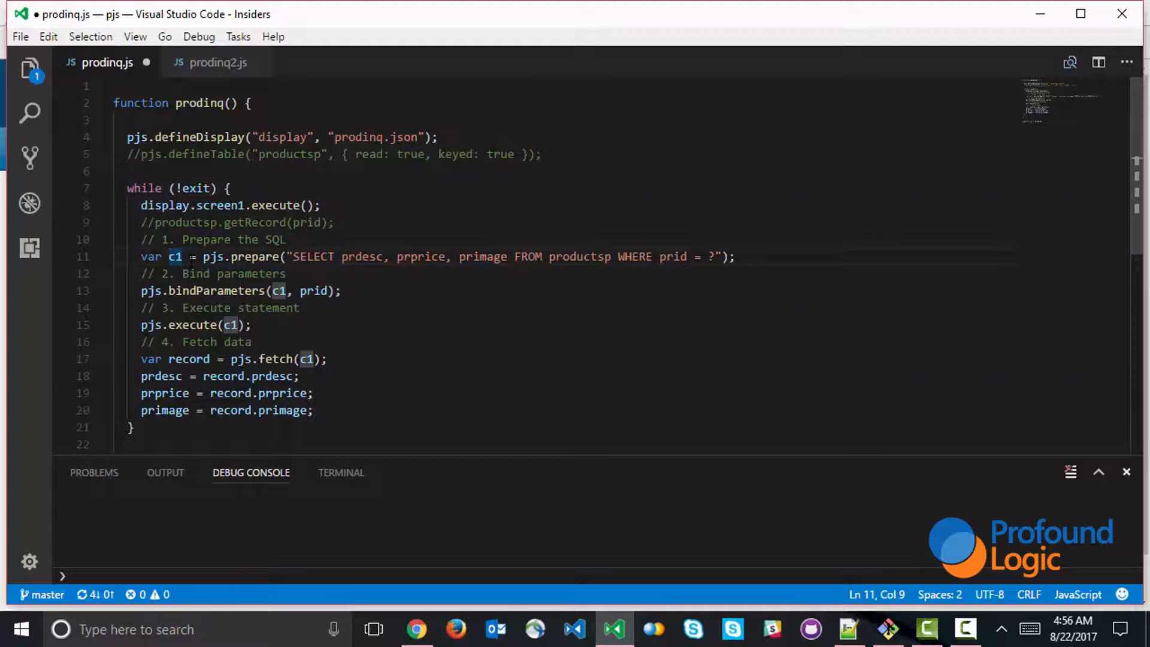
{"action": "mouse_move", "coordinate": [175, 256]}
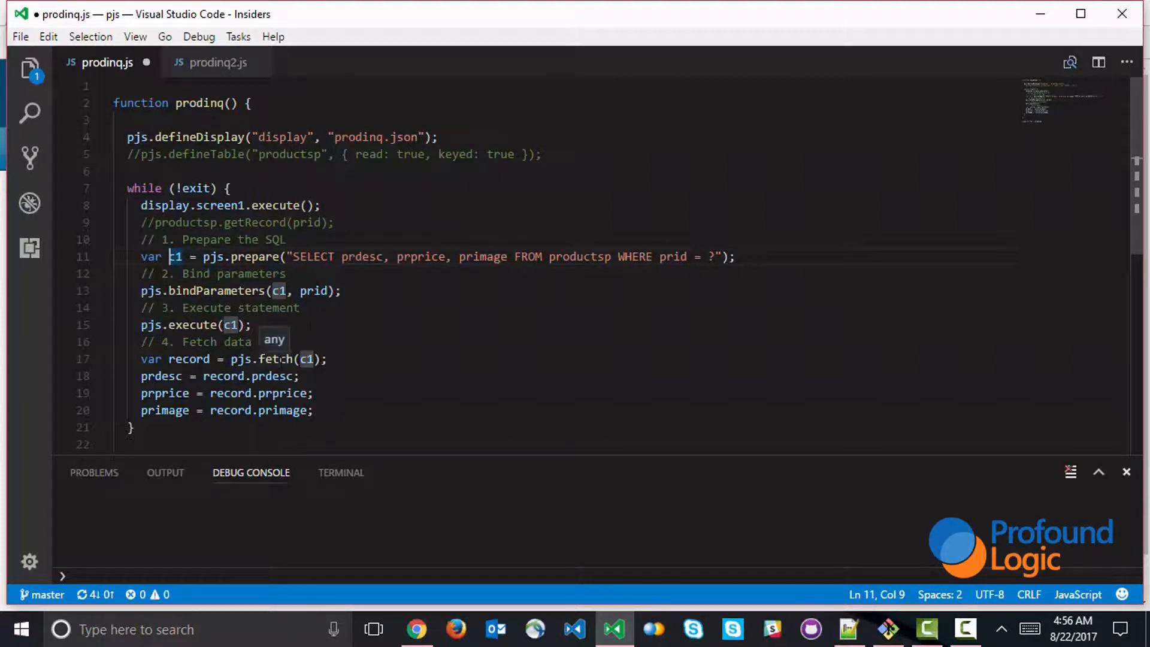
{"action": "mouse_move", "coordinate": [356, 294]}
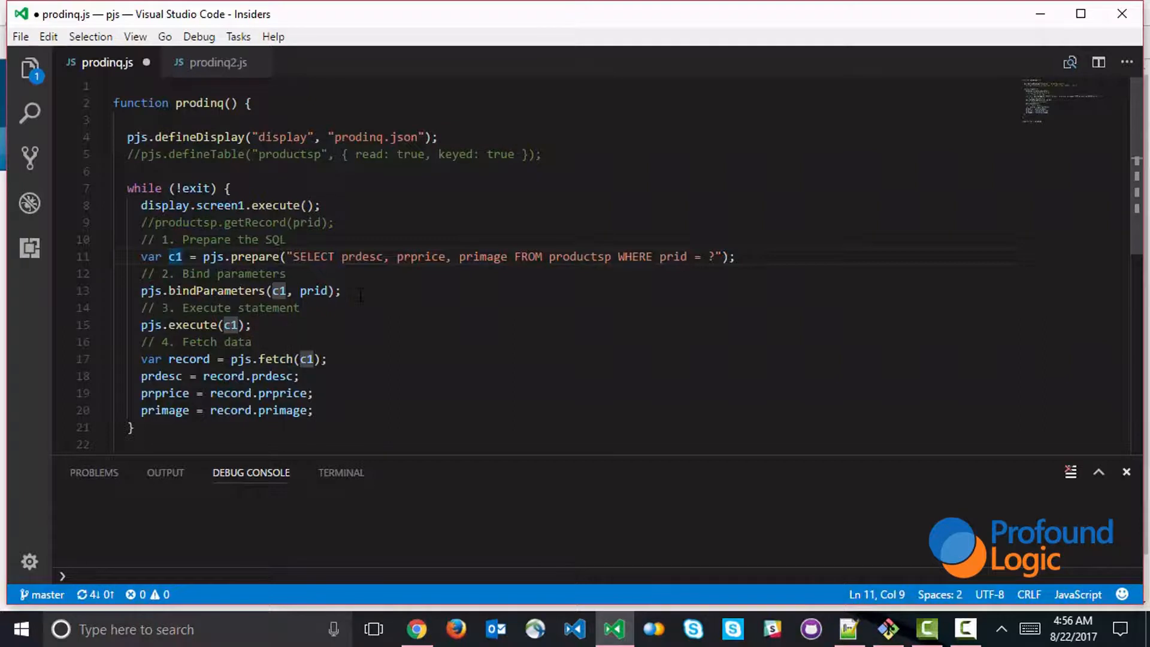
Call bindParameters(prid), execute() and fetch() directly on c1 instead of passing c1 to pjs
{"action": "left_click", "coordinate": [178, 256]}
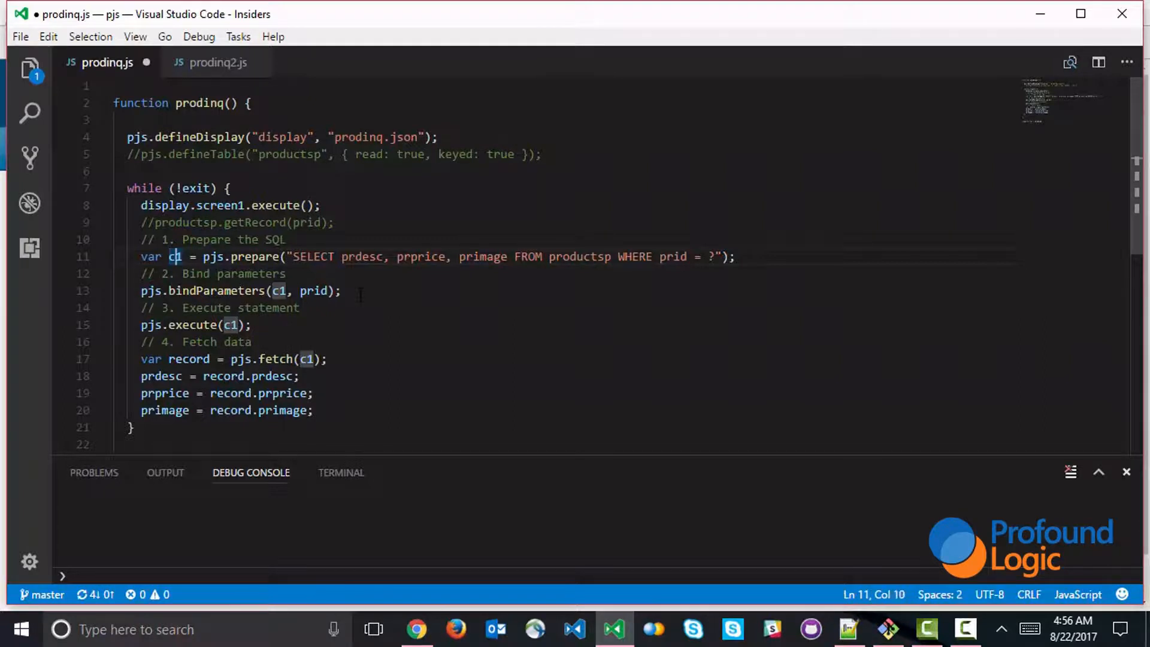
{"action": "left_click", "coordinate": [300, 307]}
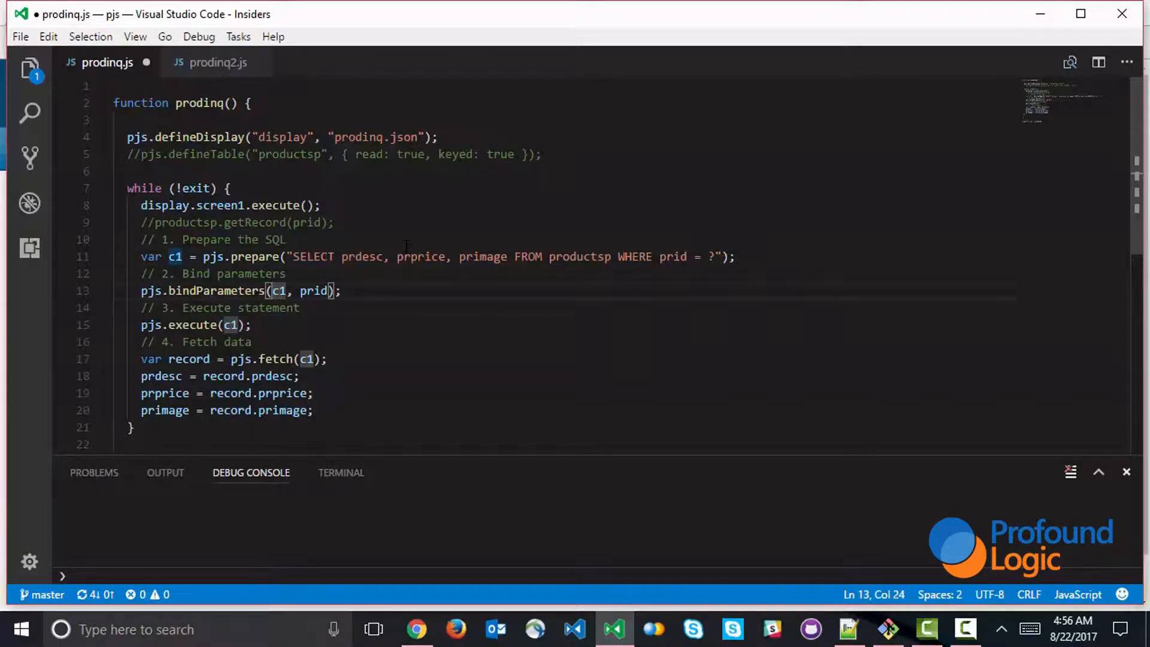
{"action": "key", "text": "Backspace"}
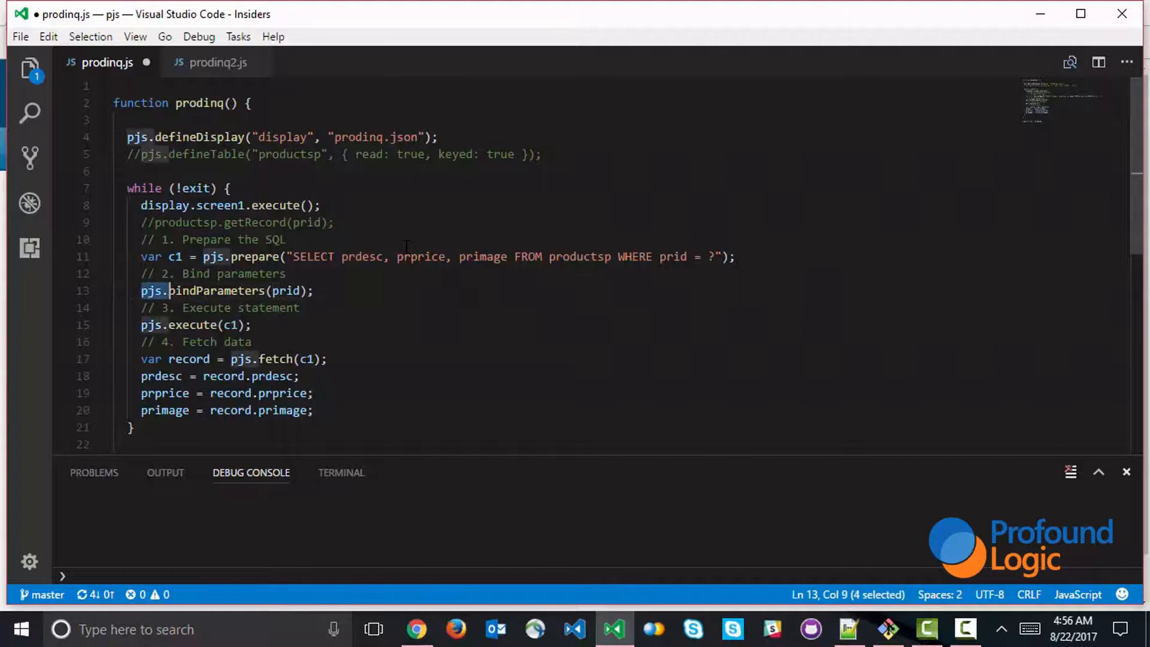
{"action": "type", "text": "c1"}
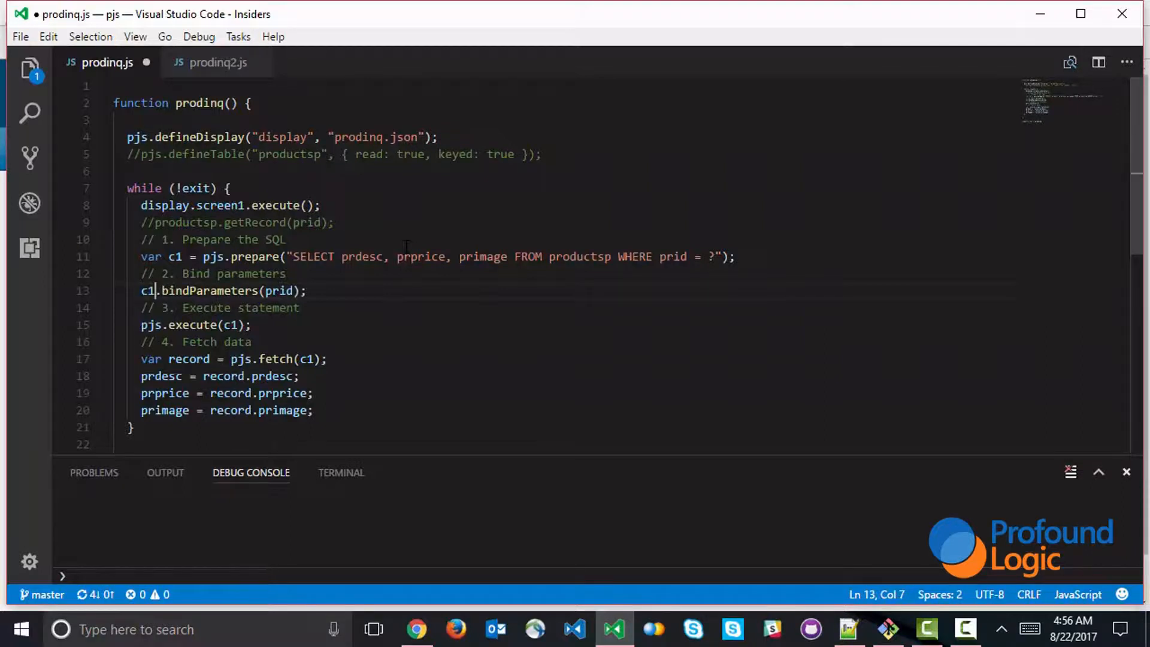
{"action": "double_click", "coordinate": [151, 325]}
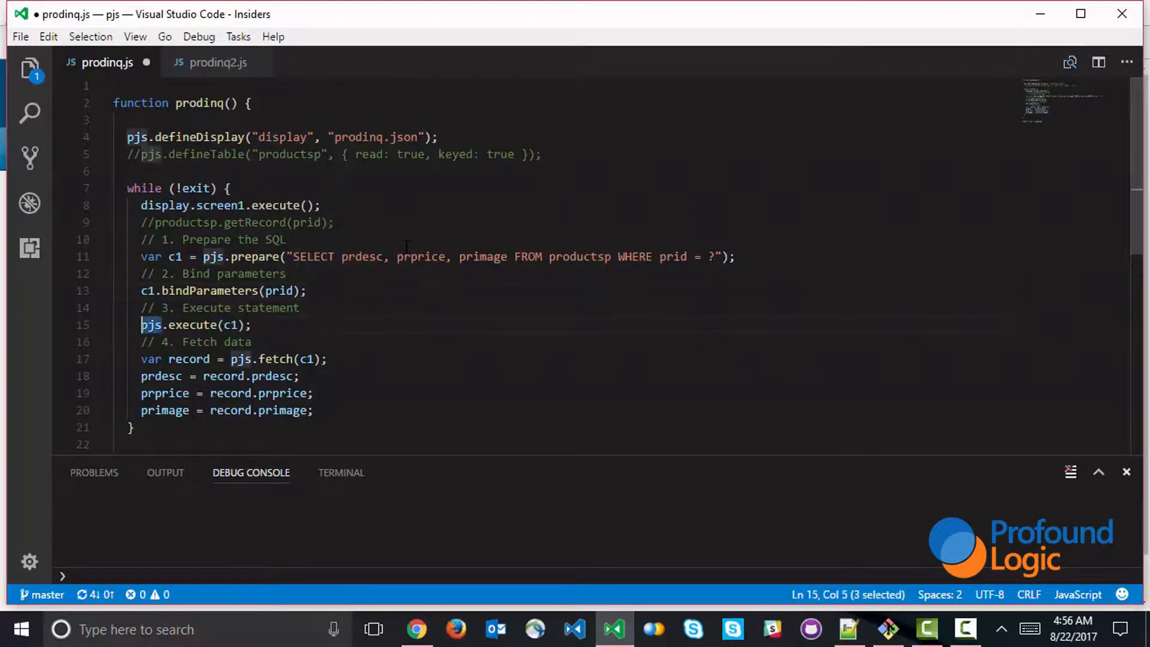
{"action": "type", "text": "c1"}
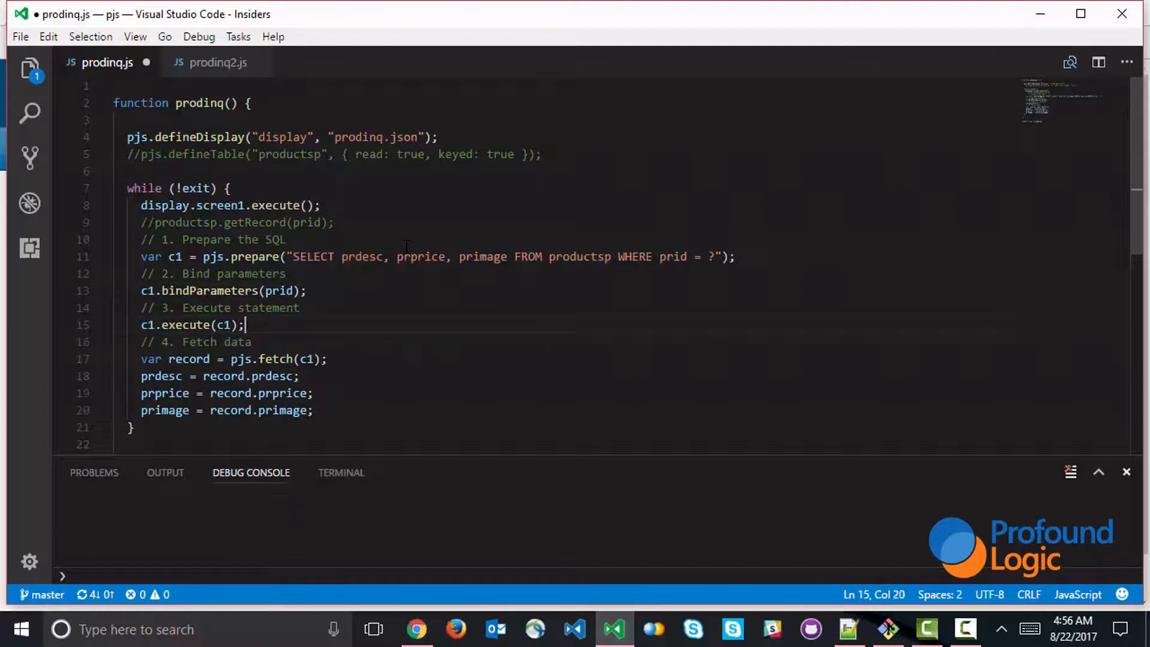
{"action": "key", "text": "Backspace"}
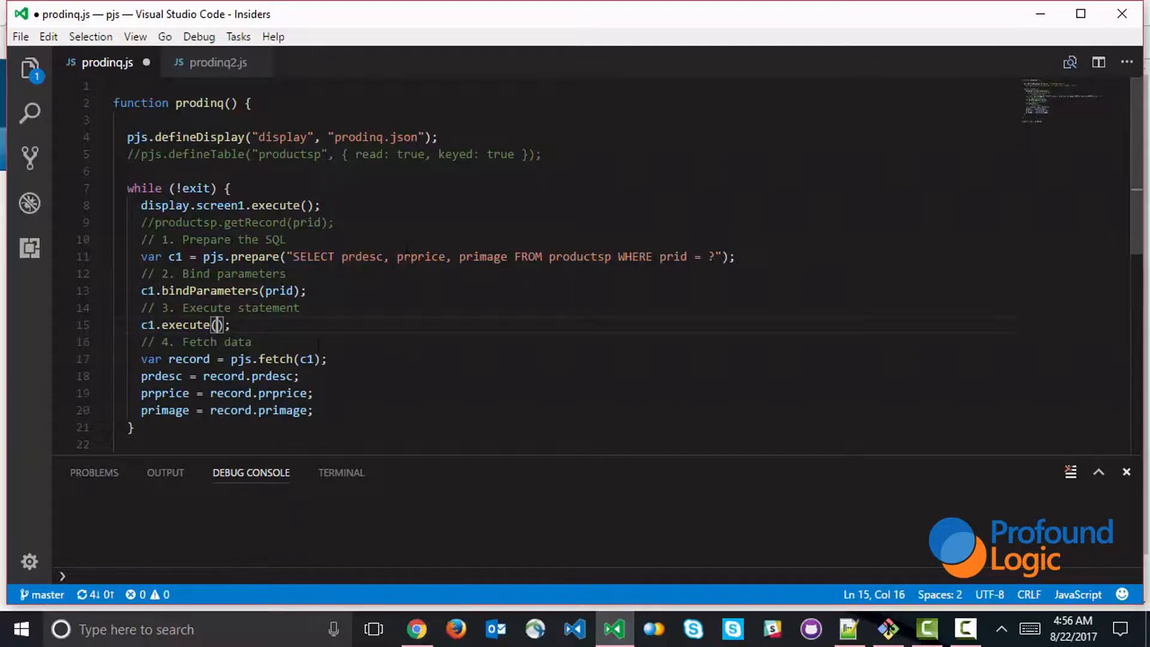
{"action": "double_click", "coordinate": [308, 358]}
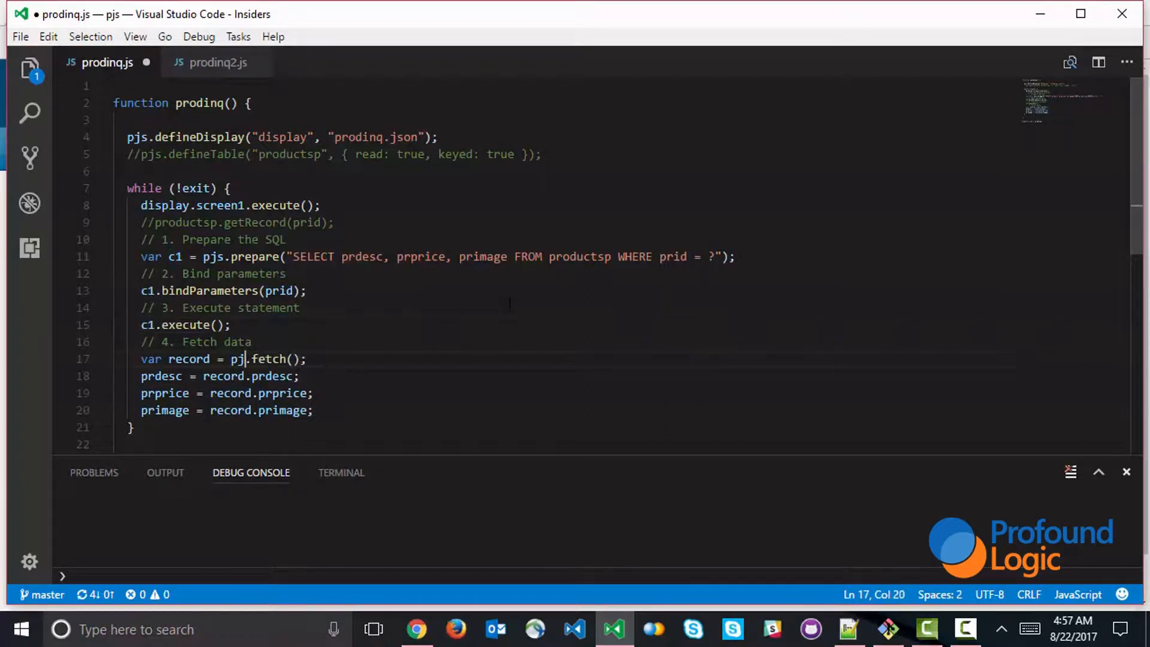
{"action": "type", "text": "c1"}
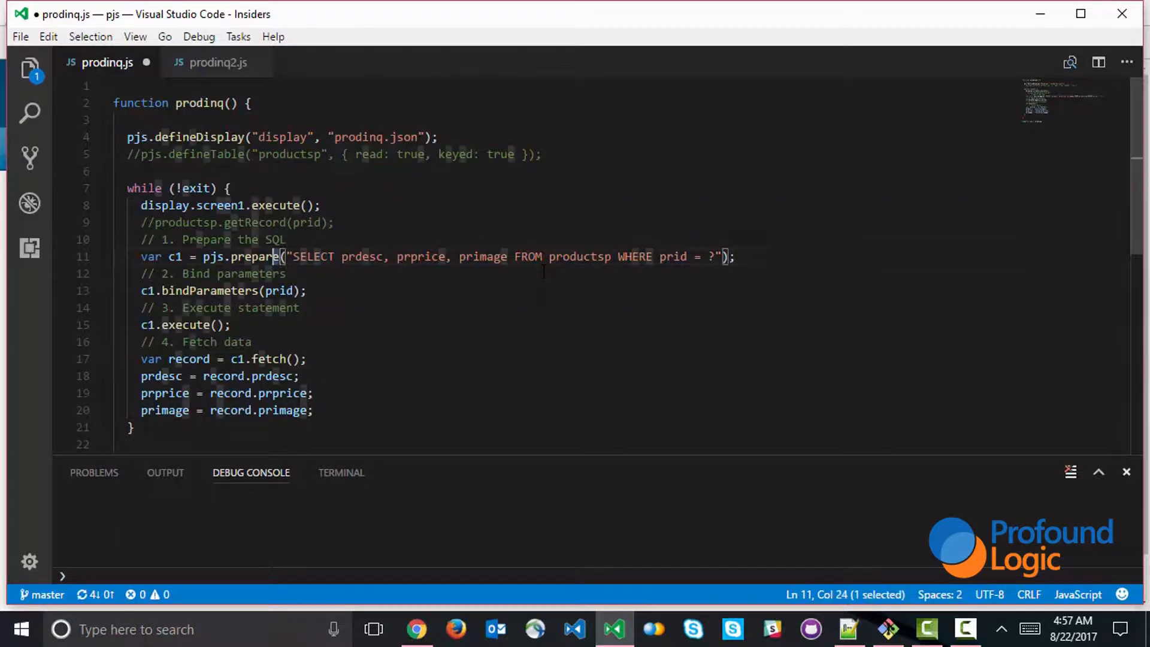
Replace prepare with var record = pjs.query(...) and delete the bind/execute/fetch and commented defineTable lines
{"action": "double_click", "coordinate": [254, 256]}
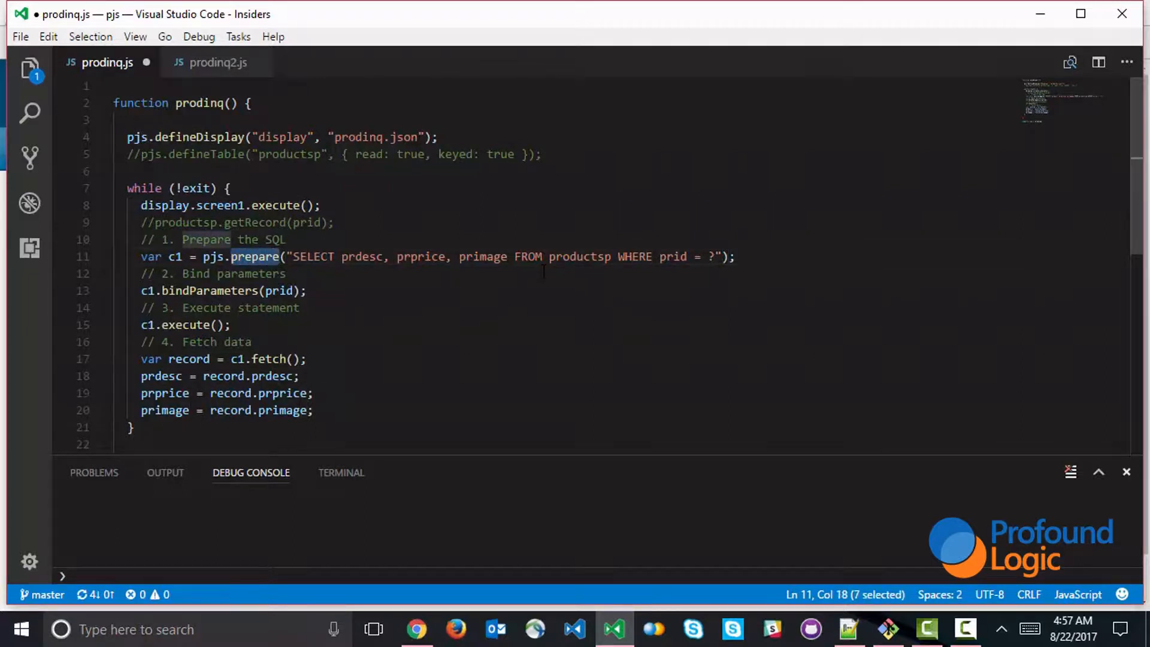
{"action": "type", "text": "query"}
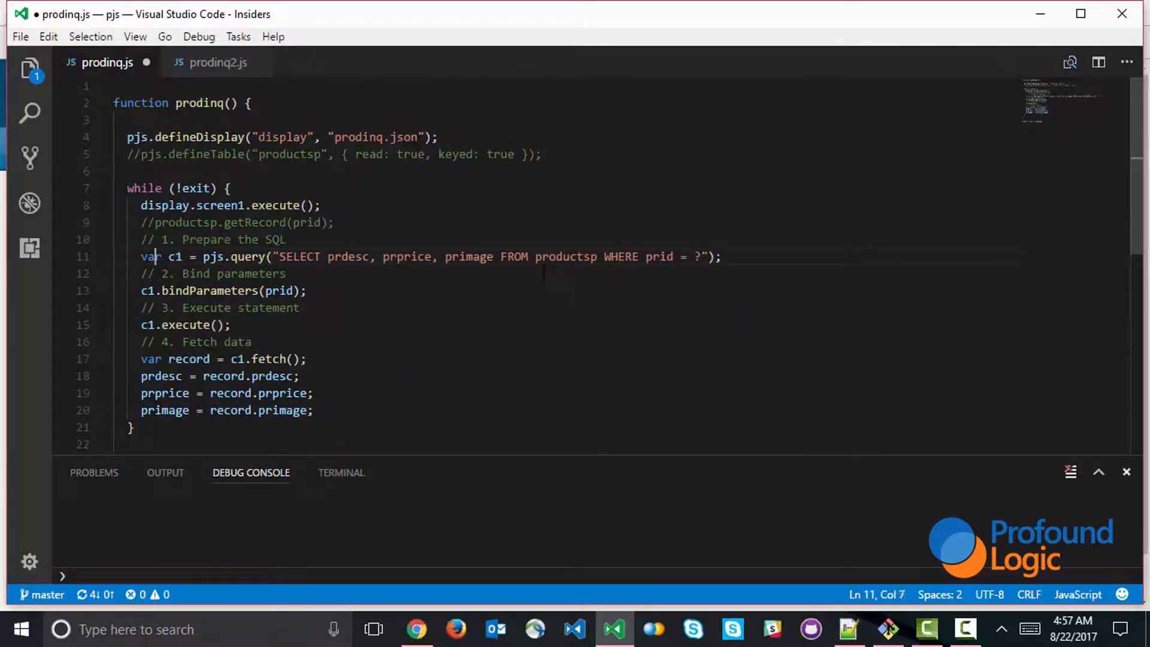
{"action": "type", "text": "record"}
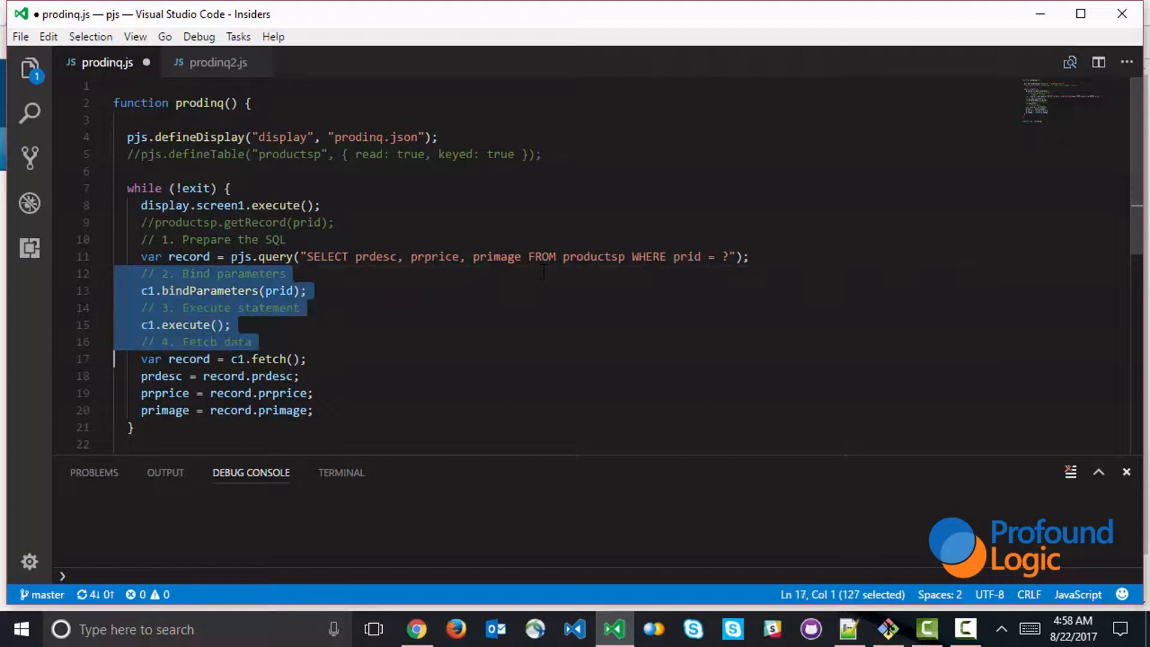
{"action": "key", "text": "Delete"}
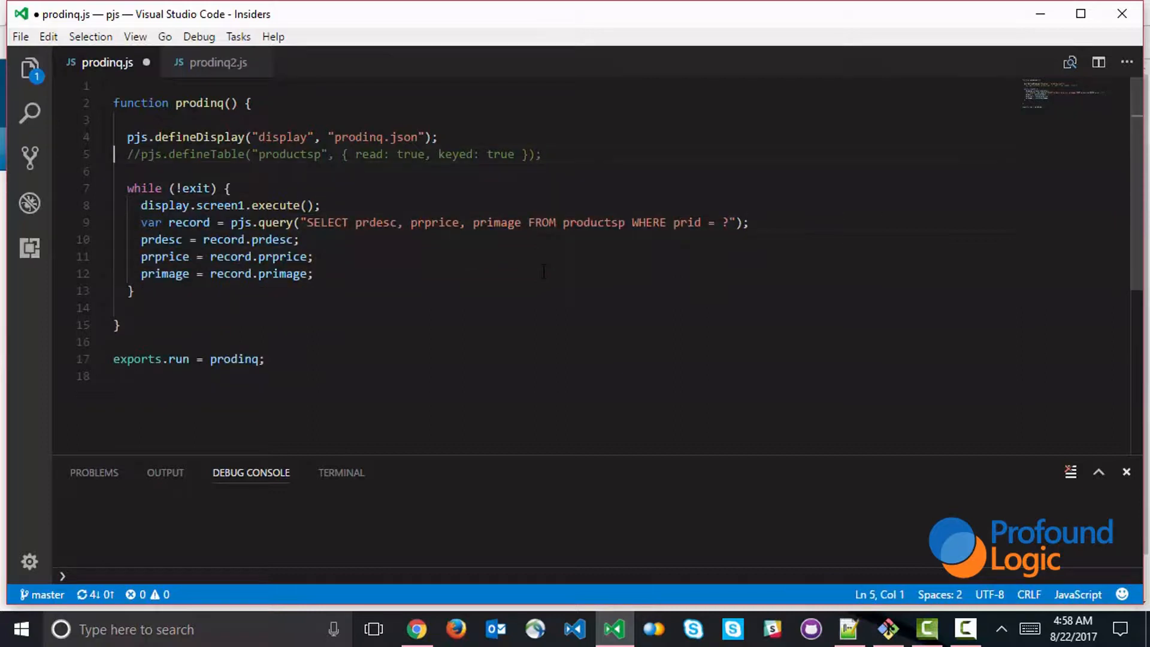
{"action": "key", "text": "Ctrl+Shift+k"}
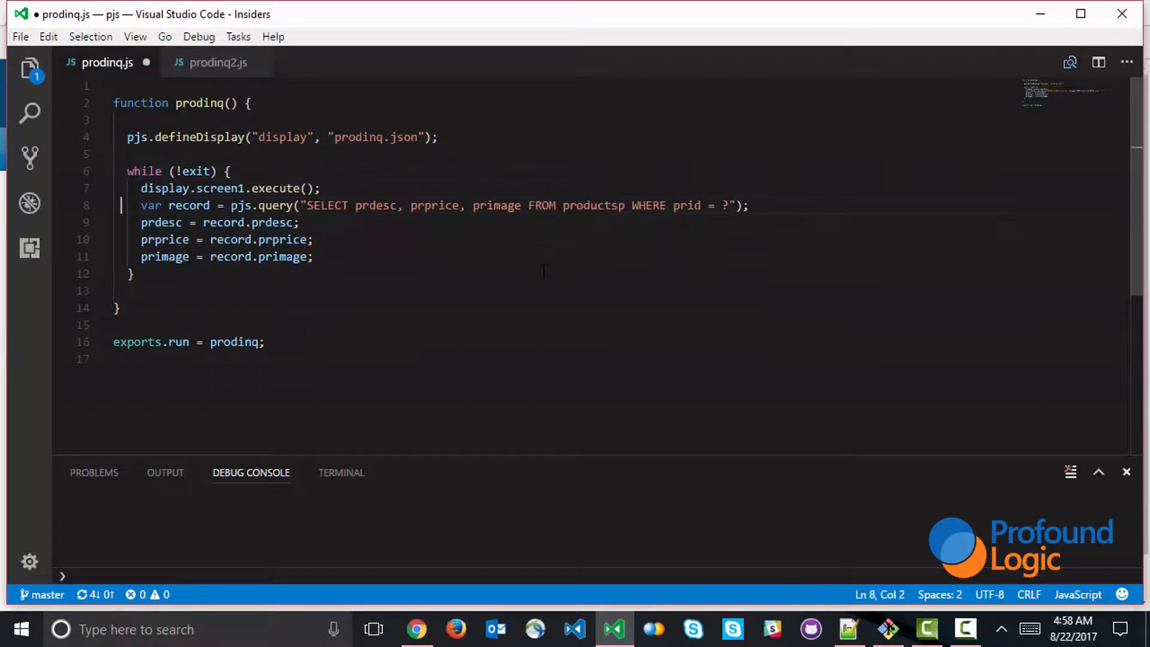
Pass prid and a row count of 1 as extra arguments to the pjs.query call
{"action": "left_click", "coordinate": [223, 205]}
{"action": "type", "text": ", "}
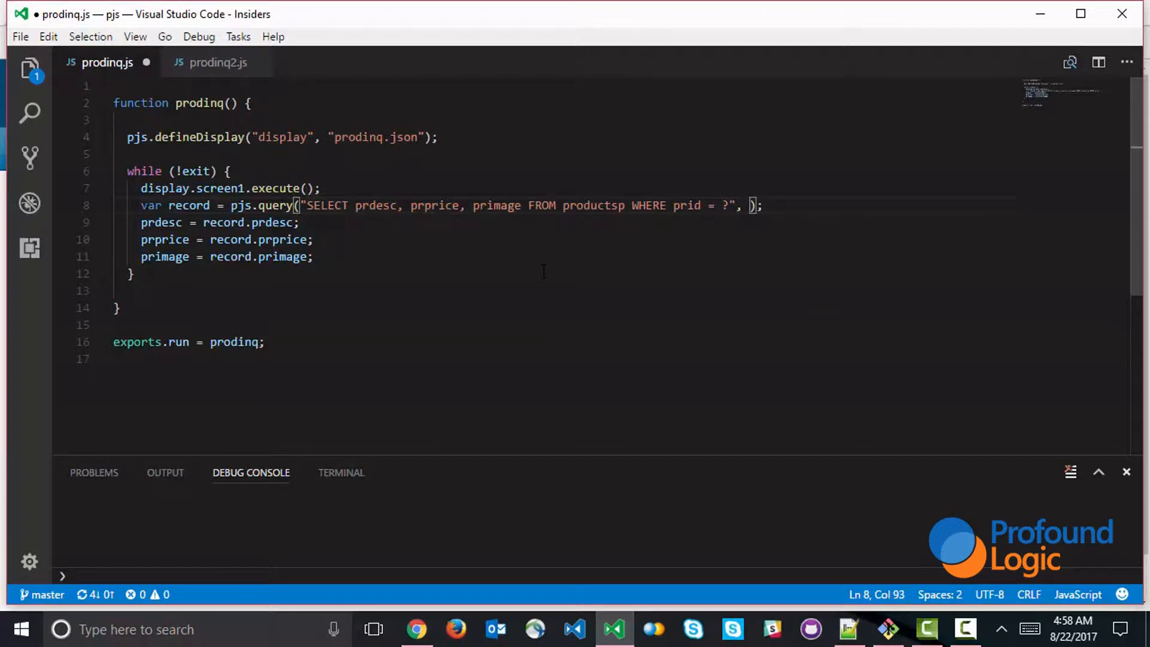
{"action": "type", "text": "prid"}
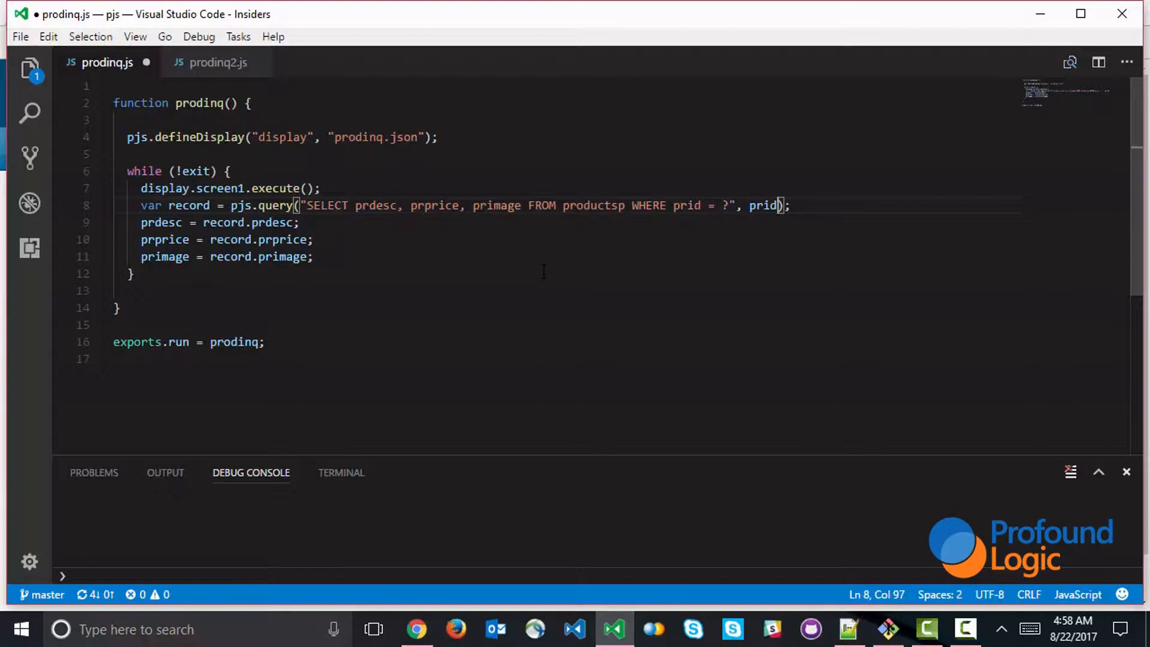
{"action": "type", "text": ","}
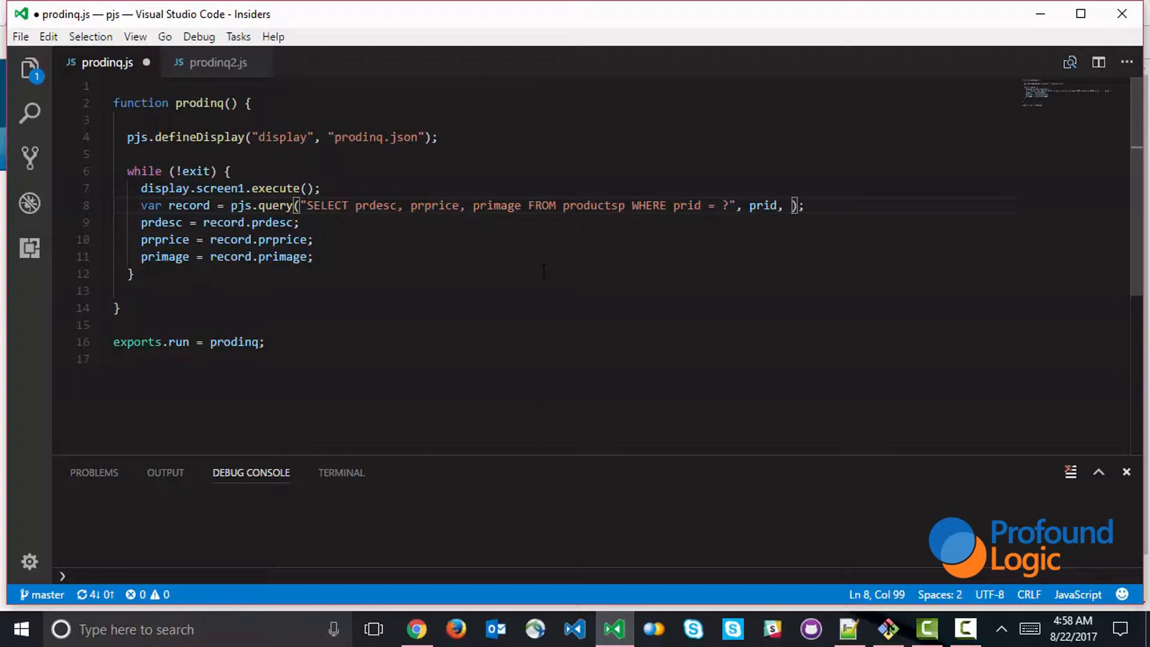
{"action": "type", "text": "1"}
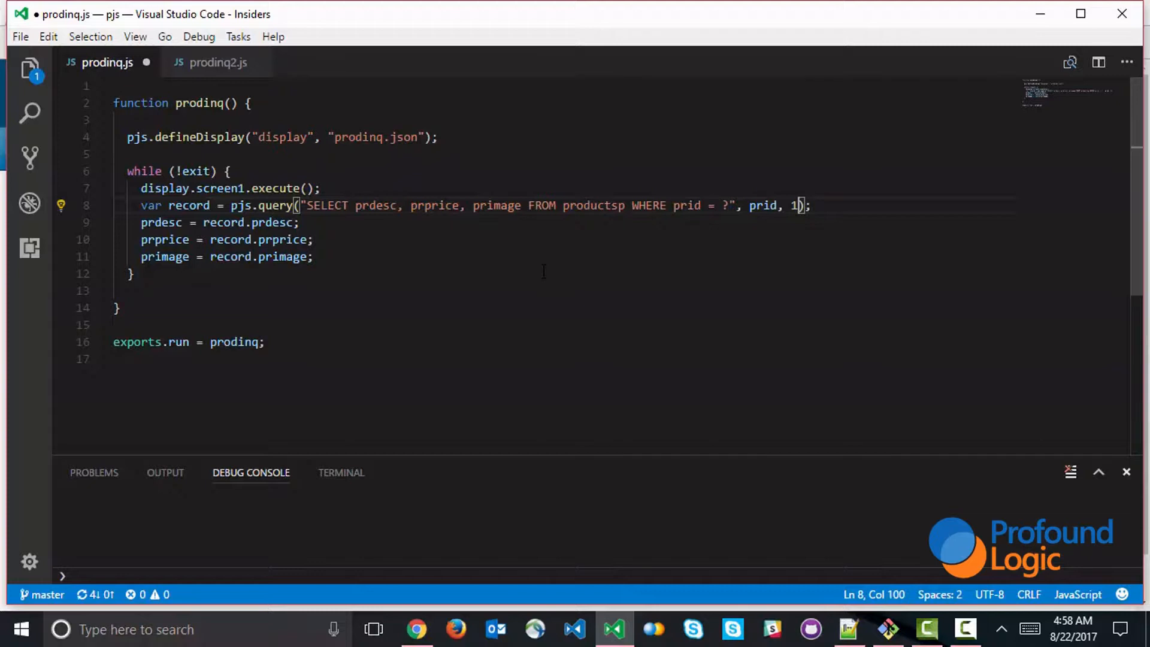
{"action": "mouse_move", "coordinate": [543, 270]}
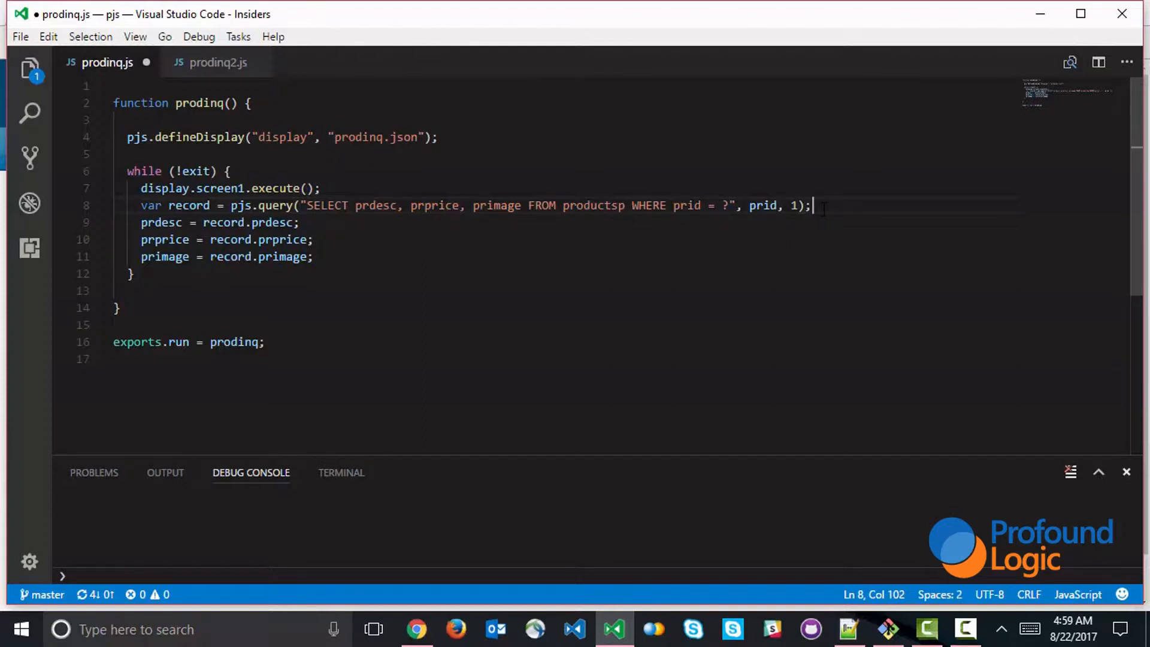
Highlight the record variable's uses and select the old field assignment lines
{"action": "double_click", "coordinate": [188, 205]}
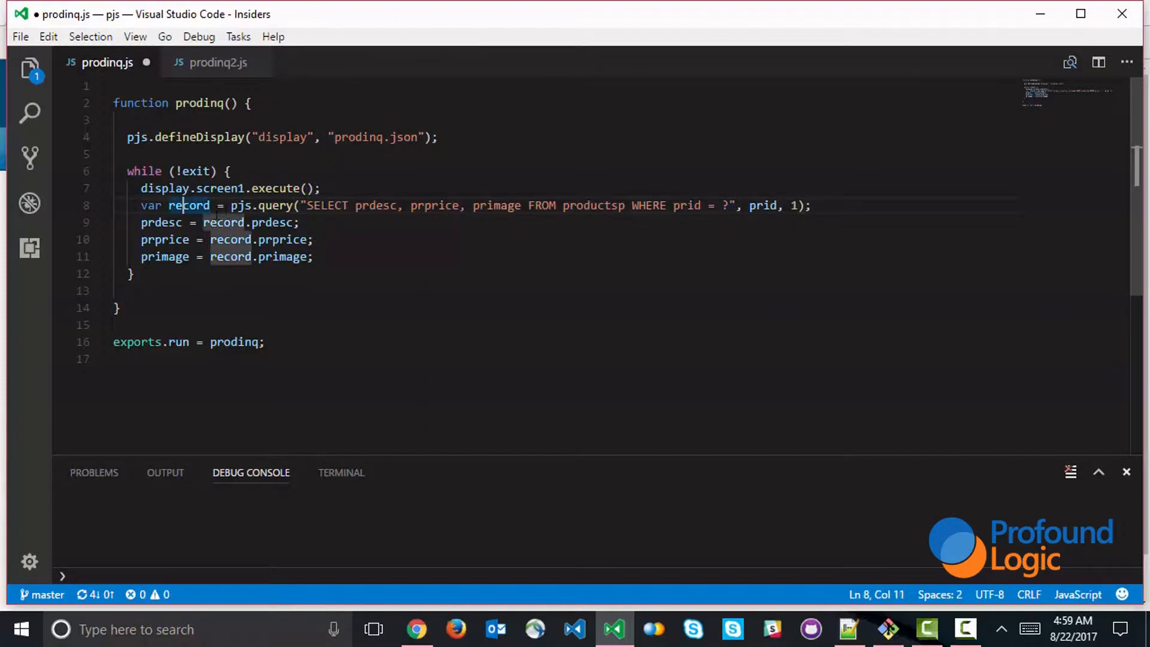
{"action": "left_click", "coordinate": [507, 240]}
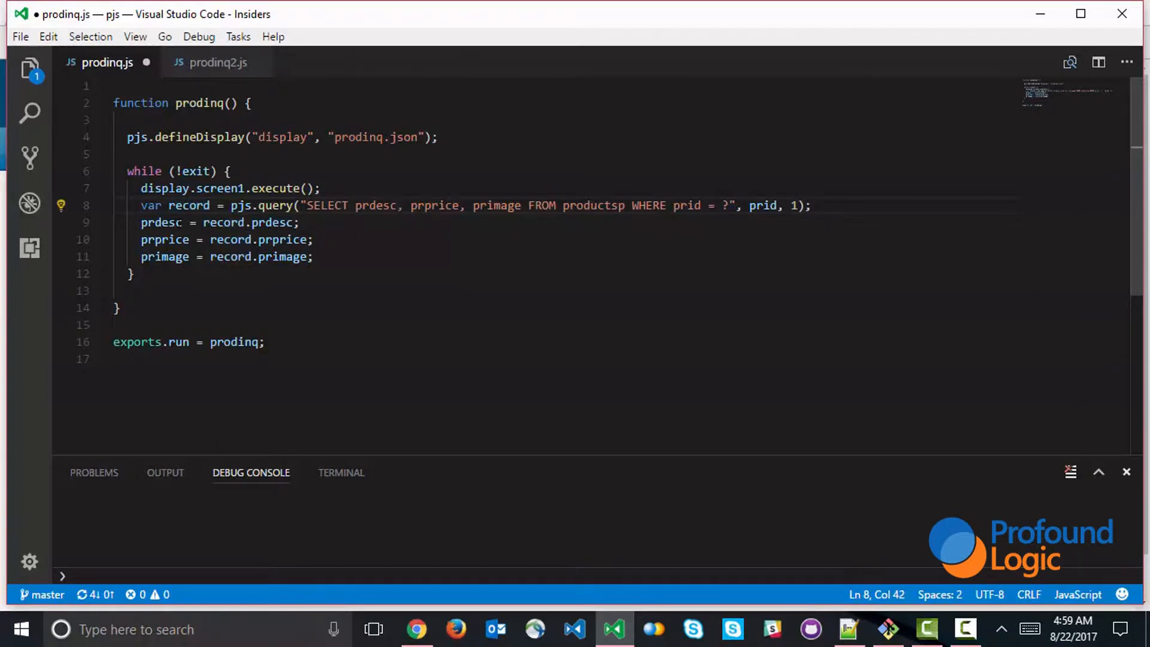
{"action": "left_click_drag", "start_coordinate": [141, 222], "coordinate": [313, 256]}
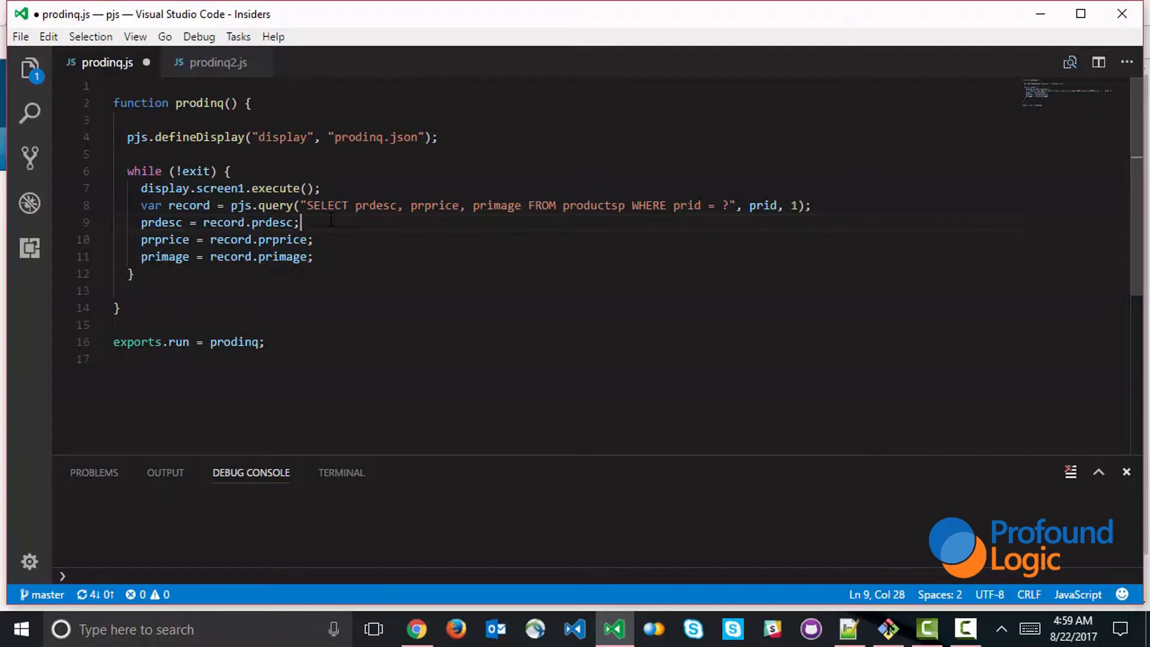
Add pjs.setFields(record) after the query line, replacing the three field assignments, and save
{"action": "left_click", "coordinate": [811, 205]}
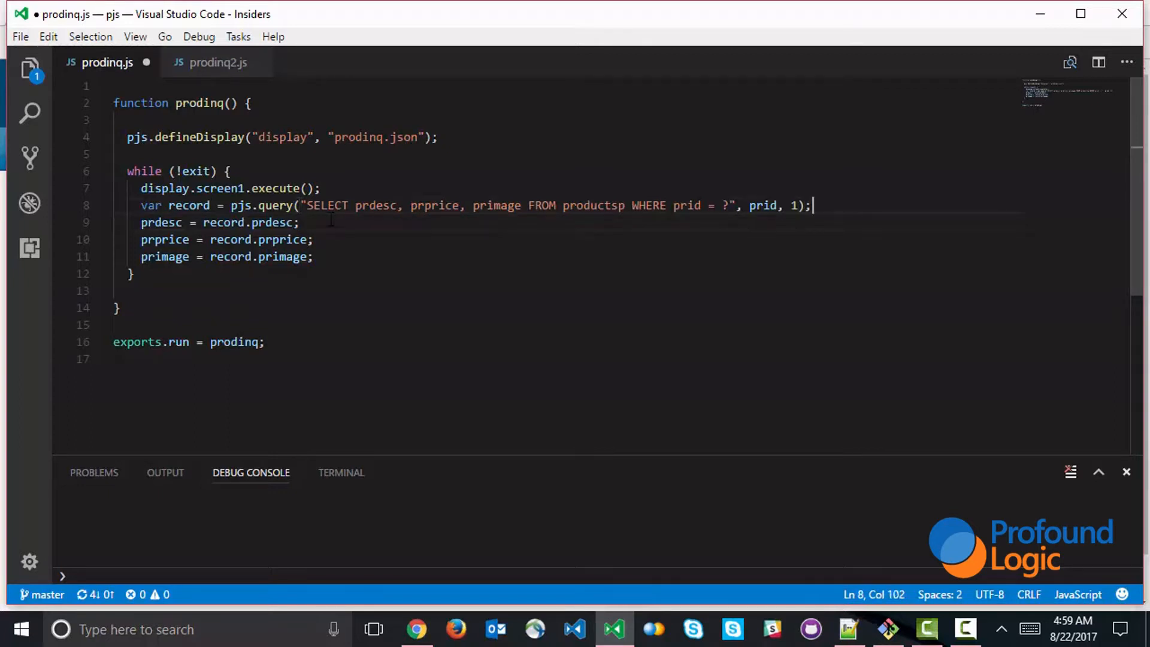
{"action": "type", "text": "pjs."}
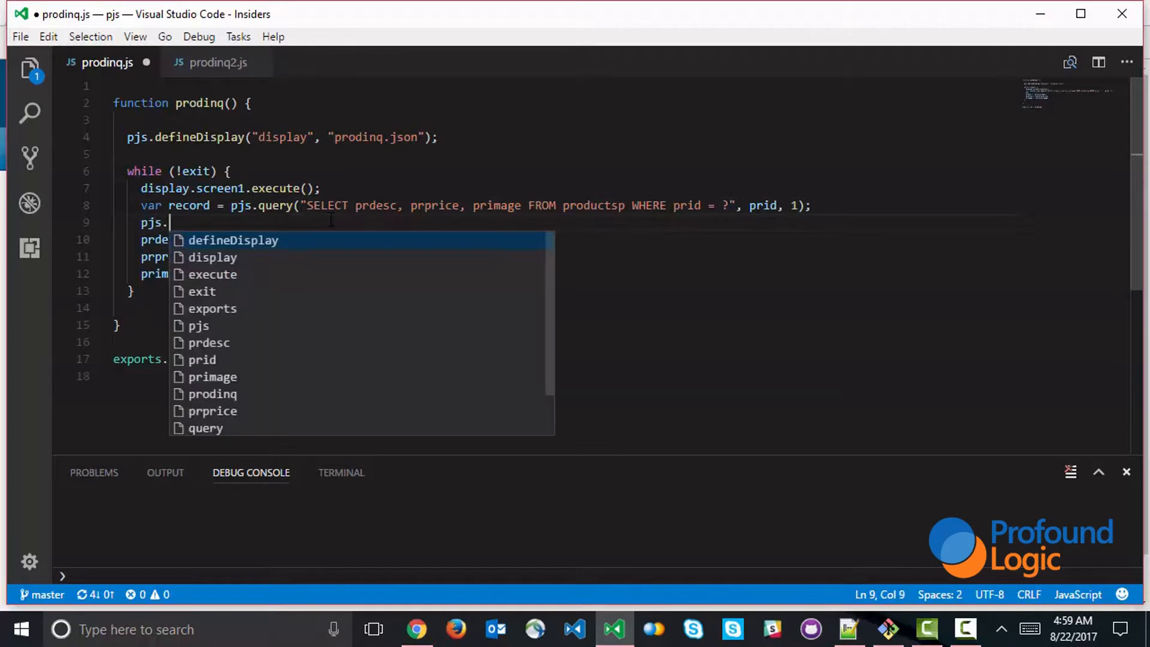
{"action": "type", "text": "setFields"}
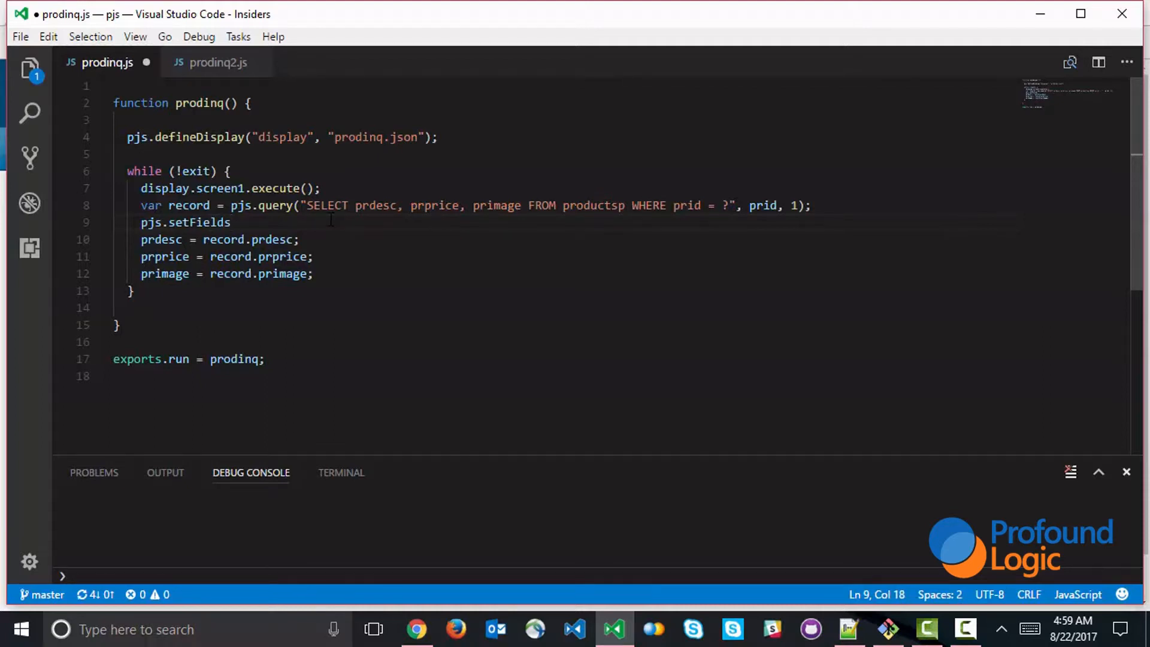
{"action": "type", "text": "(record);"}
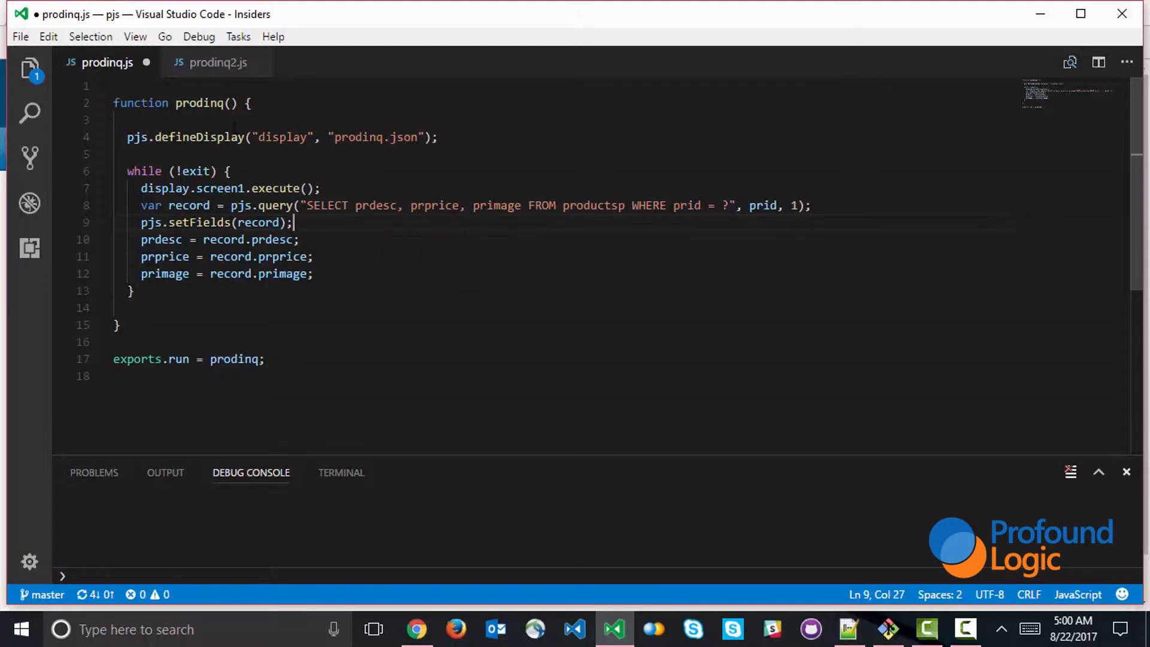
{"action": "double_click", "coordinate": [196, 136]}
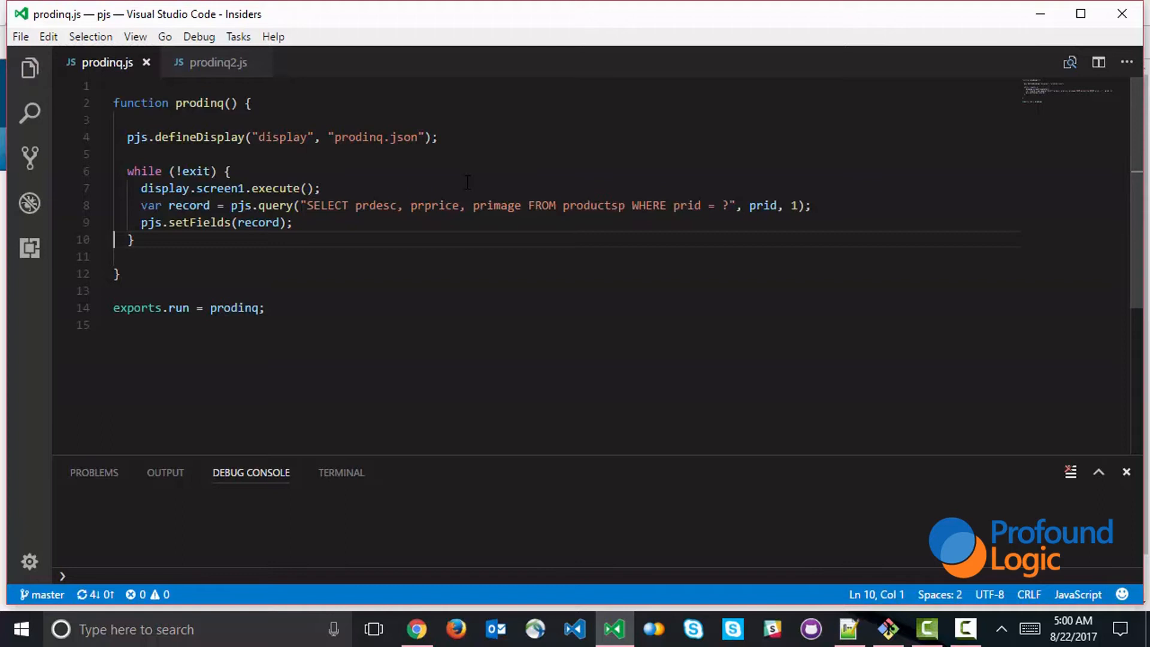
Exit the inquiry page and call the prodinq program from the command line
{"action": "left_click", "coordinate": [417, 629]}
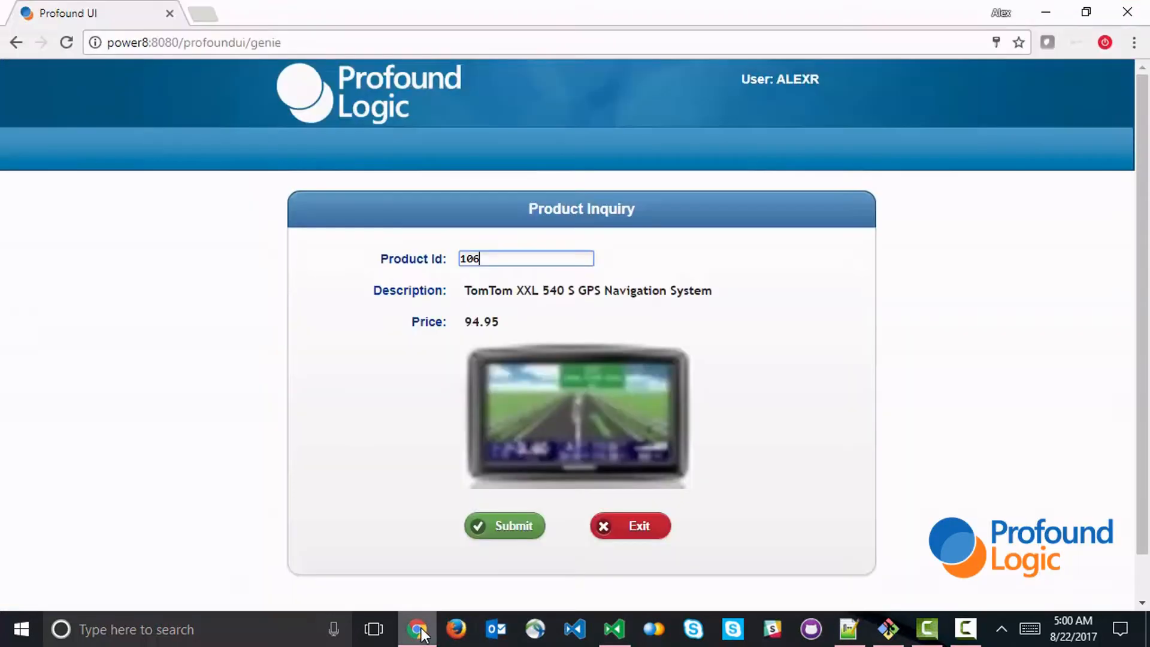
{"action": "left_click", "coordinate": [629, 526]}
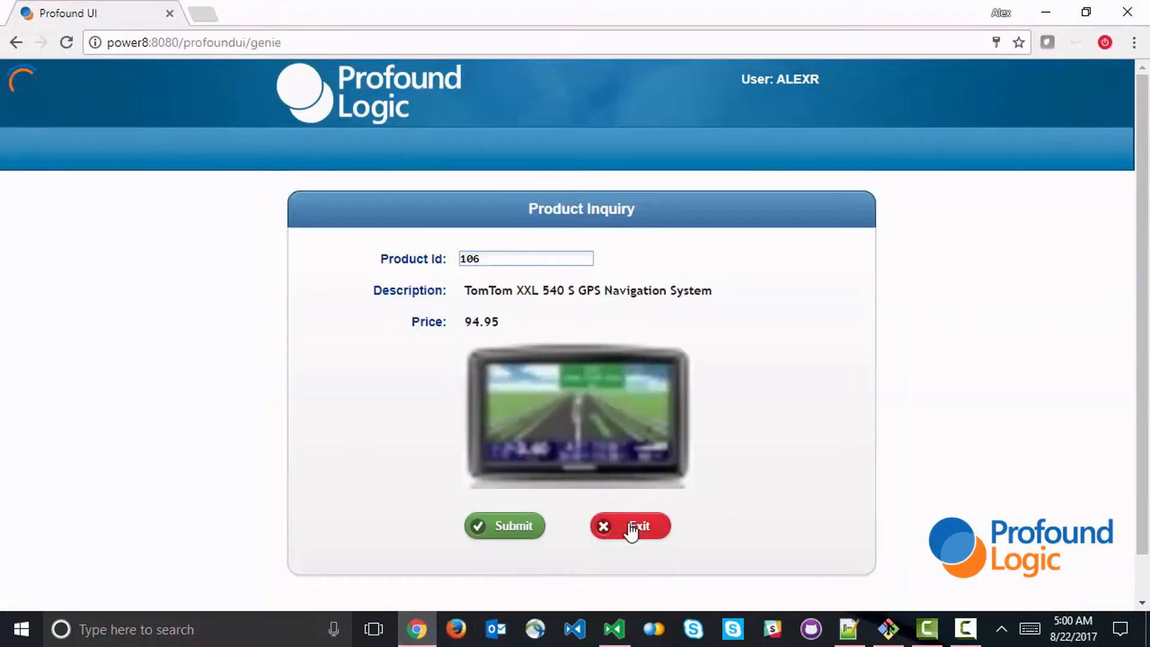
{"action": "left_click", "coordinate": [628, 526]}
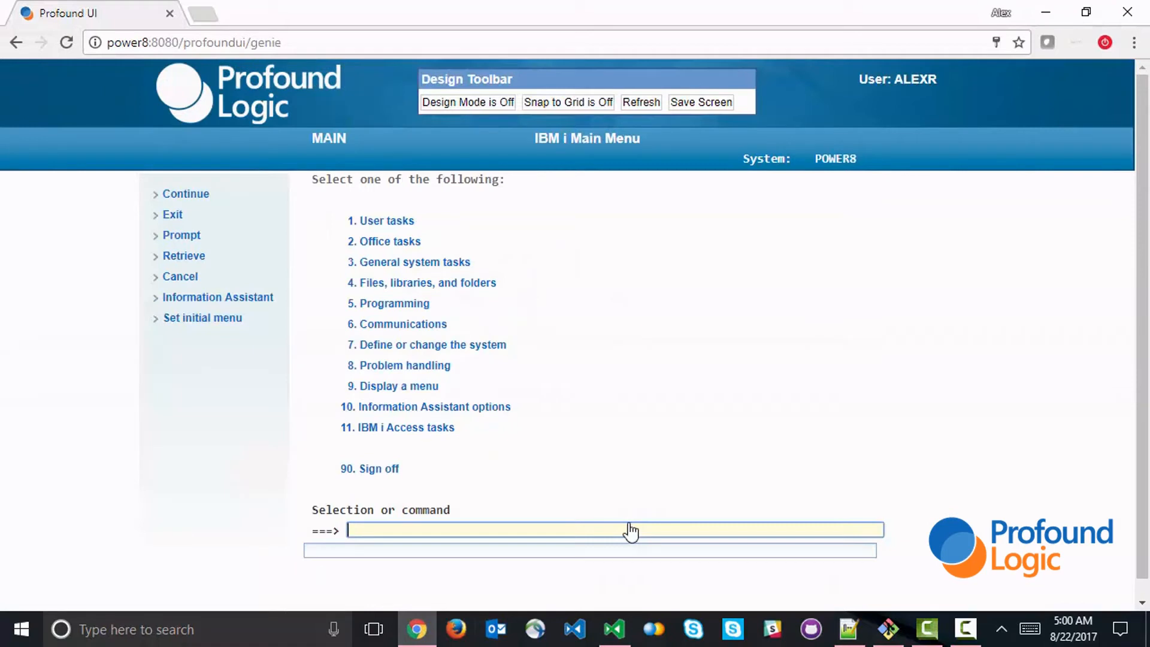
{"action": "type", "text": "call proding"}
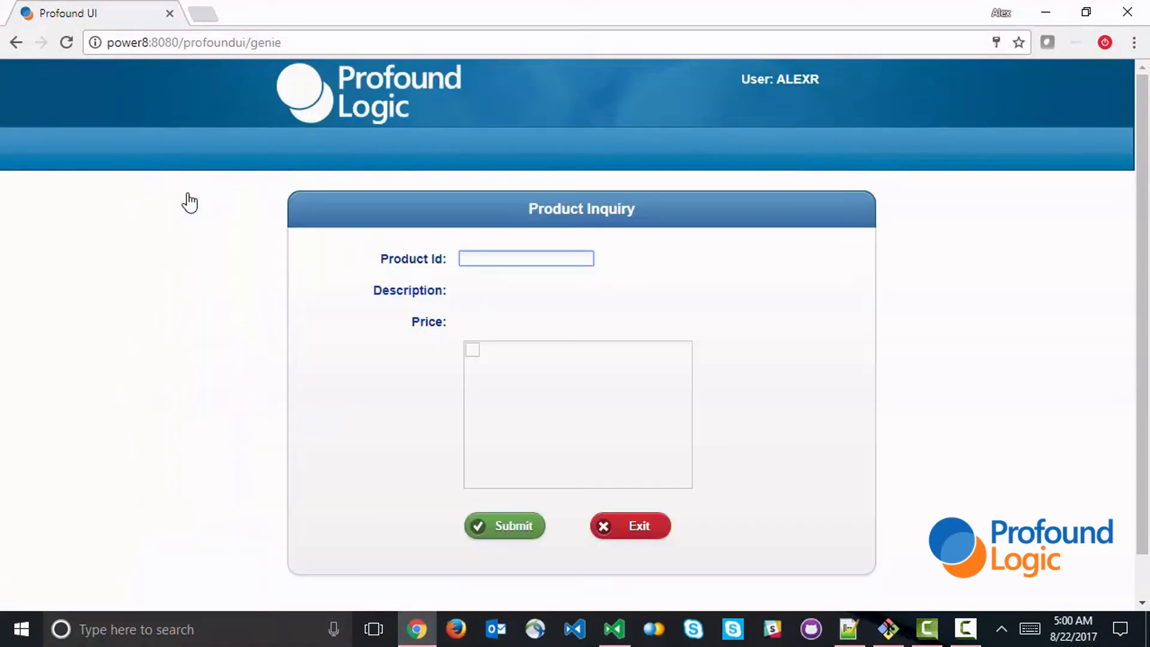
{"action": "type", "text": "1"}
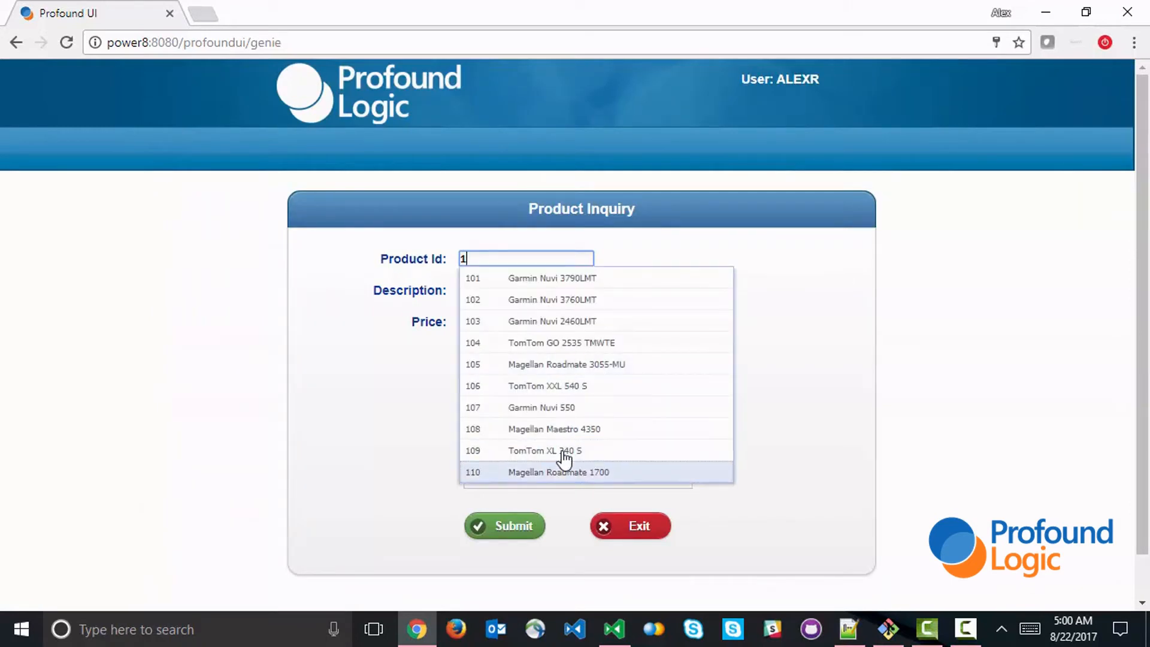
Run the inquiry for product 110, confirm description, 148.54 price and image, then return to the code
{"action": "left_click", "coordinate": [558, 472]}
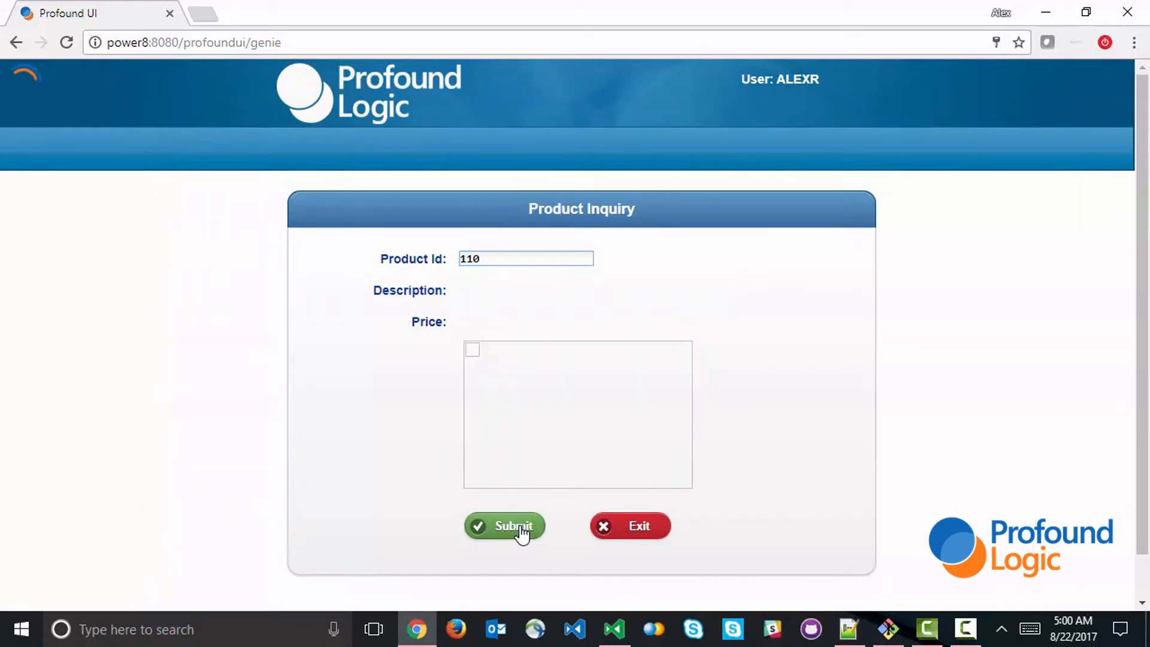
{"action": "left_click", "coordinate": [504, 526]}
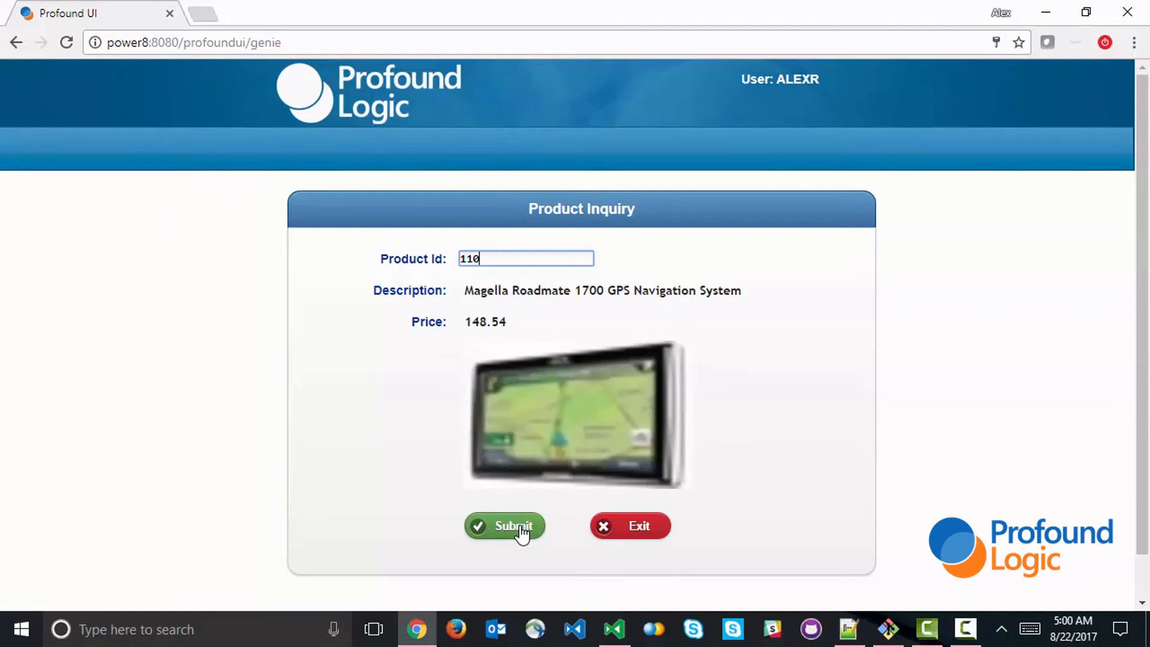
{"action": "left_click", "coordinate": [613, 629]}
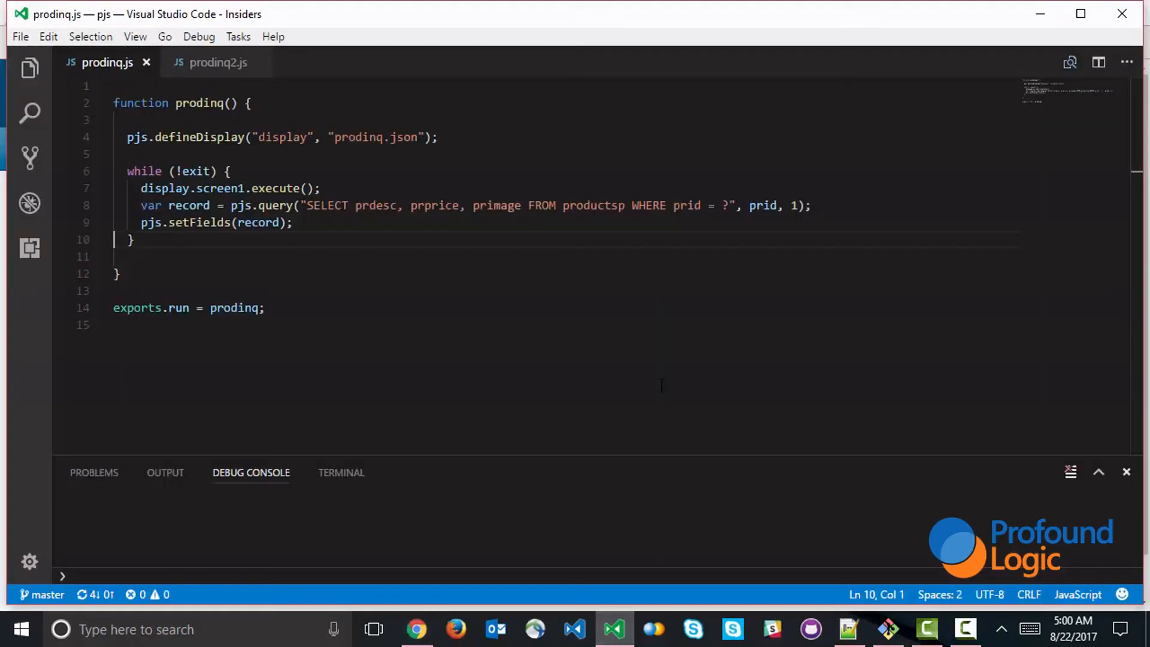